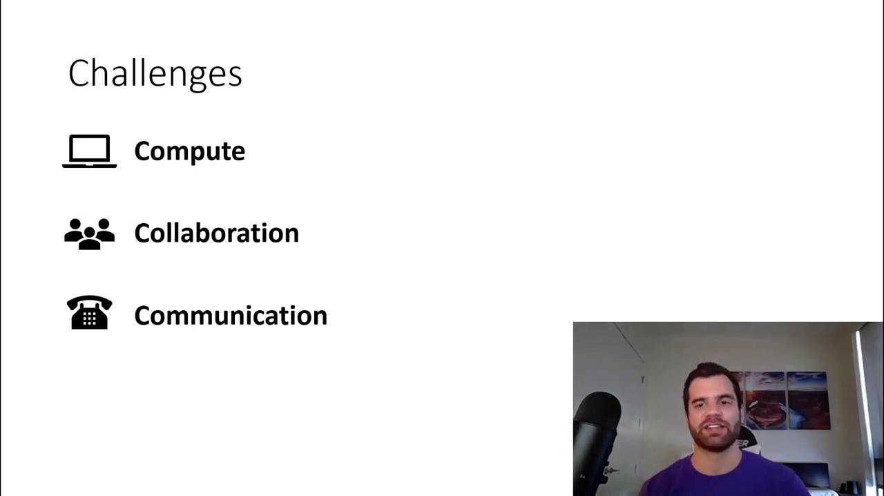
- Show vcpkg.cpp in the editor, scrolled to its Windows includes and pragma warning line
{"action": "key", "text": "Right"}
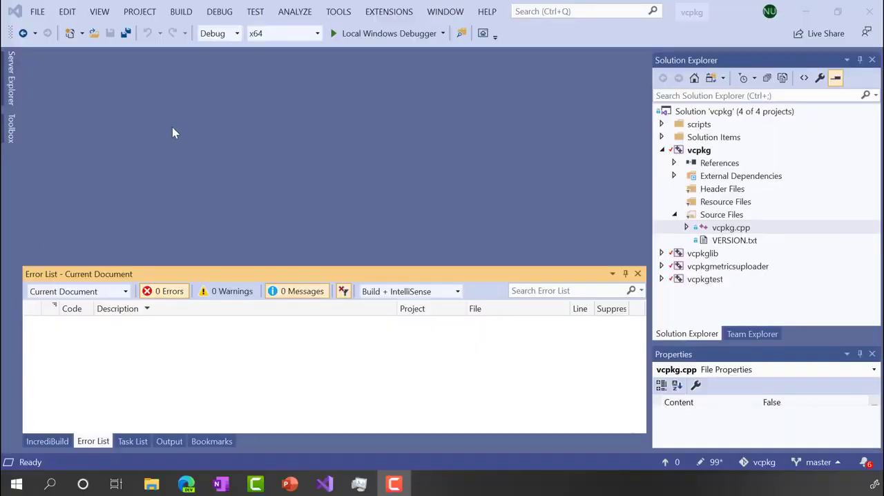
{"action": "mouse_move", "coordinate": [332, 197]}
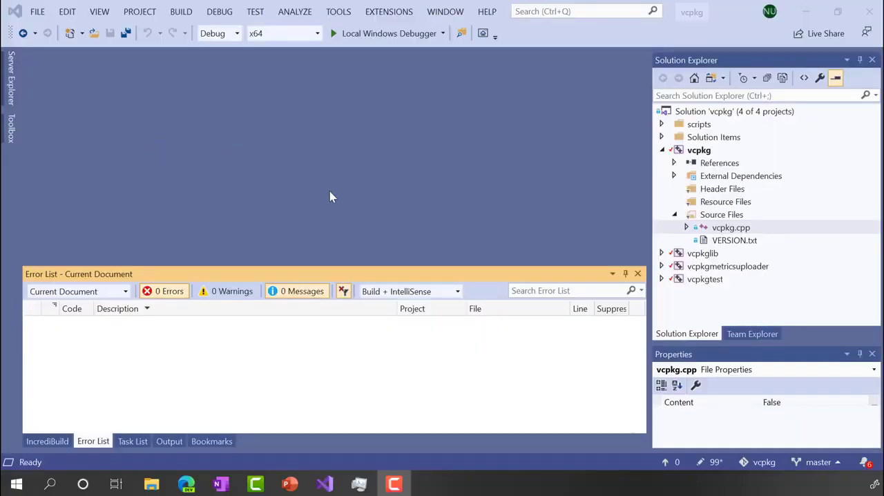
{"action": "mouse_move", "coordinate": [338, 192]}
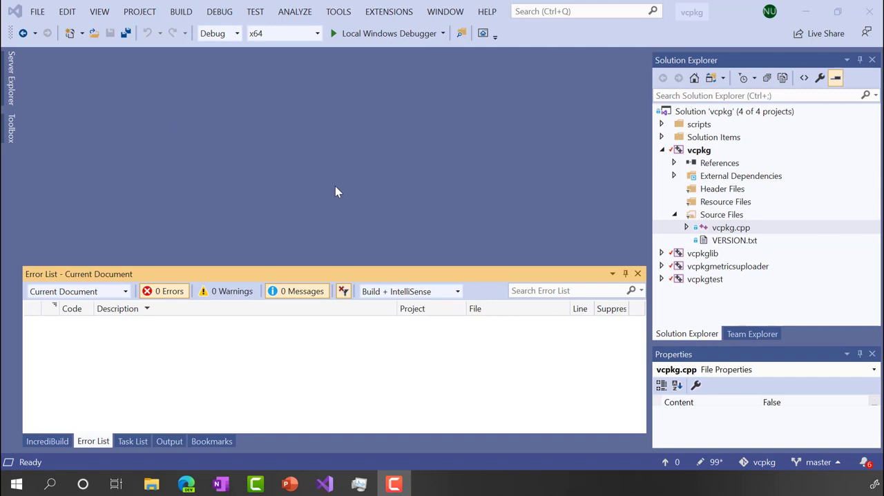
{"action": "mouse_move", "coordinate": [694, 158]}
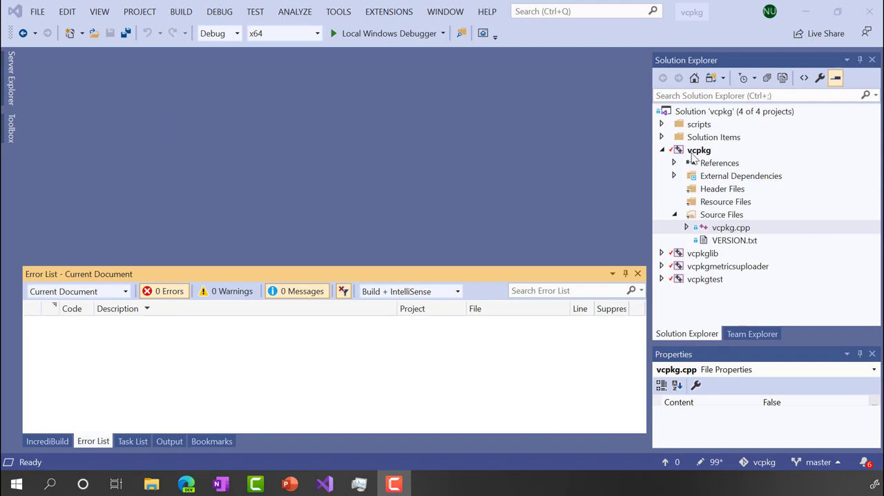
{"action": "mouse_move", "coordinate": [514, 166]}
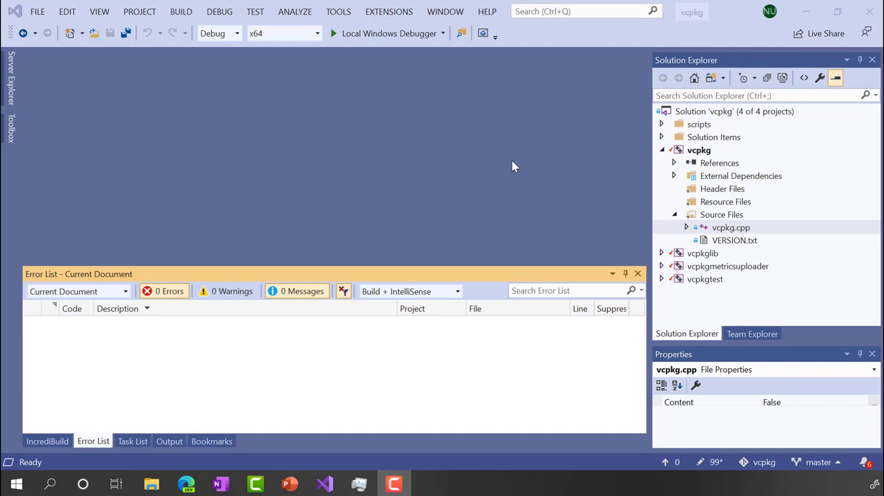
{"action": "mouse_move", "coordinate": [646, 136]}
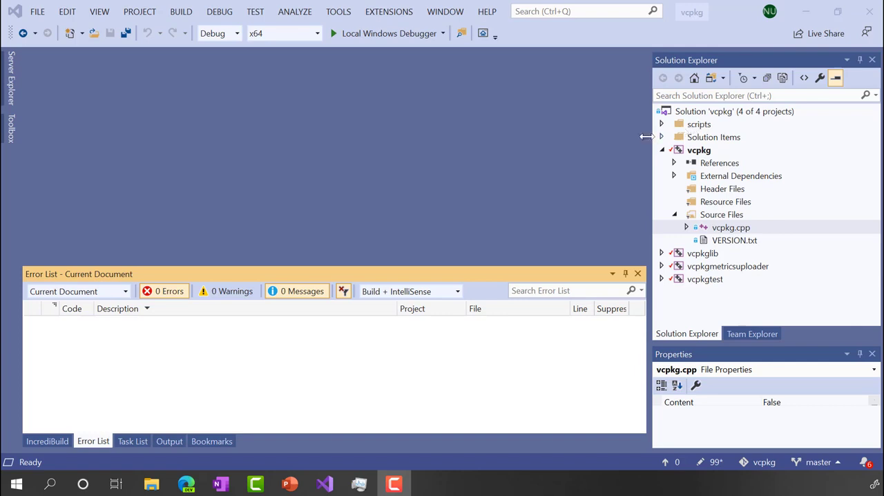
{"action": "mouse_move", "coordinate": [635, 143]}
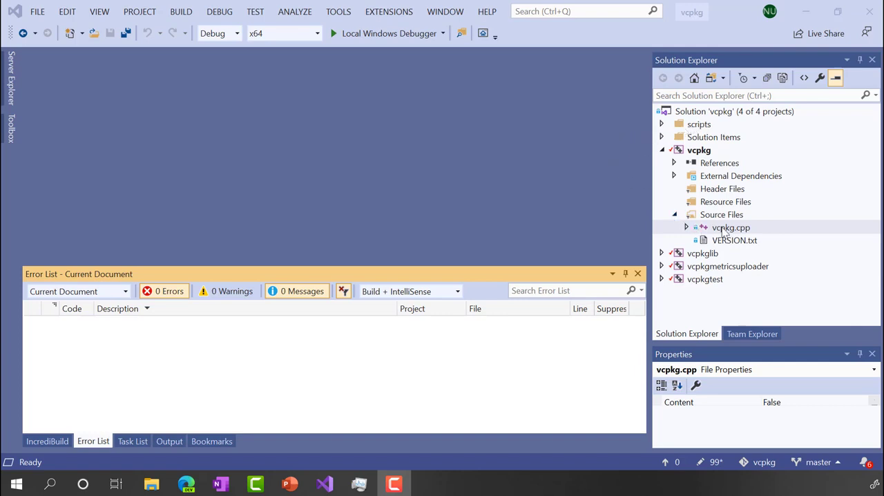
{"action": "double_click", "coordinate": [730, 227]}
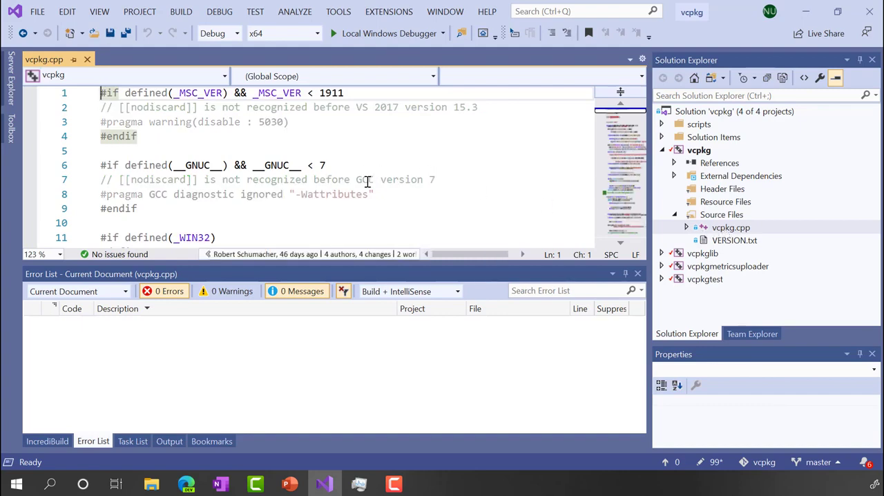
{"action": "scroll", "scroll_direction": "down", "scroll_amount": 3}
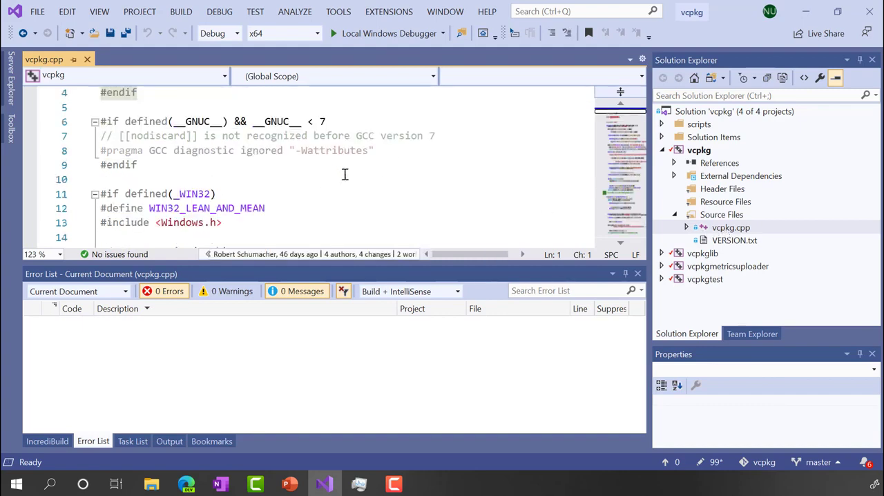
{"action": "scroll", "scroll_direction": "down", "scroll_amount": 3}
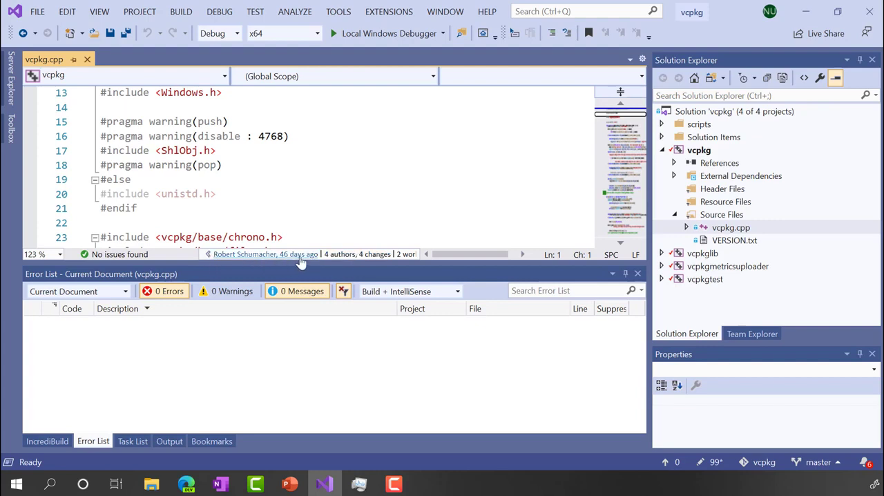
{"action": "left_click", "coordinate": [266, 254]}
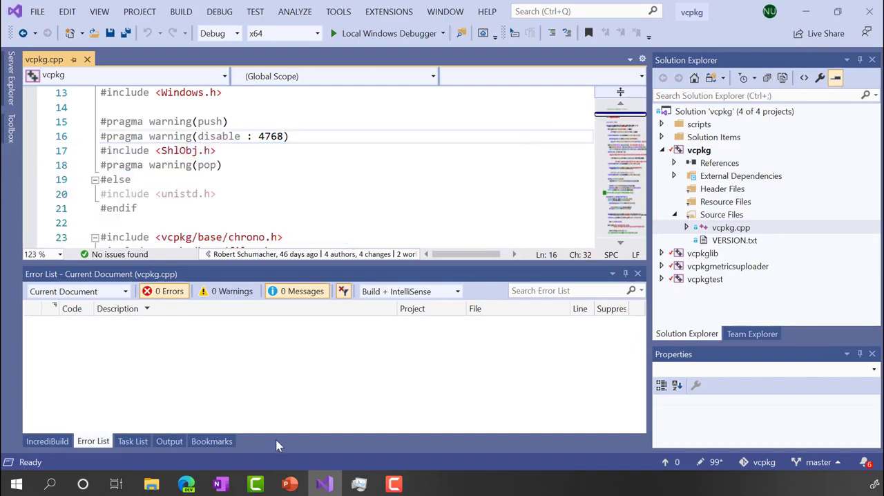
{"action": "mouse_move", "coordinate": [388, 11]}
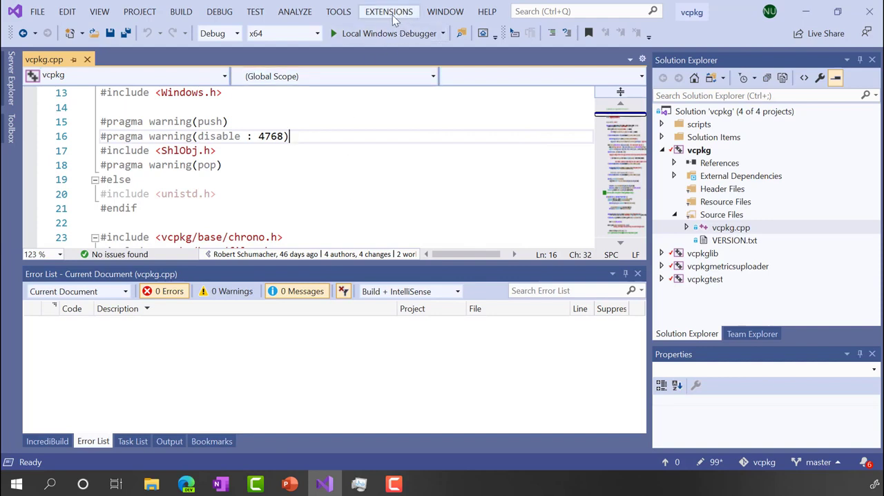
- Start an IncrediBuild build of the vcpkg solution and view the task monitor
{"action": "left_click", "coordinate": [388, 12]}
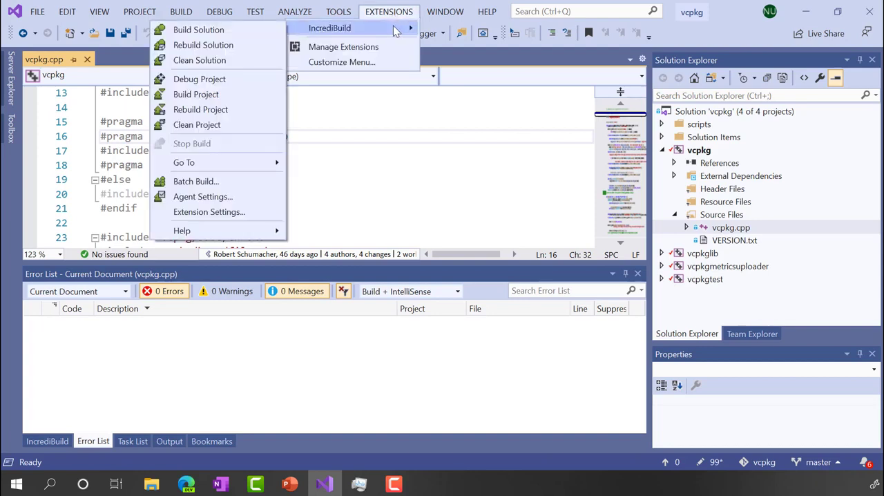
{"action": "mouse_move", "coordinate": [273, 43]}
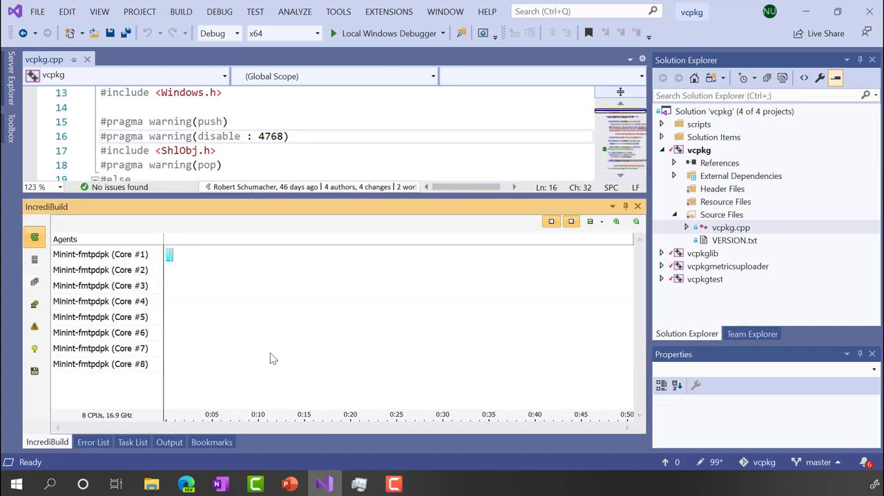
{"action": "mouse_move", "coordinate": [165, 411]}
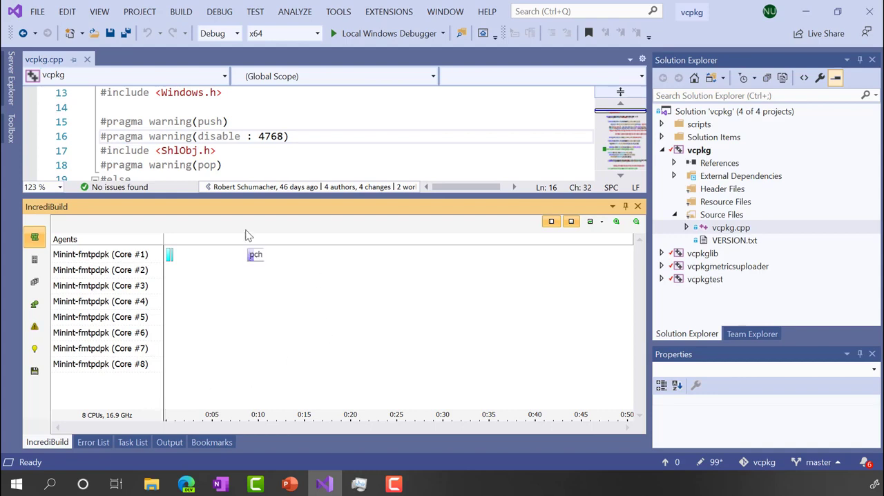
{"action": "mouse_move", "coordinate": [120, 265]}
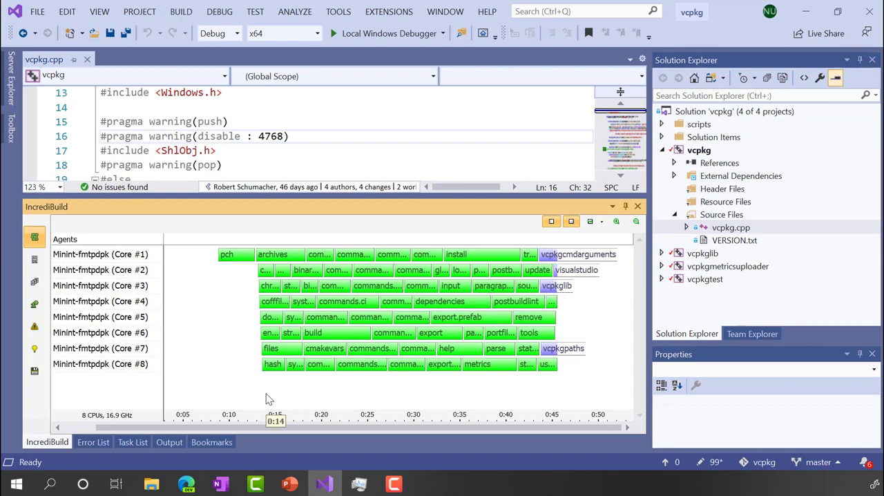
{"action": "scroll", "scroll_direction": "right", "scroll_amount": 3}
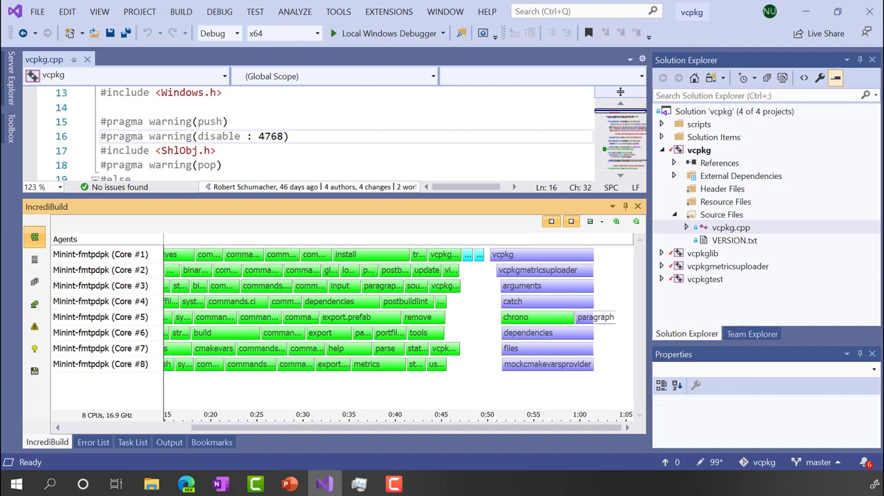
- Show Task Manager's CPU graph at 100% utilisation during the build
{"action": "scroll", "scroll_direction": "right", "scroll_amount": 3}
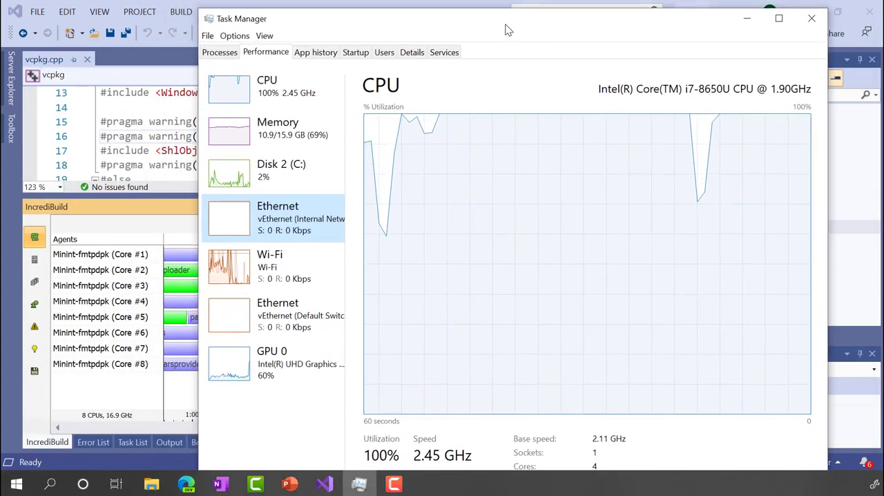
{"action": "mouse_move", "coordinate": [272, 100]}
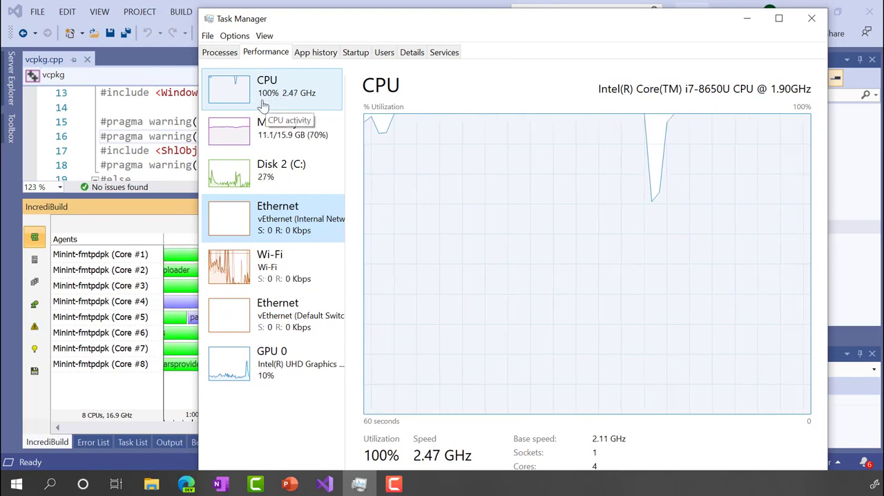
{"action": "mouse_move", "coordinate": [297, 447]}
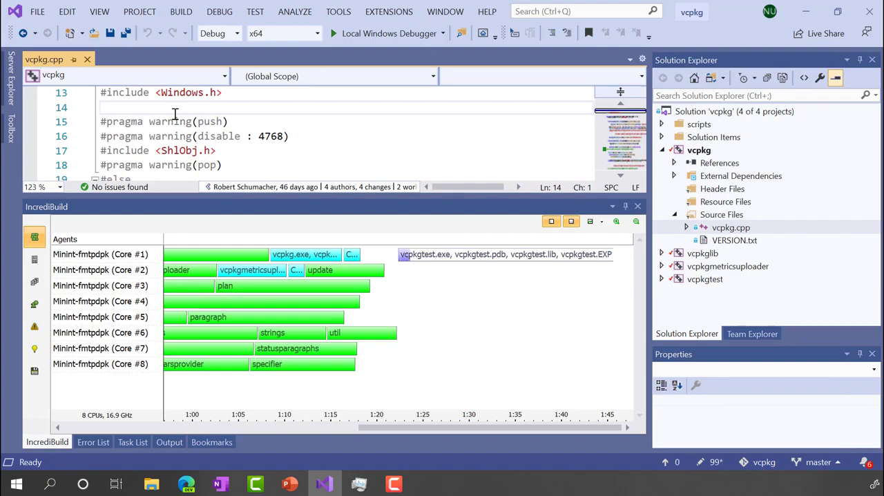
- Return to the editor while the IncrediBuild build finishes with Done
{"action": "left_click", "coordinate": [101, 107]}
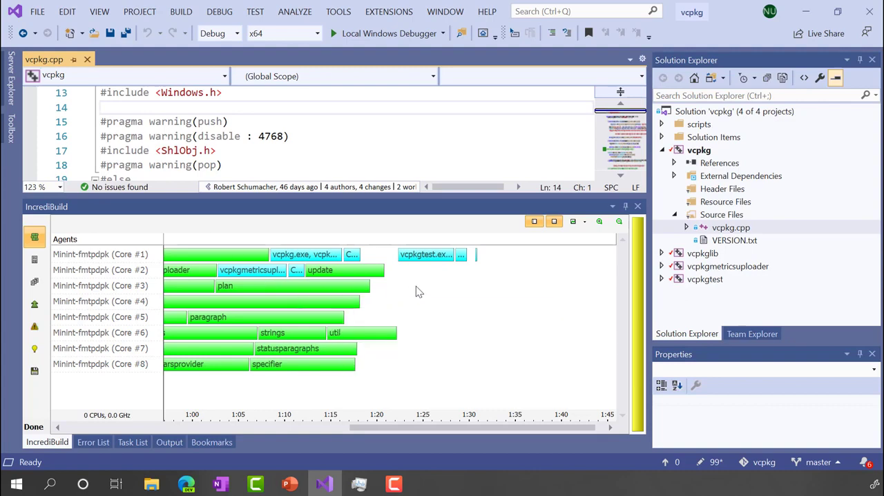
{"action": "mouse_move", "coordinate": [40, 437]}
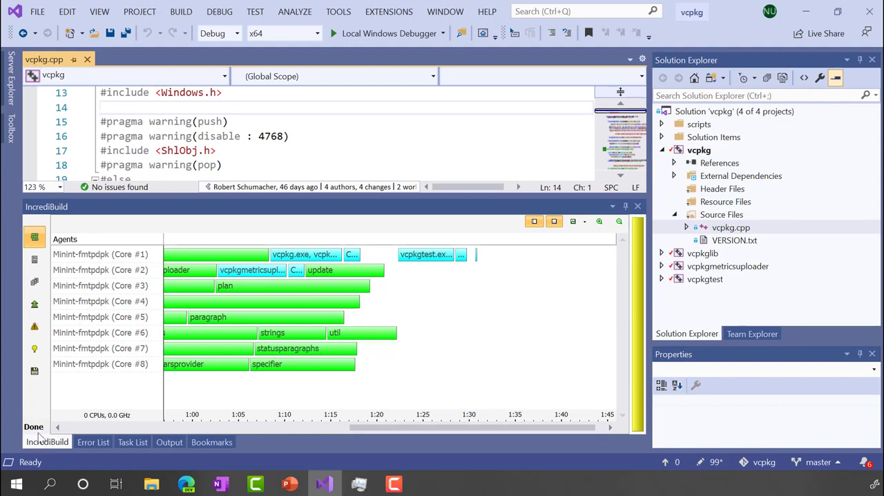
{"action": "mouse_move", "coordinate": [47, 442]}
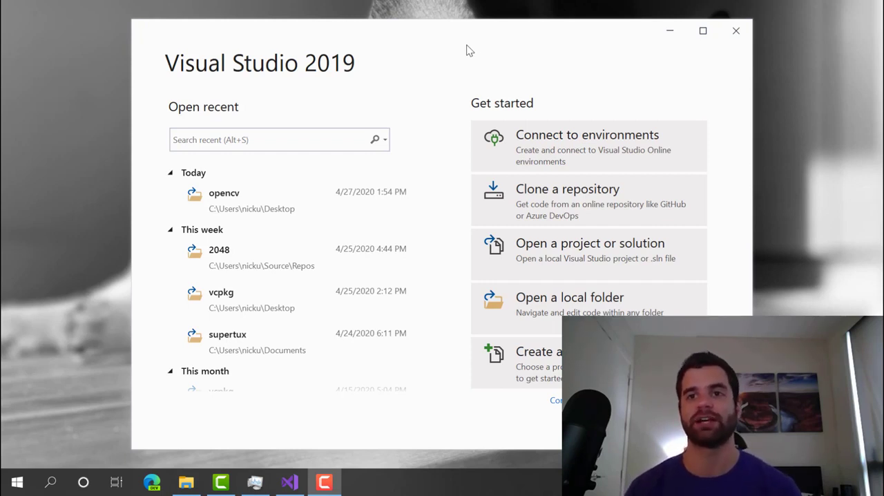
{"action": "mouse_move", "coordinate": [468, 56]}
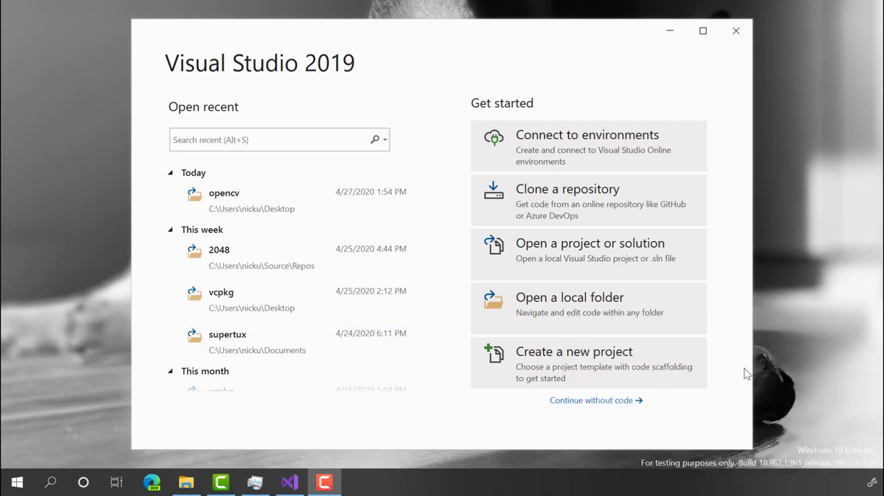
{"action": "mouse_move", "coordinate": [801, 251]}
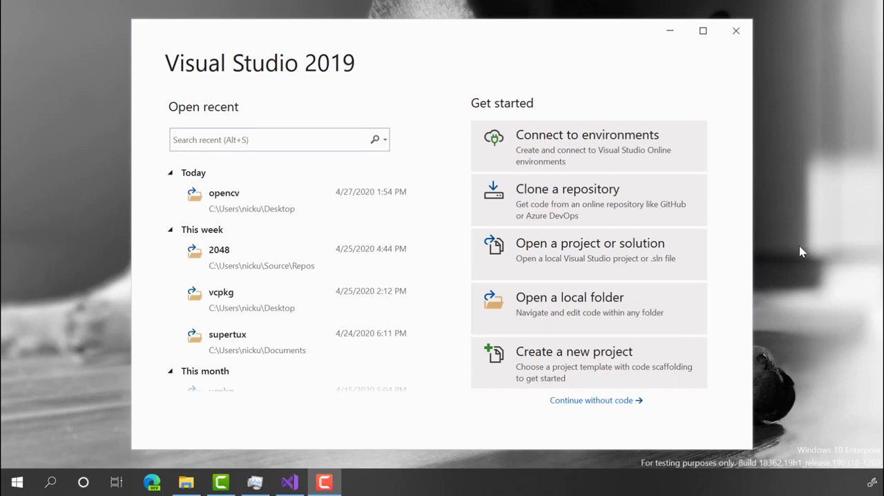
{"action": "mouse_move", "coordinate": [532, 147]}
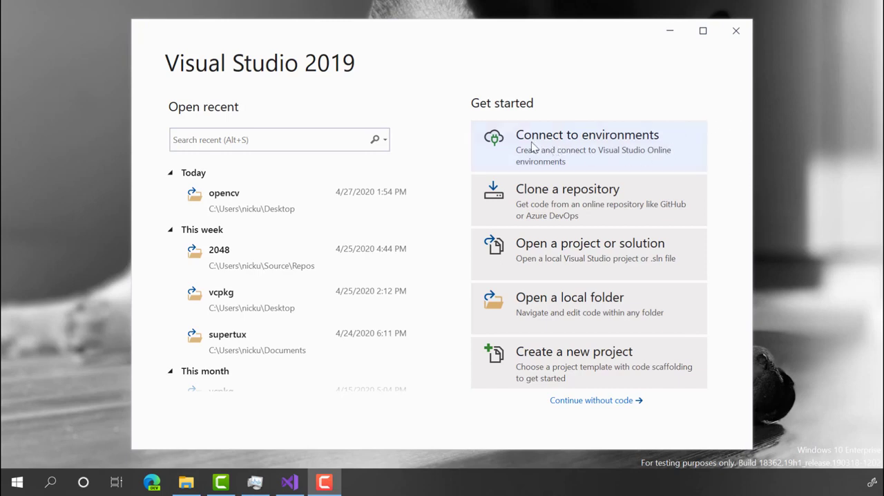
{"action": "mouse_move", "coordinate": [652, 154]}
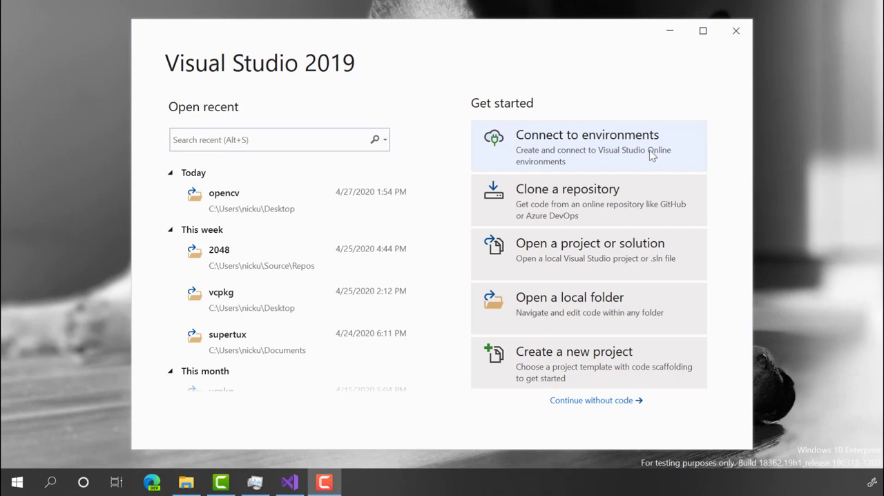
- List the Visual Studio Online environments and select the vcpkg environment
{"action": "left_click", "coordinate": [587, 145]}
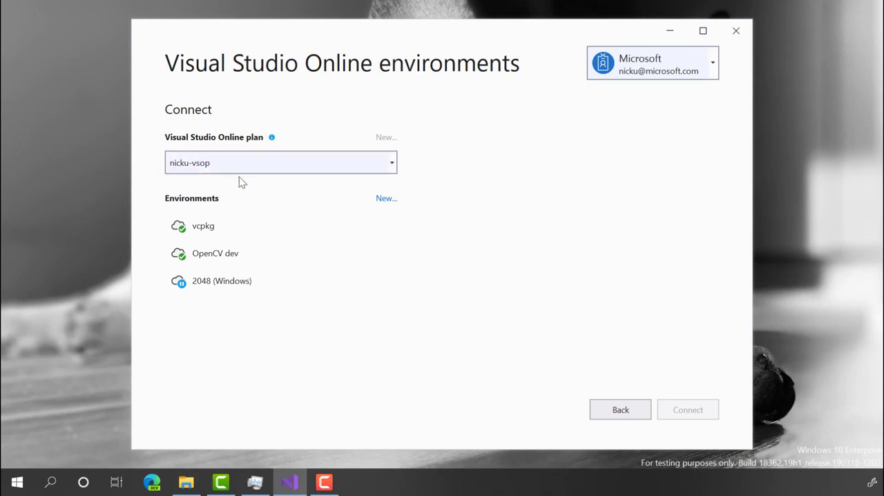
{"action": "mouse_move", "coordinate": [181, 195]}
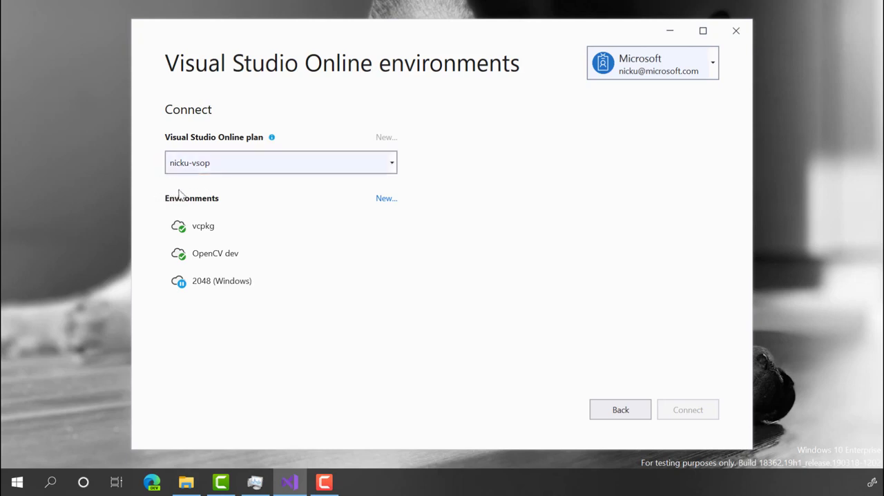
{"action": "mouse_move", "coordinate": [220, 312]}
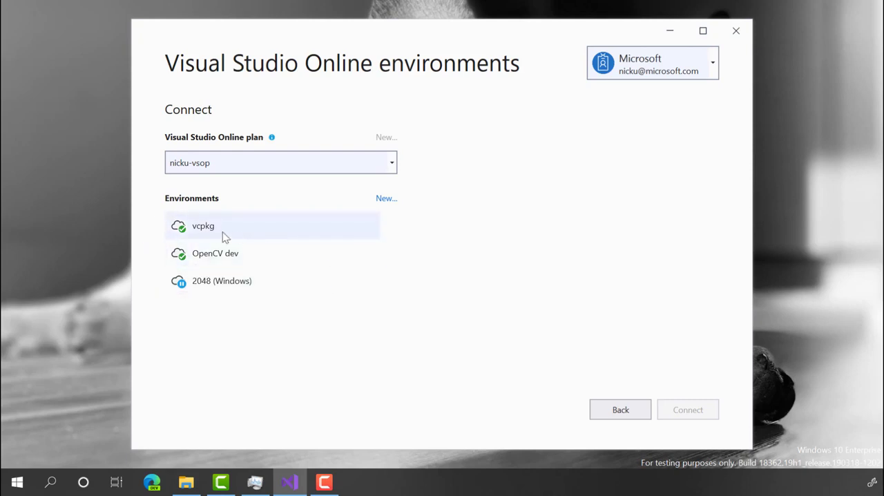
{"action": "left_click", "coordinate": [203, 225]}
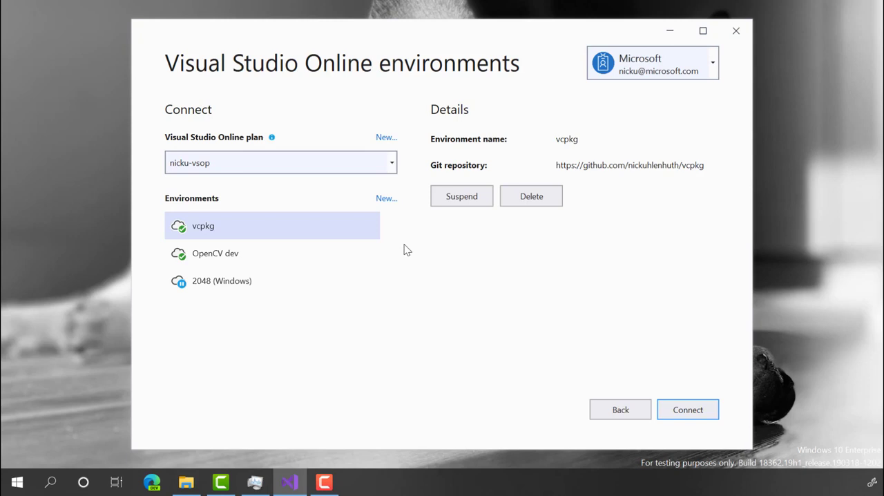
{"action": "mouse_move", "coordinate": [386, 204]}
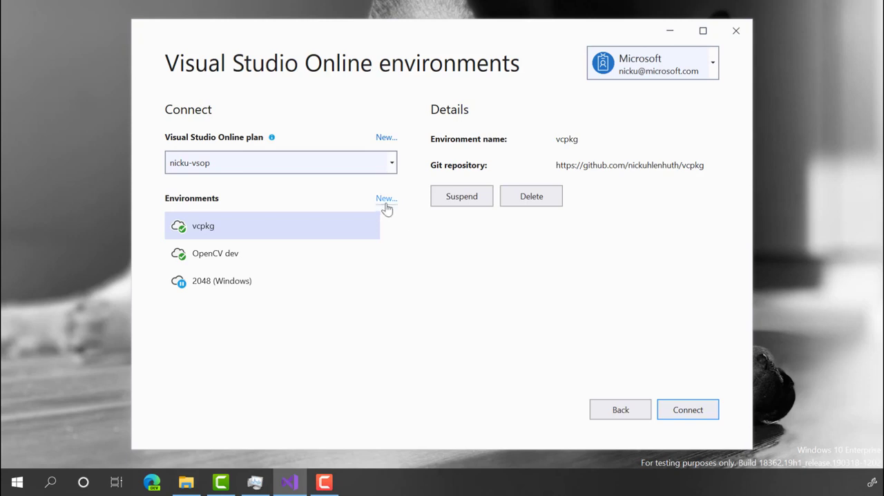
{"action": "left_click", "coordinate": [386, 198]}
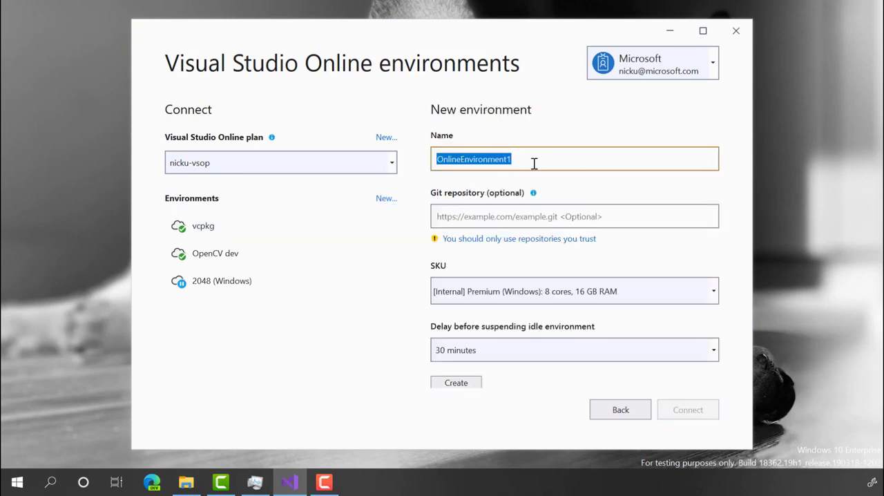
{"action": "type", "text": "vcpkg"}
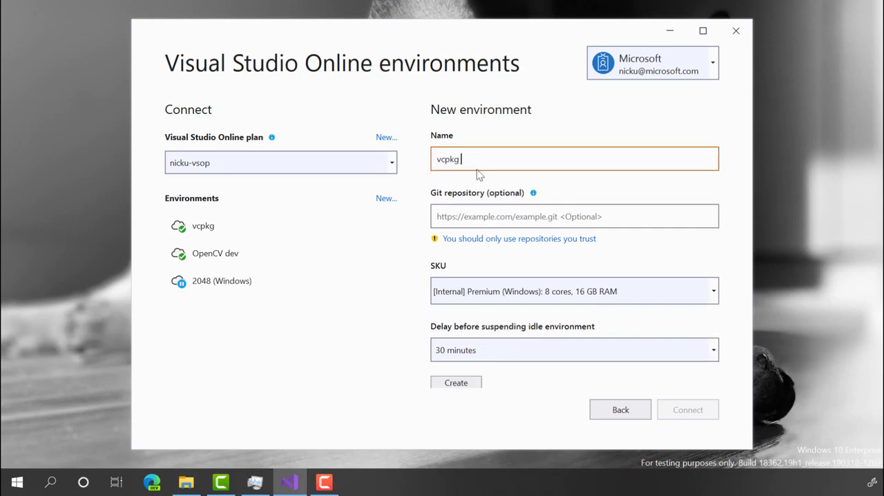
{"action": "type", "text": "2"}
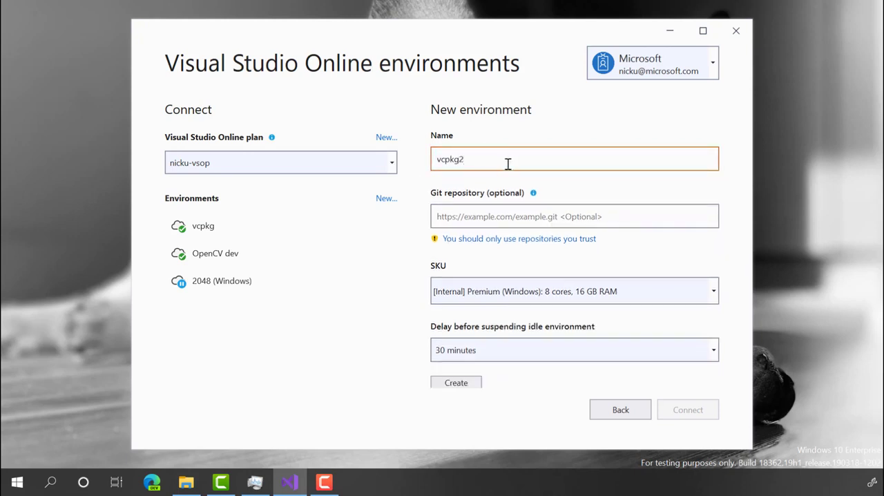
{"action": "type", "text": "https://github.com/nickuhlenhuth/vcpkg"}
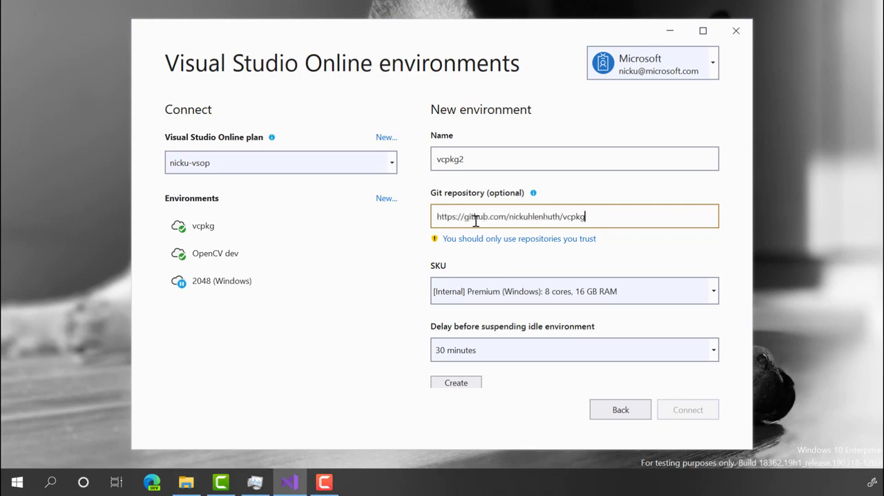
{"action": "mouse_move", "coordinate": [539, 250]}
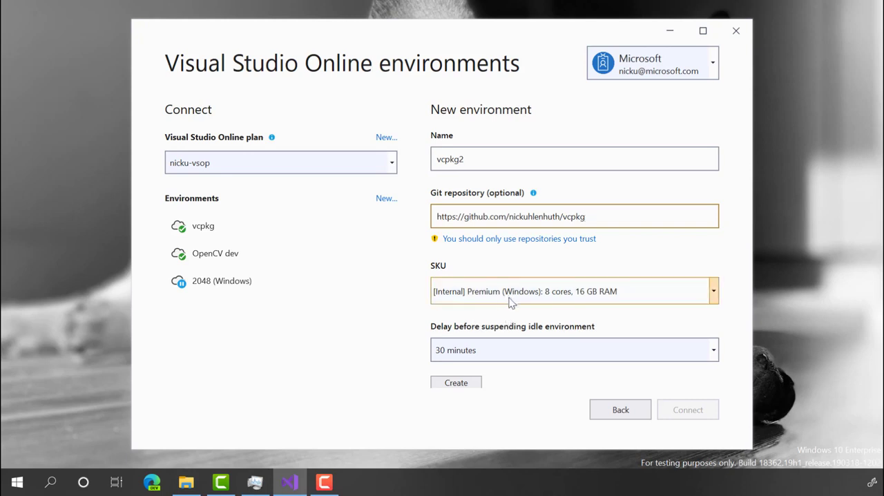
{"action": "mouse_move", "coordinate": [503, 369]}
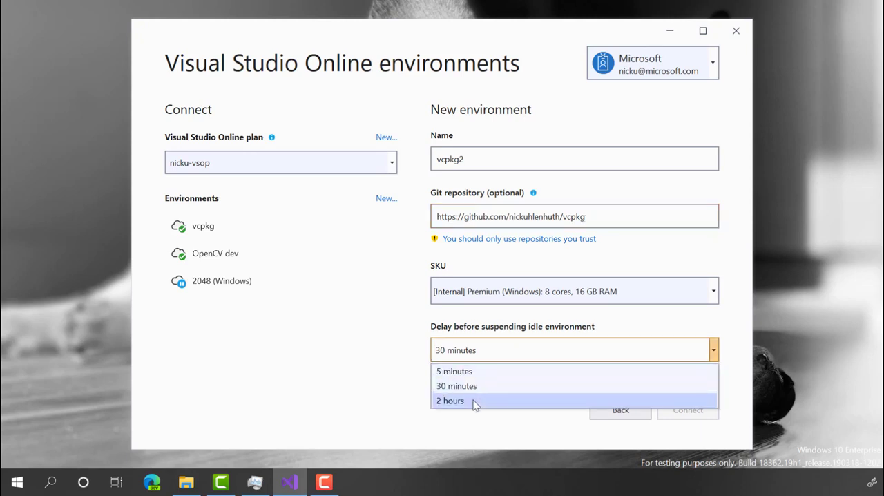
- Set the idle suspend delay to 5 minutes instead of 2 hours and create vcpkg2
{"action": "left_click", "coordinate": [450, 400]}
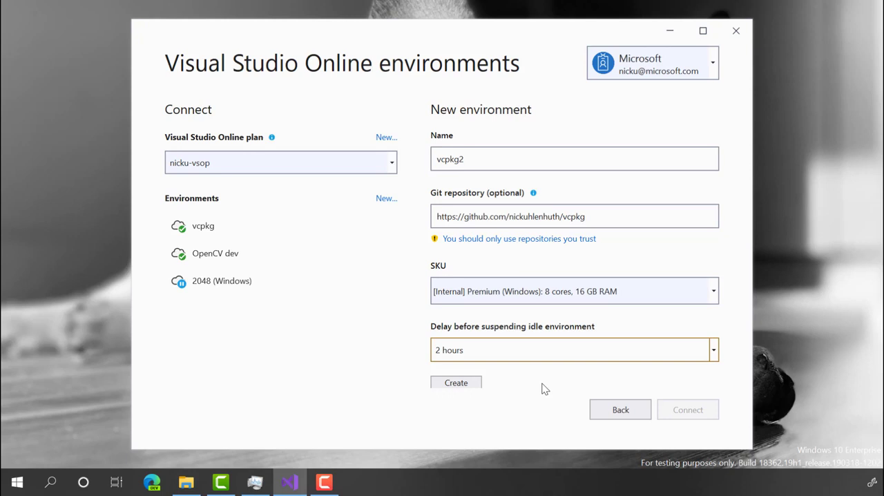
{"action": "left_click", "coordinate": [714, 349]}
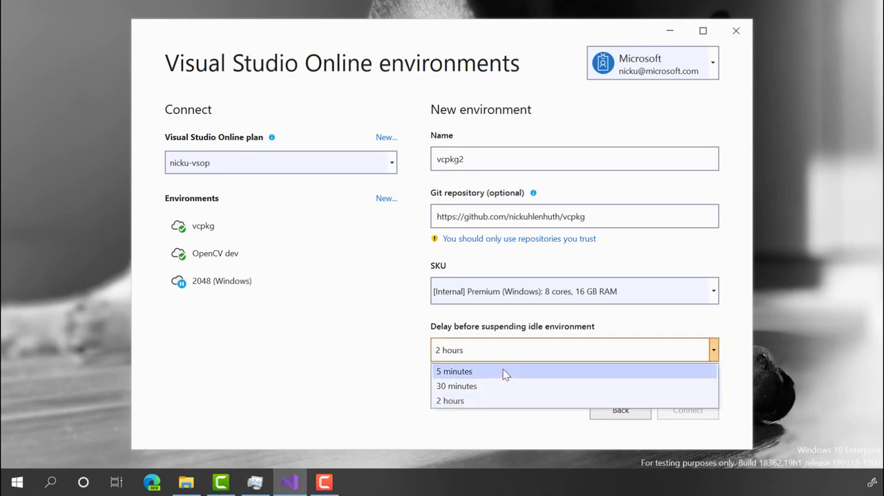
{"action": "left_click", "coordinate": [454, 371]}
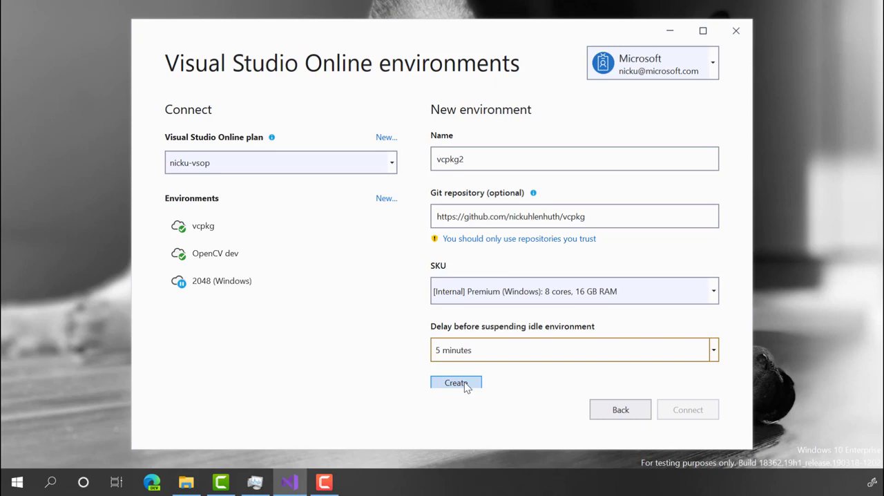
{"action": "left_click", "coordinate": [456, 382]}
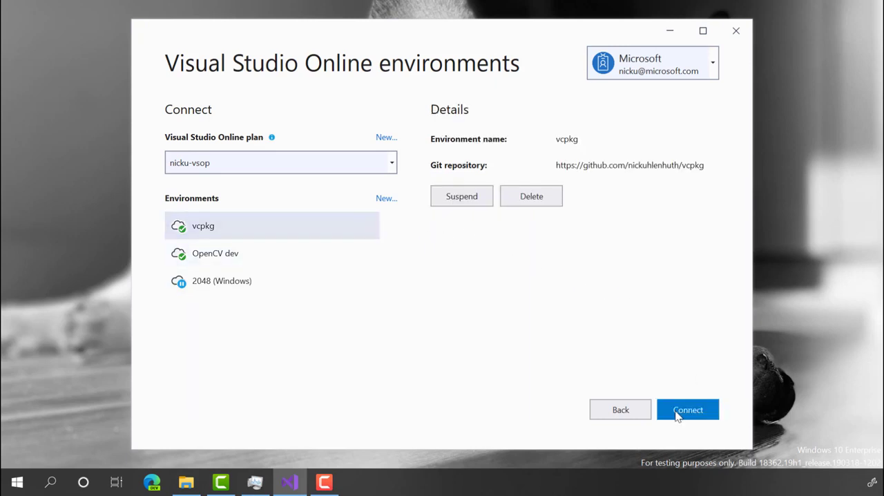
- Connect to the vcpkg cloud environment and wait for its workspace to load
{"action": "left_click", "coordinate": [687, 409]}
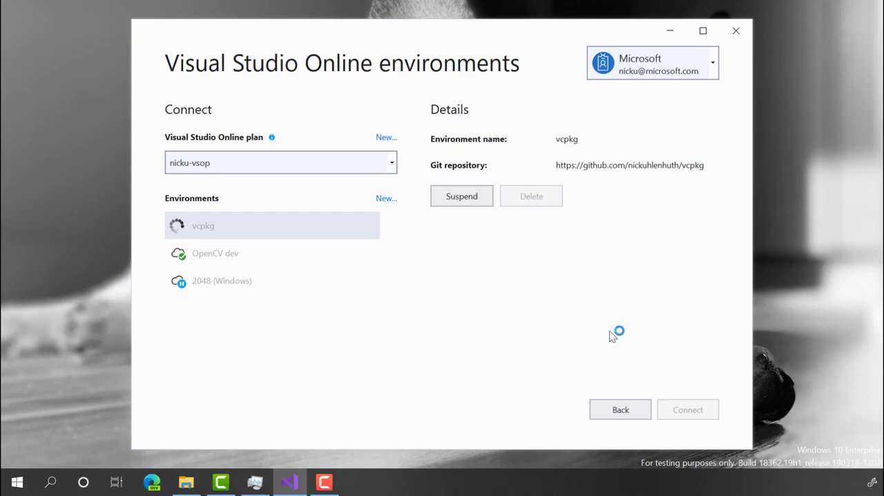
{"action": "left_click", "coordinate": [735, 30]}
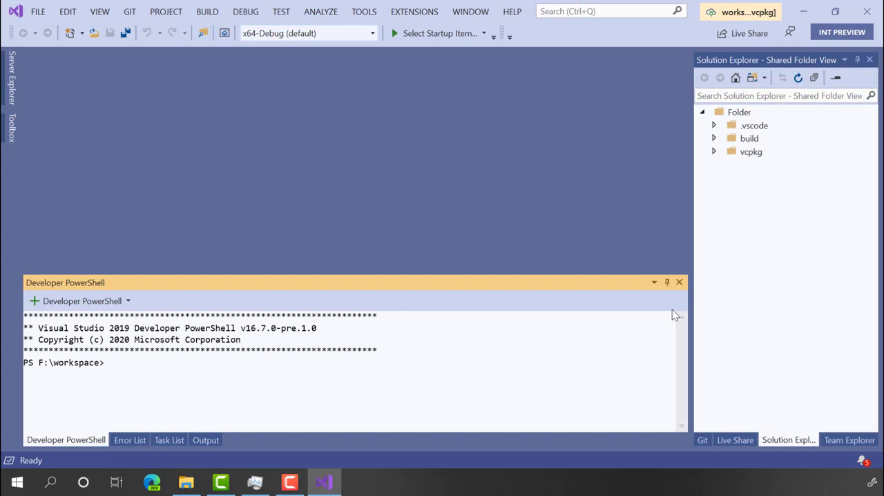
{"action": "mouse_move", "coordinate": [410, 406]}
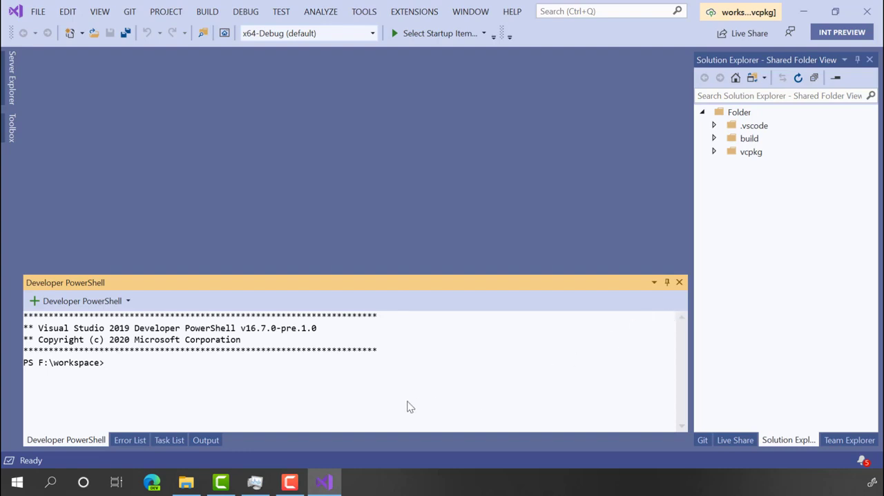
{"action": "mouse_move", "coordinate": [276, 446]}
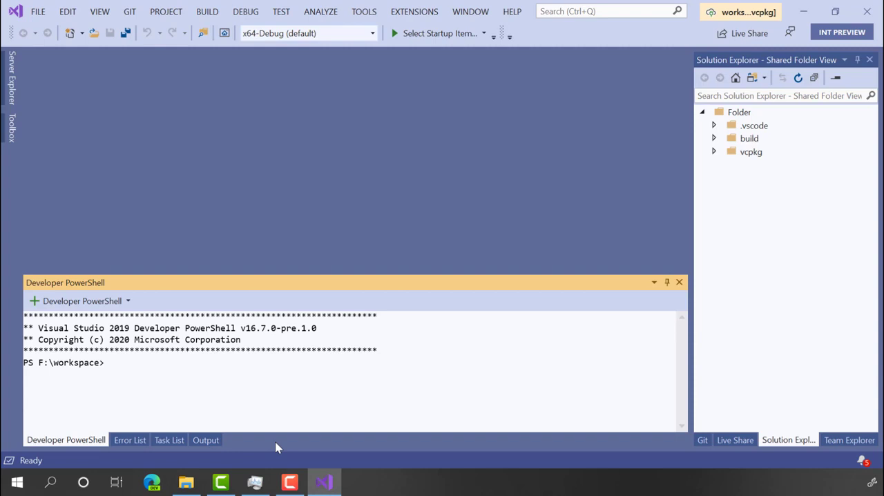
{"action": "mouse_move", "coordinate": [191, 435]}
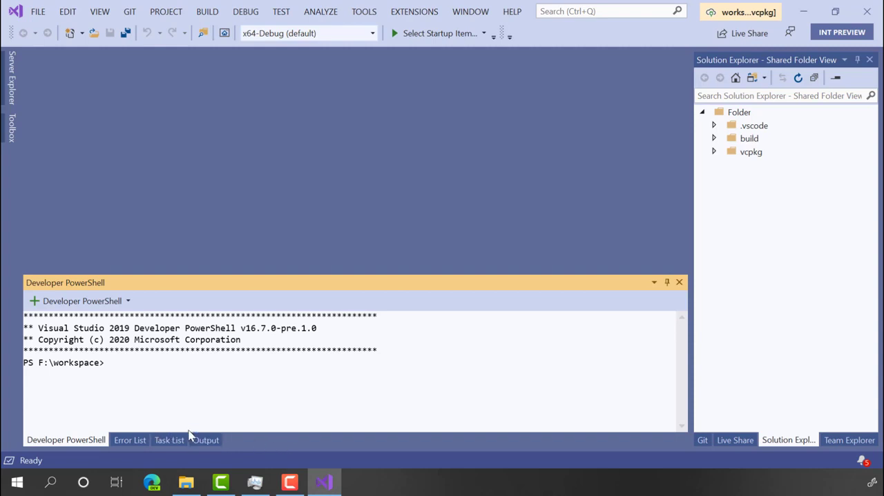
{"action": "mouse_move", "coordinate": [393, 349]}
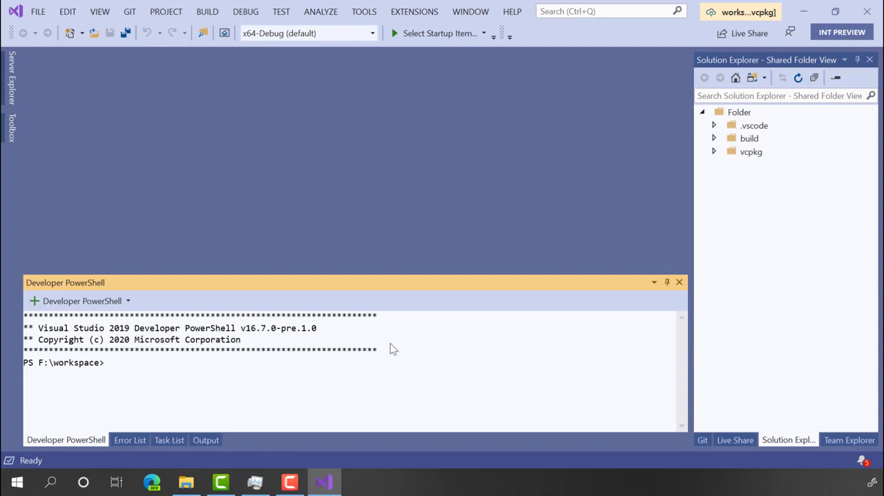
{"action": "mouse_move", "coordinate": [106, 371]}
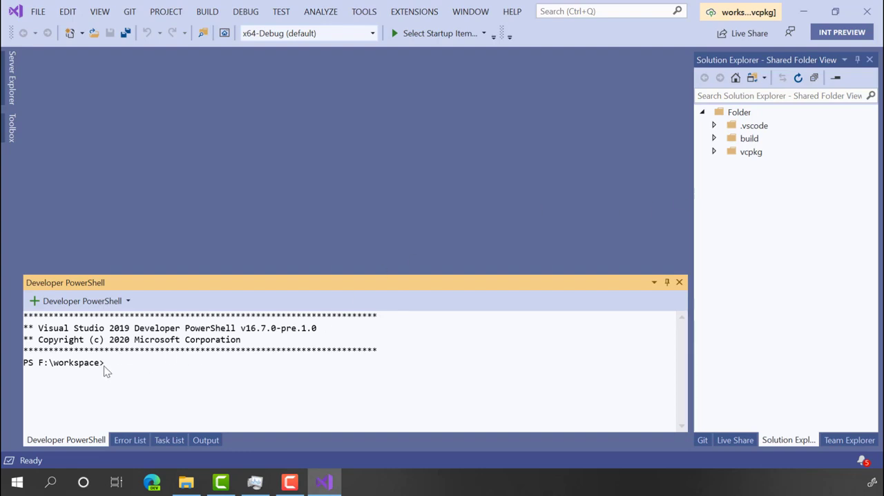
{"action": "mouse_move", "coordinate": [153, 398]}
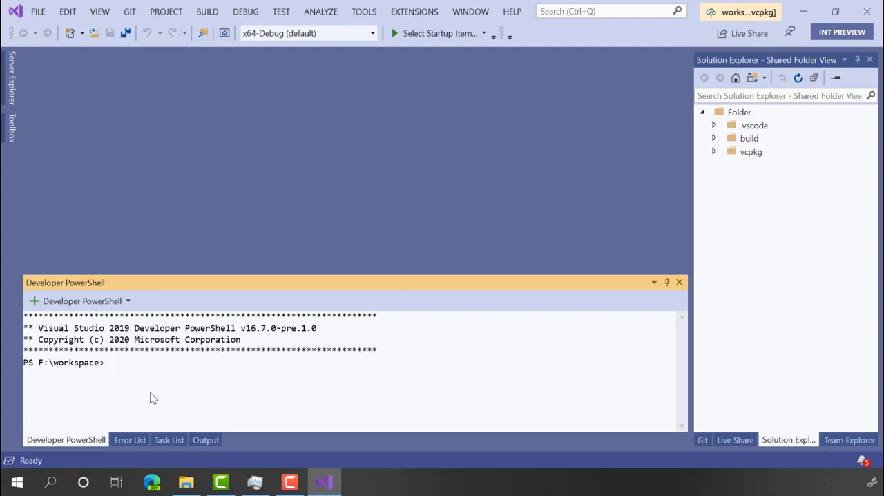
- In Developer PowerShell, cd into vcpkg, list its contents and start moving into toolsrc
{"action": "left_click", "coordinate": [110, 362]}
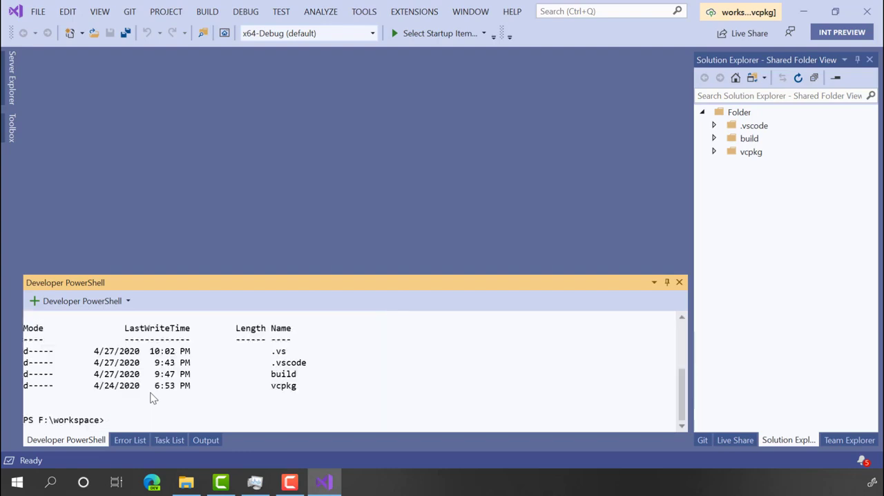
{"action": "type", "text": "cd"}
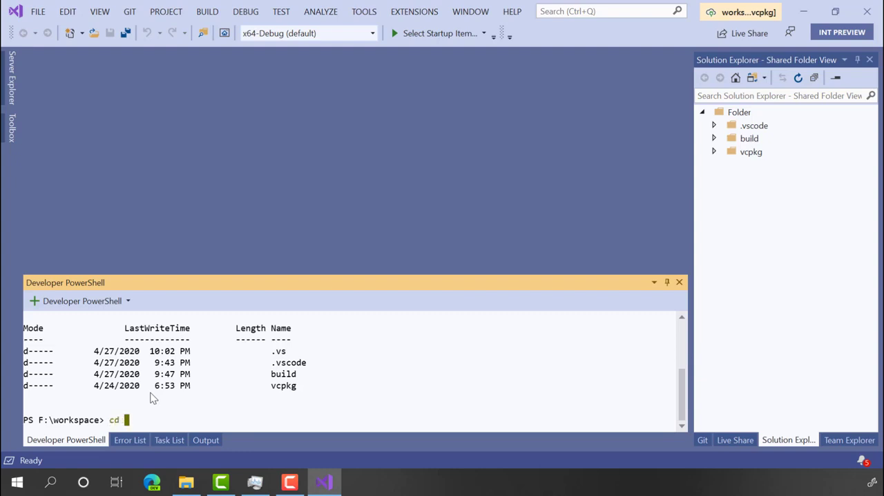
{"action": "key", "text": "Return"}
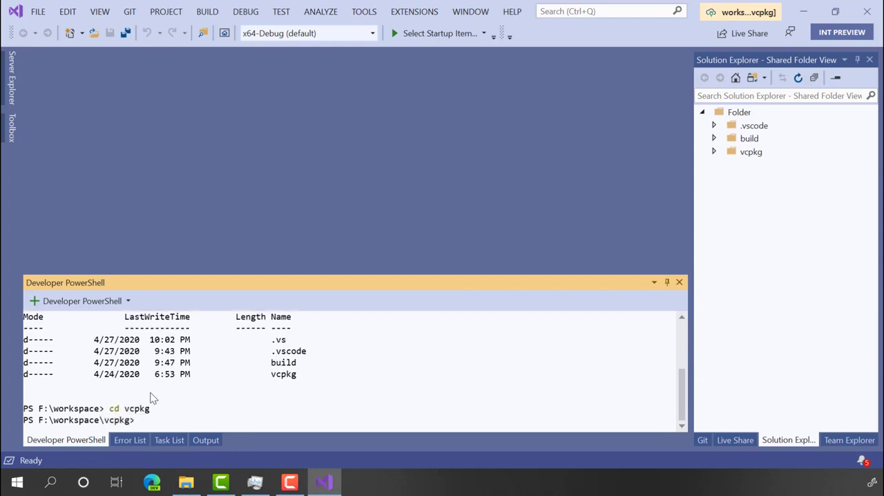
{"action": "key", "text": "Return"}
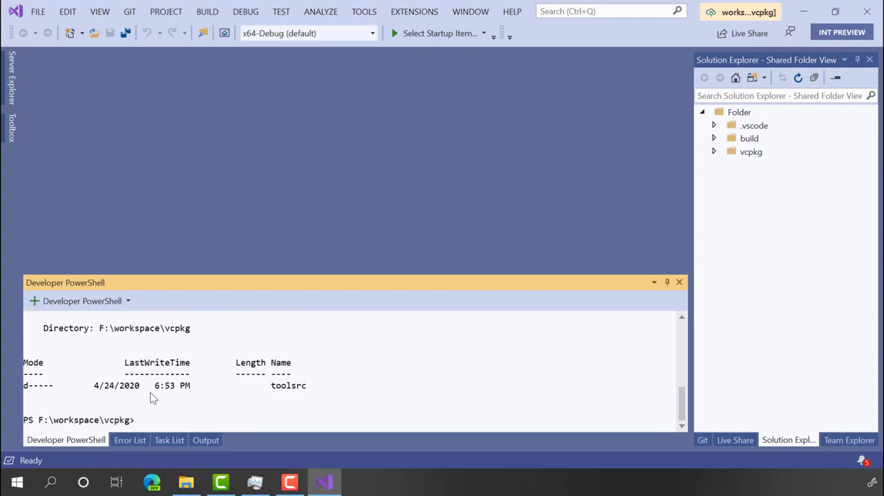
{"action": "type", "text": "cd too"}
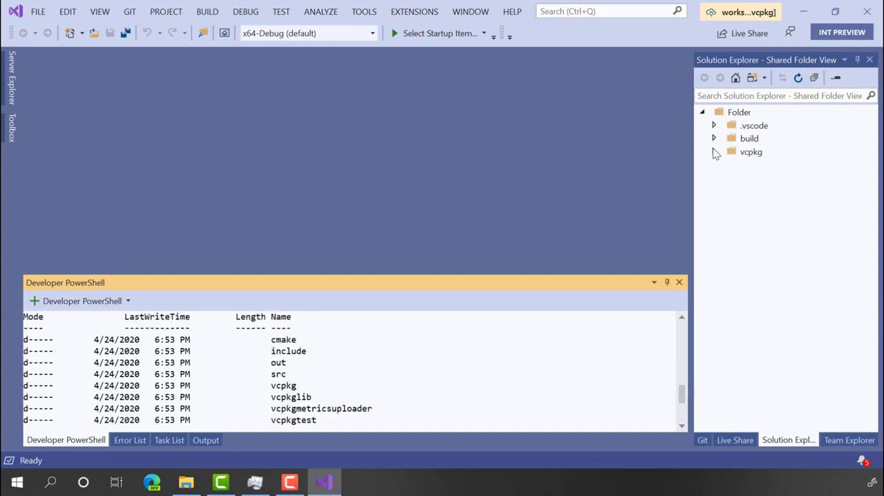
{"action": "left_click", "coordinate": [714, 151]}
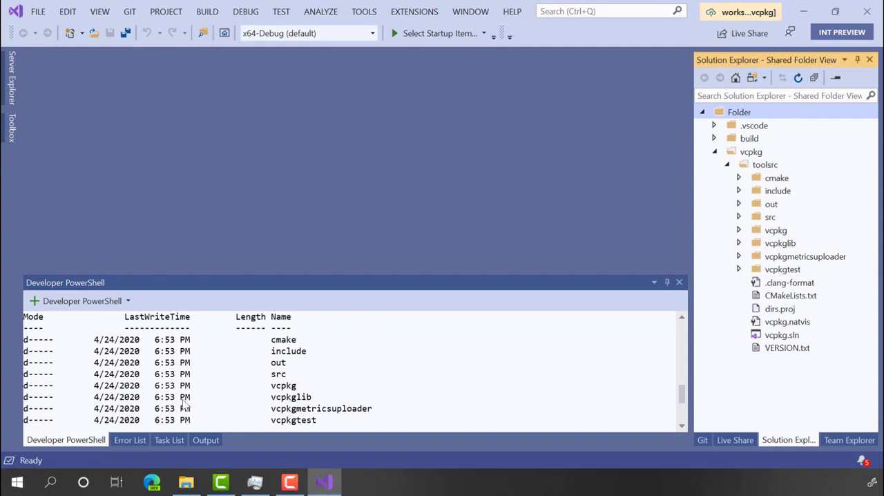
{"action": "mouse_move", "coordinate": [178, 428]}
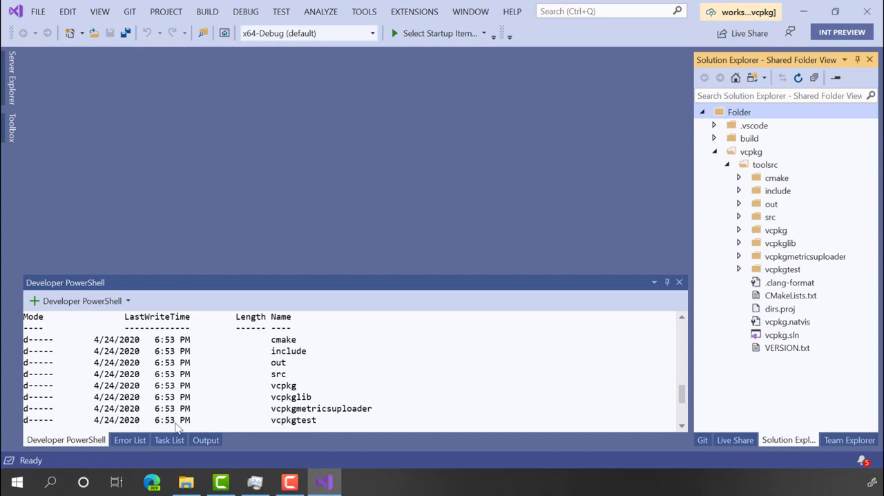
{"action": "left_click", "coordinate": [205, 439]}
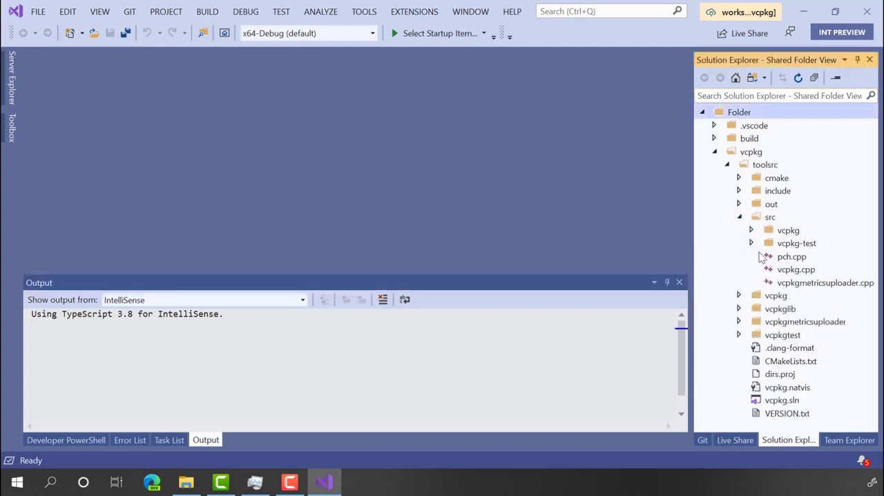
{"action": "left_click", "coordinate": [796, 269]}
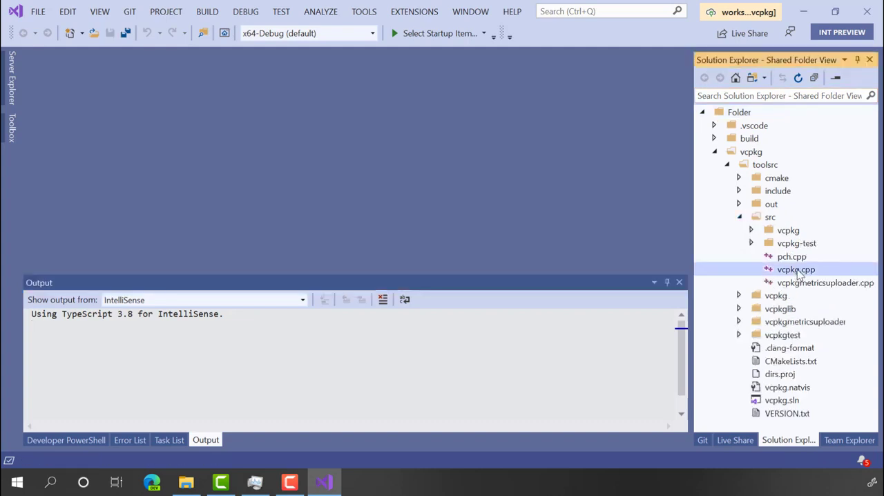
{"action": "double_click", "coordinate": [796, 269]}
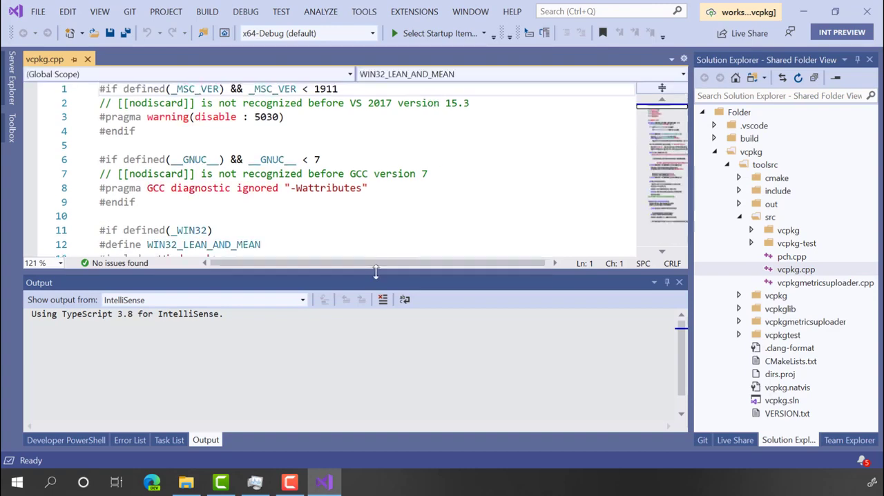
{"action": "scroll", "scroll_direction": "down", "scroll_amount": 3}
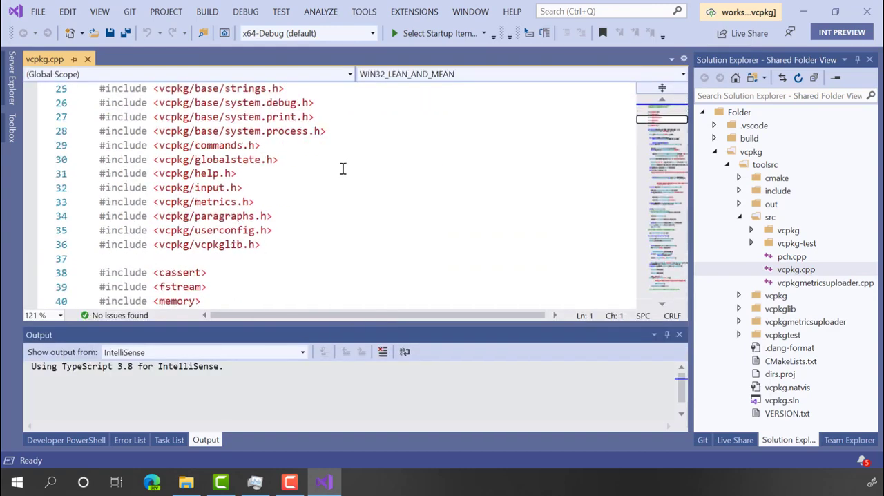
{"action": "scroll", "scroll_direction": "down", "scroll_amount": 3}
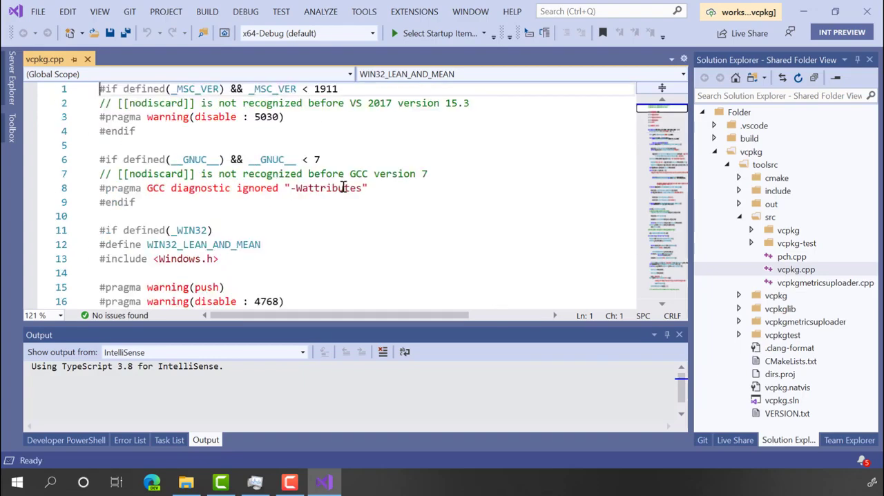
{"action": "scroll", "scroll_direction": "down", "scroll_amount": 3}
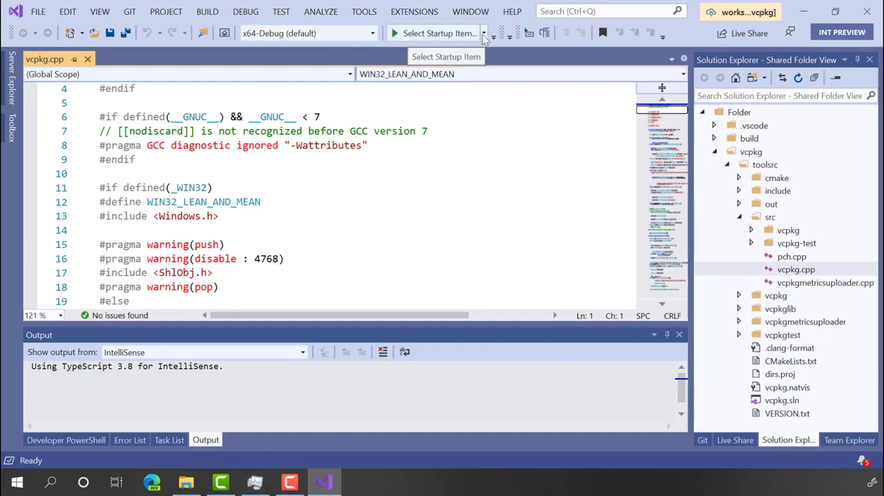
- Rebuild All for the vcpkg project and bring up Task Manager's performance view
{"action": "left_click", "coordinate": [207, 11]}
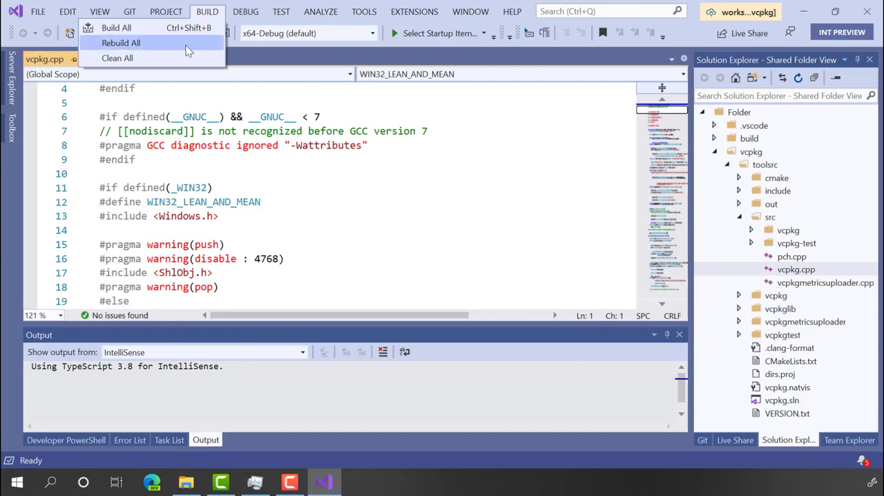
{"action": "left_click", "coordinate": [121, 42]}
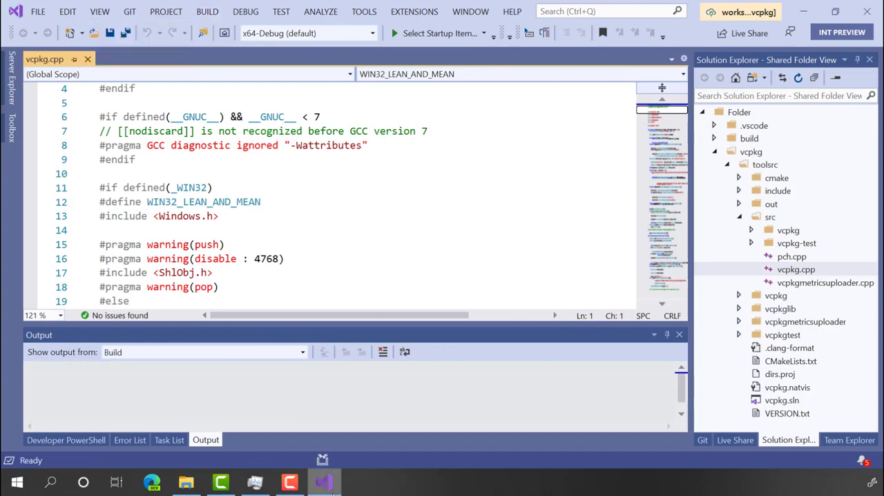
{"action": "left_click", "coordinate": [255, 481]}
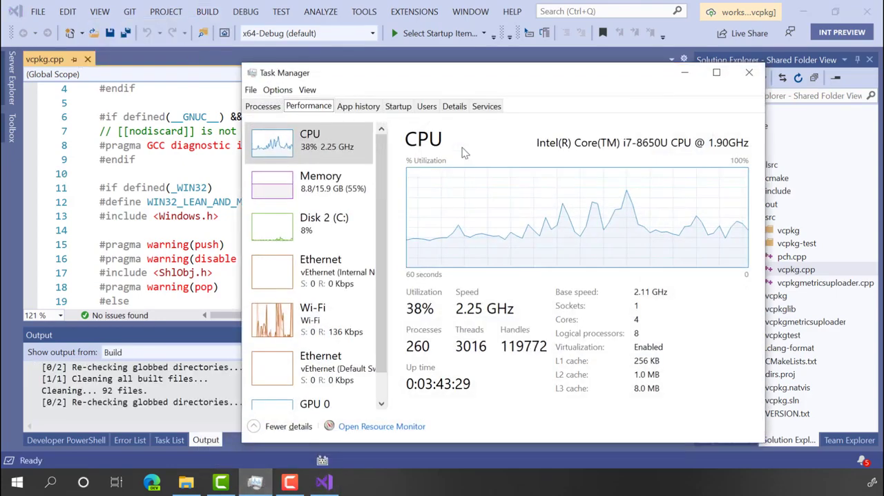
- Move Task Manager aside to watch CPU load, then return to the editor after Rebuild All succeeds
{"action": "left_click_drag", "start_coordinate": [503, 72], "coordinate": [518, 57]}
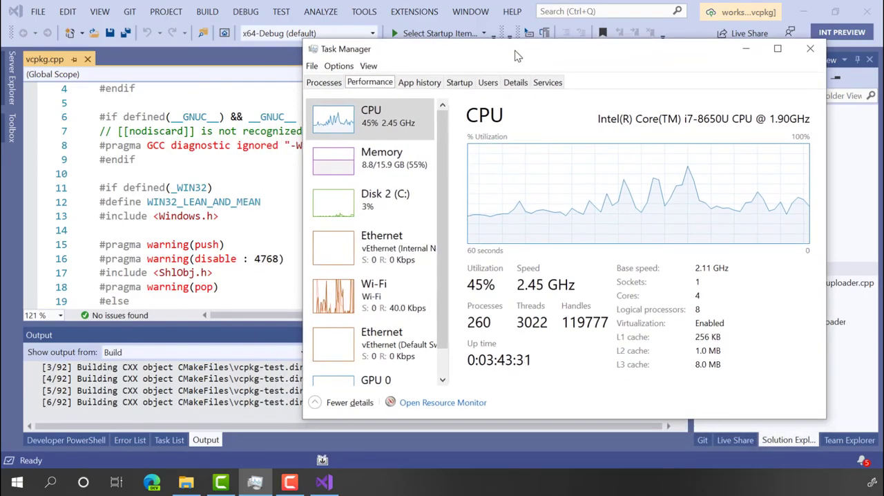
{"action": "left_click_drag", "start_coordinate": [515, 55], "coordinate": [515, 47]}
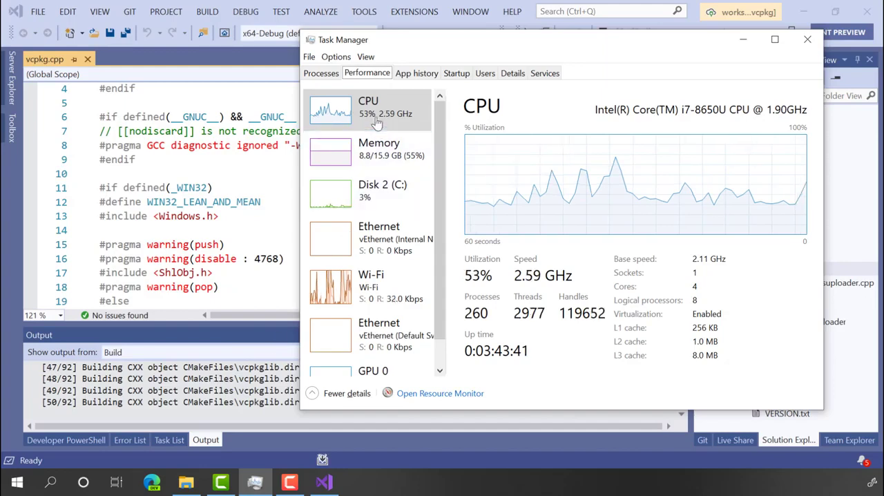
{"action": "mouse_move", "coordinate": [366, 121]}
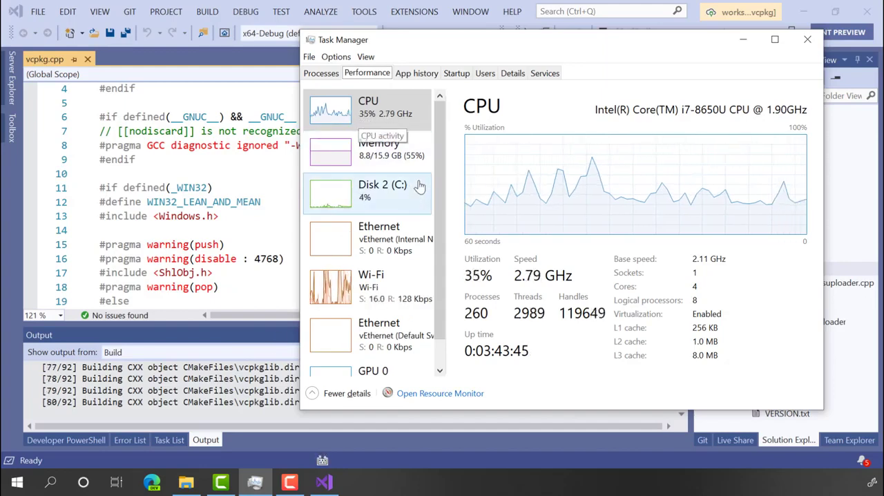
{"action": "mouse_move", "coordinate": [411, 164]}
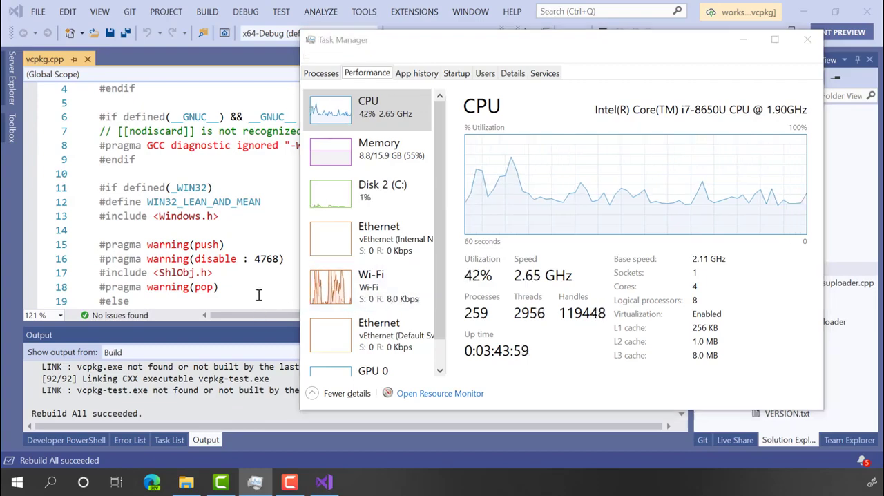
{"action": "left_click", "coordinate": [806, 39]}
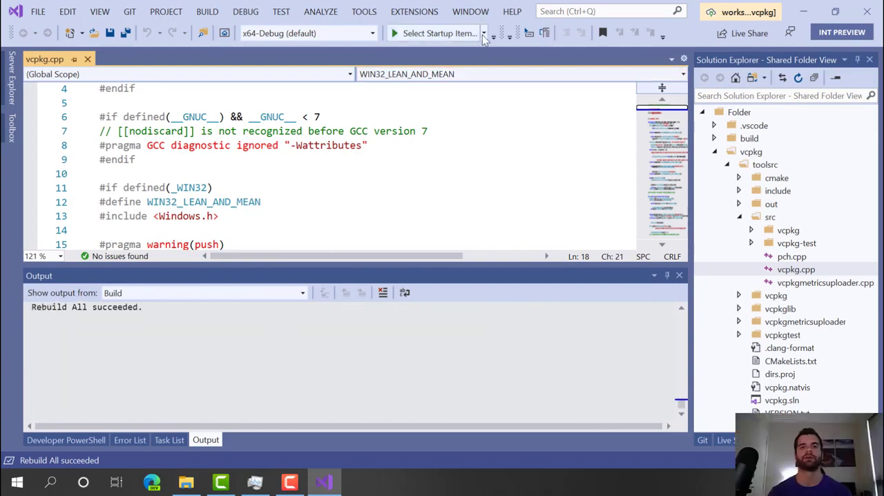
- Make vcpkg.exe the startup item, then switch to the session sharing the 2048 project
{"action": "left_click", "coordinate": [476, 32]}
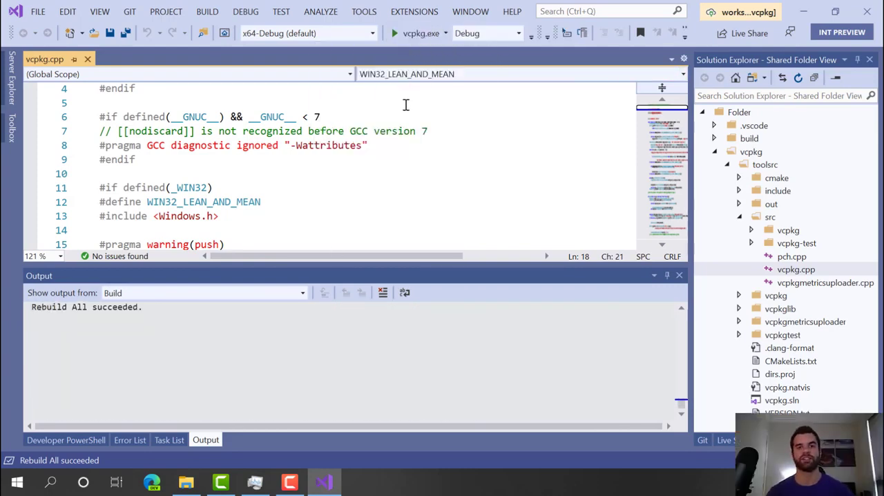
{"action": "mouse_move", "coordinate": [417, 32]}
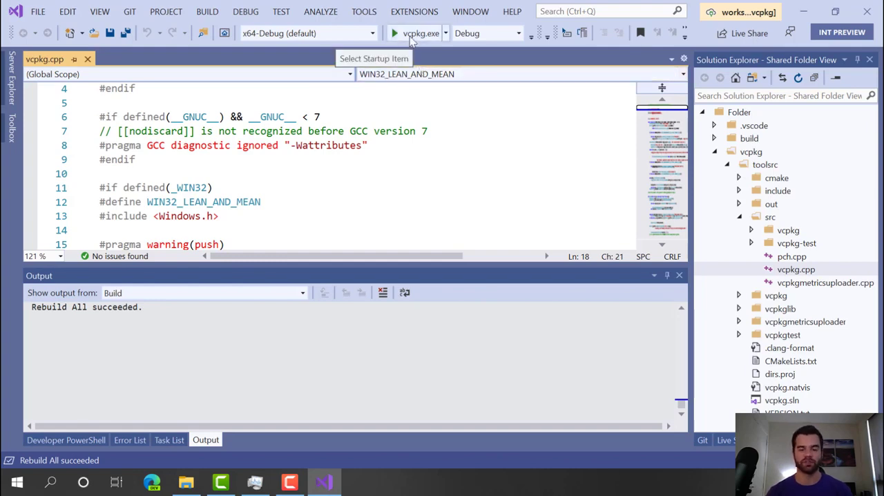
{"action": "left_click", "coordinate": [394, 33]}
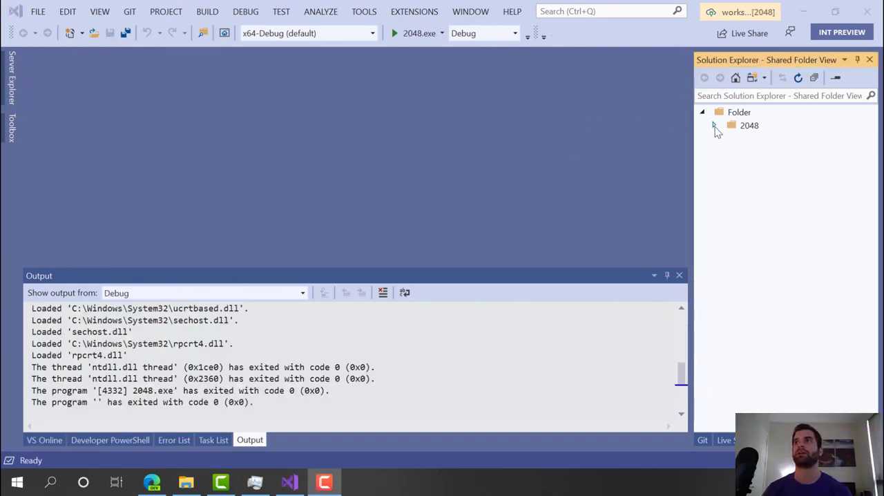
- Expand the 2048 folder to show archive, assets, data, src and project files
{"action": "left_click", "coordinate": [714, 125]}
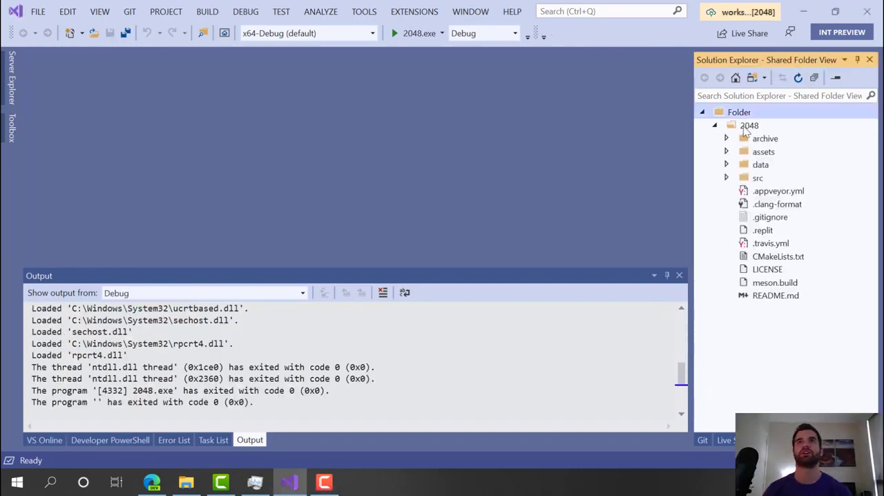
{"action": "mouse_move", "coordinate": [558, 192]}
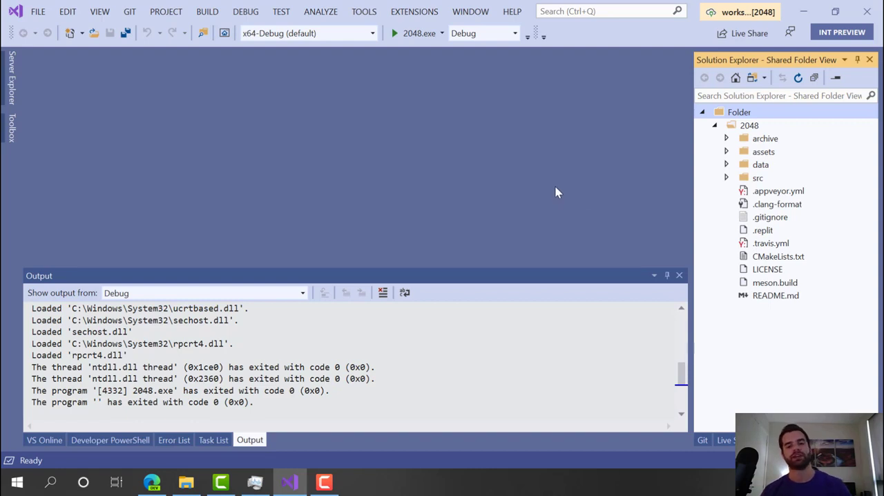
{"action": "mouse_move", "coordinate": [524, 169]}
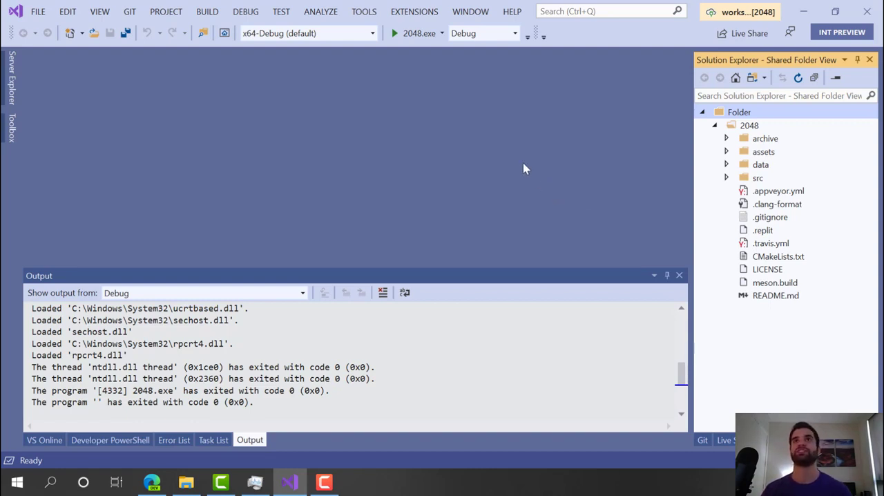
{"action": "mouse_move", "coordinate": [423, 58]}
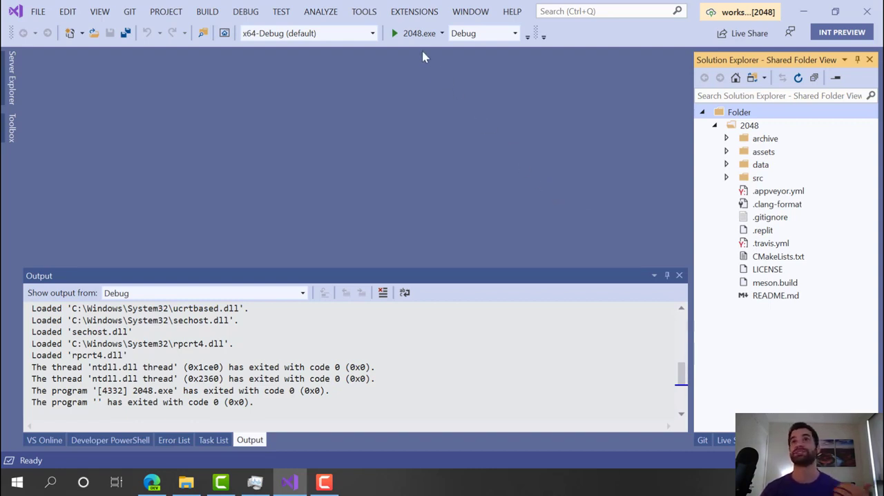
{"action": "mouse_move", "coordinate": [414, 38]}
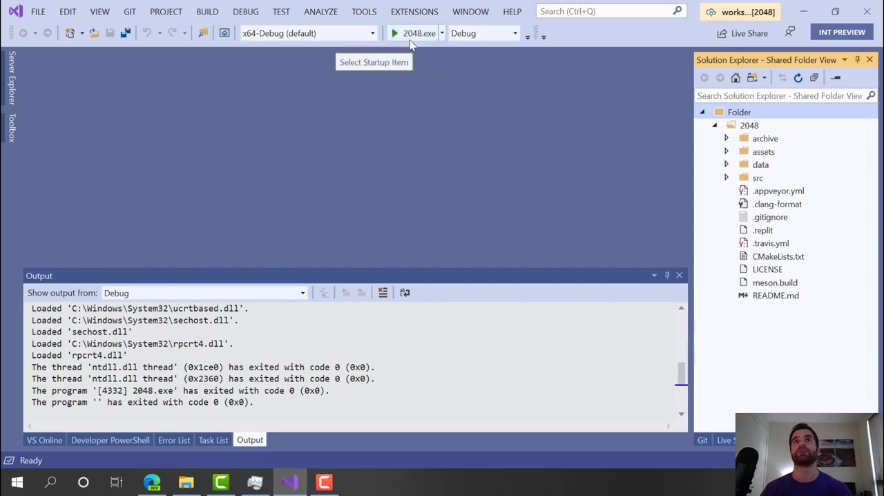
- Build 2048.exe and launch it under the debugger, stopping in main() at line 21 of 2048.cpp
{"action": "left_click", "coordinate": [394, 33]}
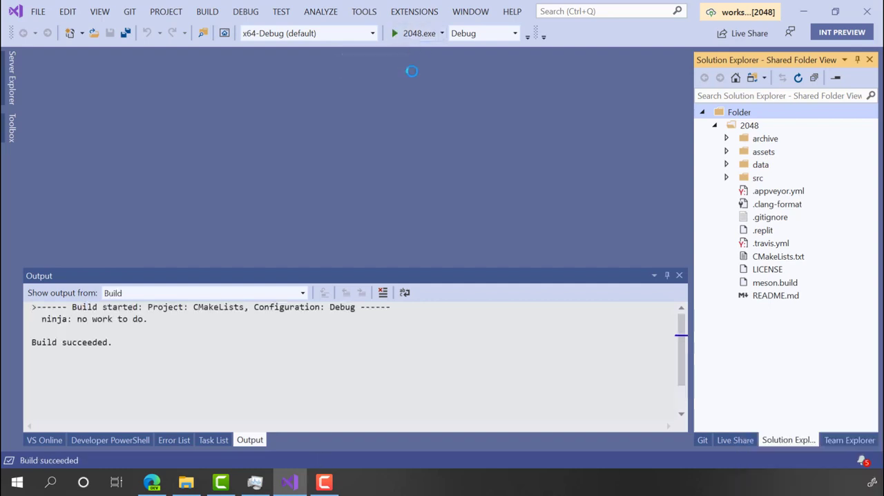
{"action": "left_click", "coordinate": [394, 33]}
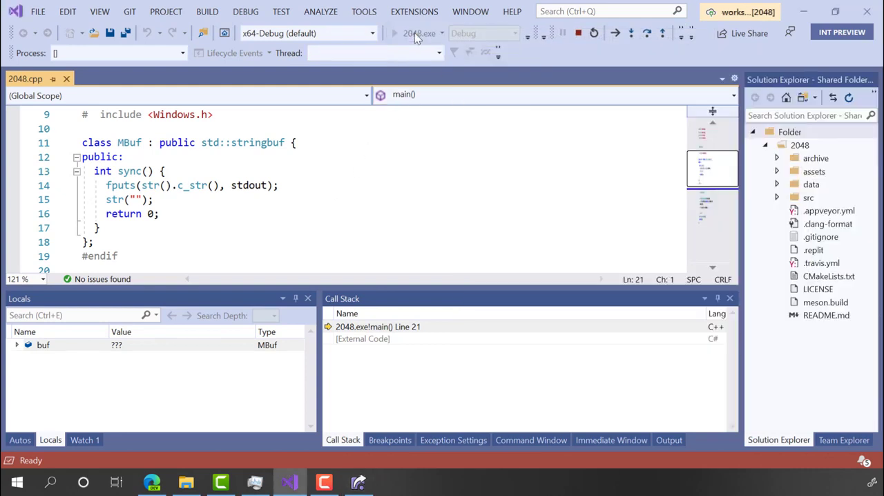
- Continue execution, enter 1 for a new 2048 game and play to a score of 16
{"action": "left_click", "coordinate": [394, 33]}
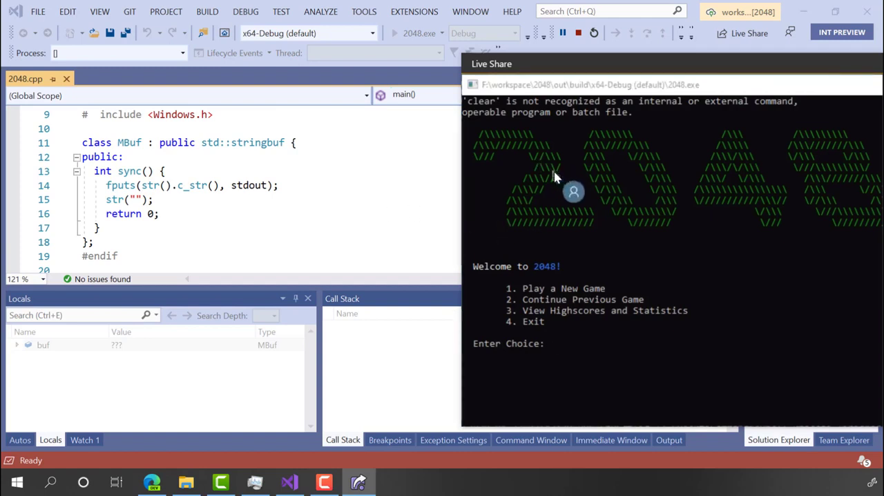
{"action": "mouse_move", "coordinate": [615, 181]}
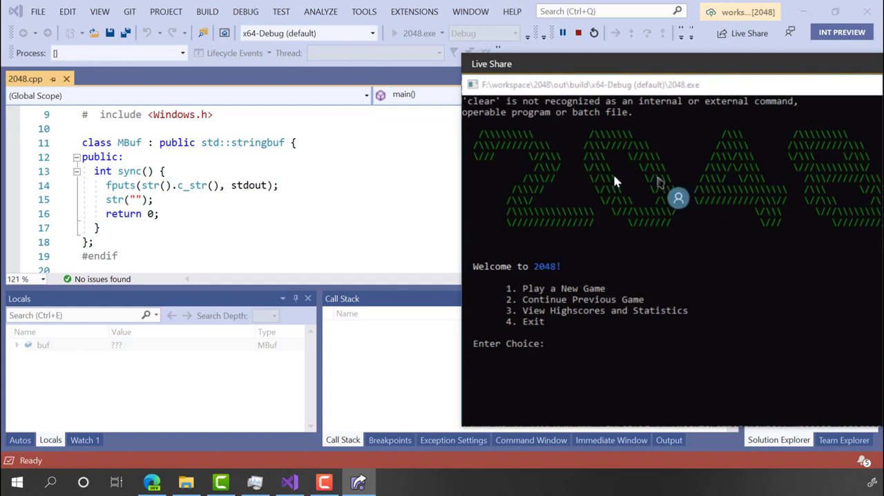
{"action": "mouse_move", "coordinate": [727, 297]}
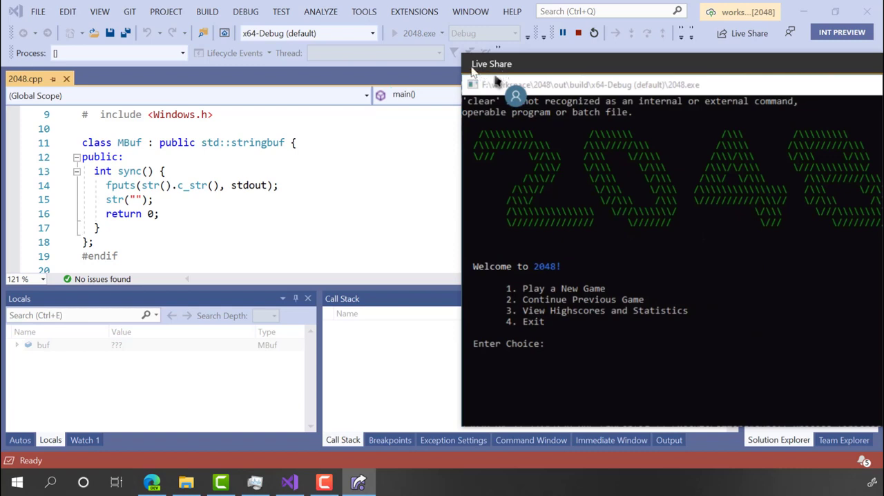
{"action": "mouse_move", "coordinate": [557, 352]}
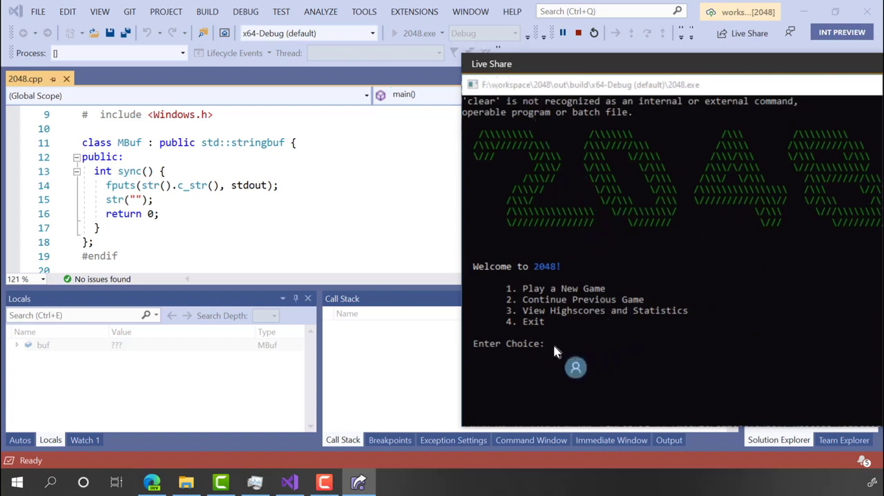
{"action": "type", "text": "1"}
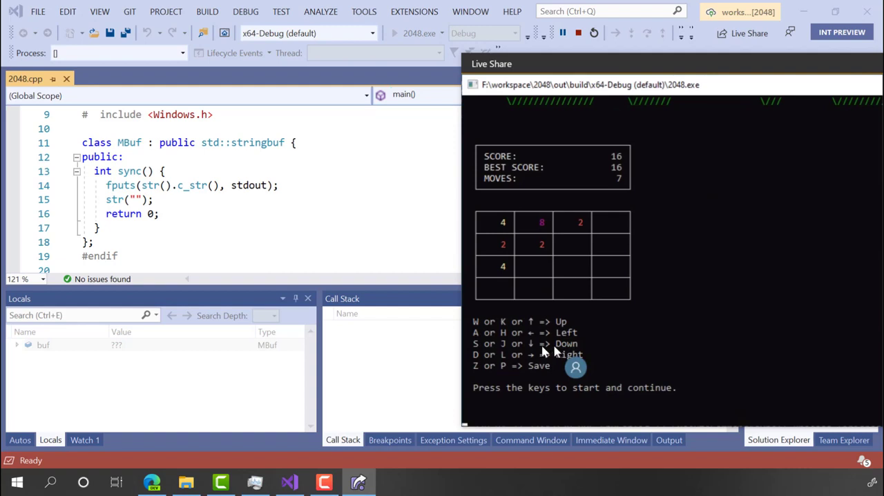
{"action": "mouse_move", "coordinate": [380, 245]}
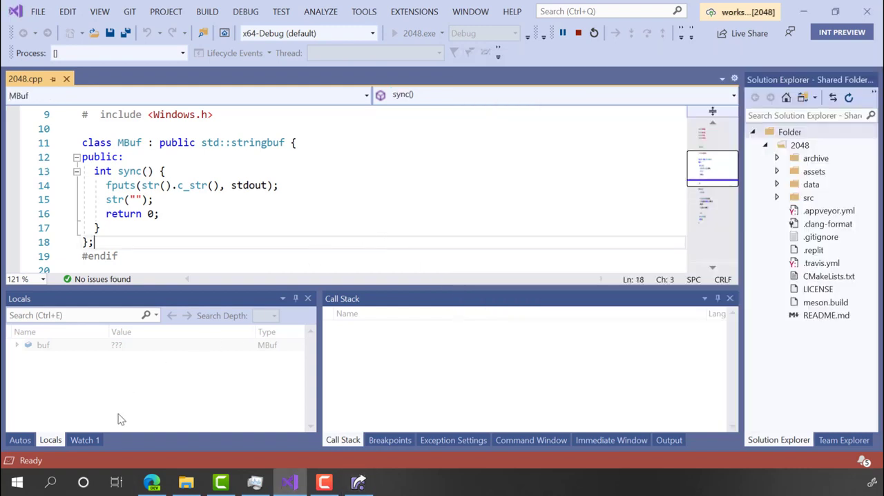
{"action": "mouse_move", "coordinate": [69, 445]}
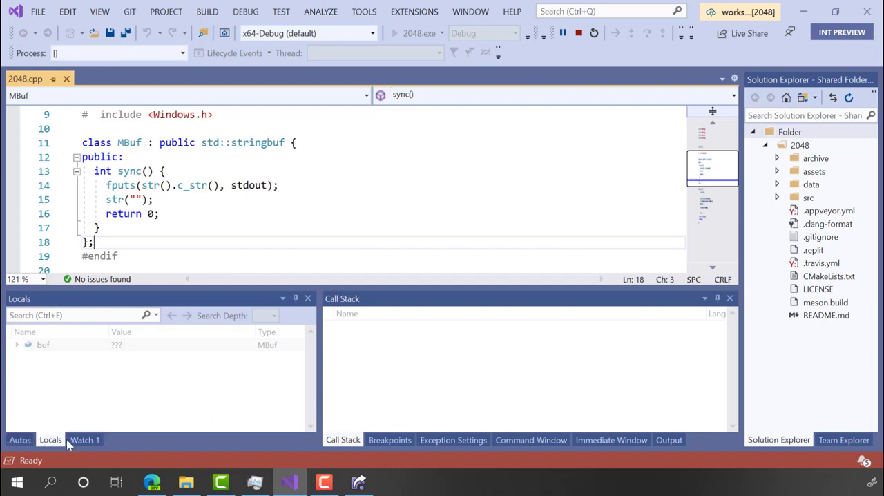
{"action": "mouse_move", "coordinate": [514, 366]}
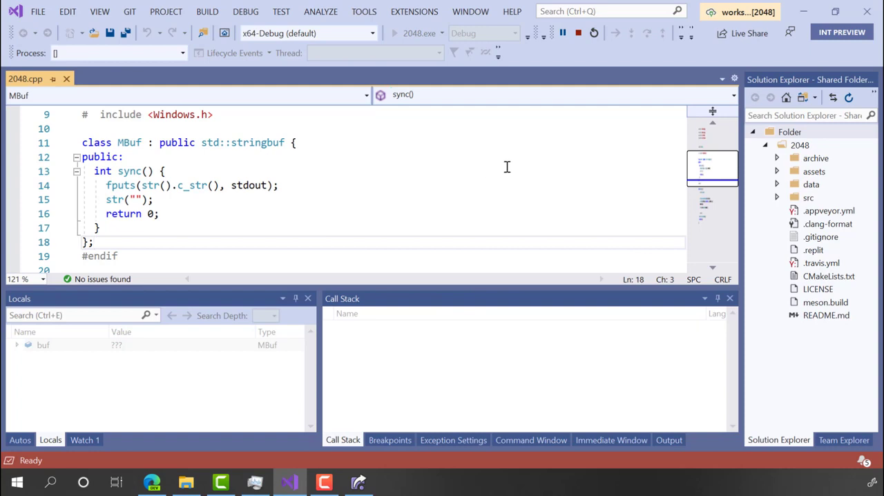
{"action": "mouse_move", "coordinate": [578, 33]}
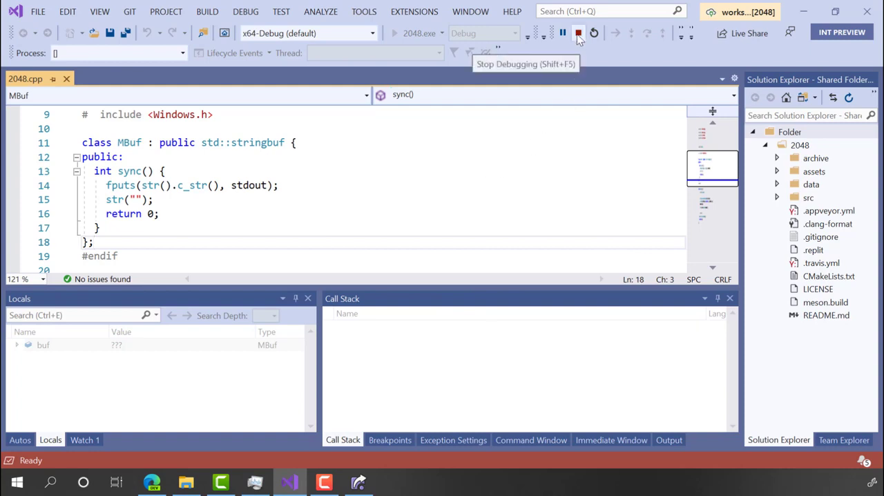
- Stop the 2048 debugging session with Shift+F5
{"action": "left_click", "coordinate": [578, 32]}
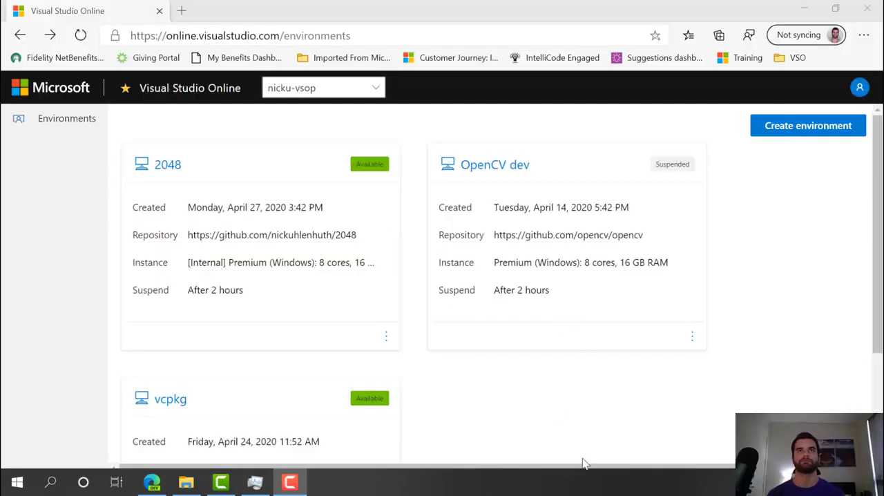
{"action": "mouse_move", "coordinate": [558, 411]}
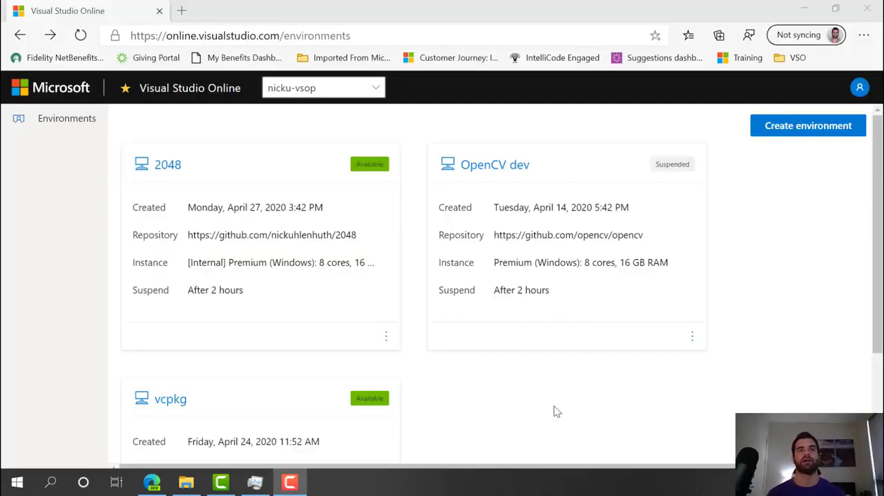
{"action": "mouse_move", "coordinate": [510, 288]}
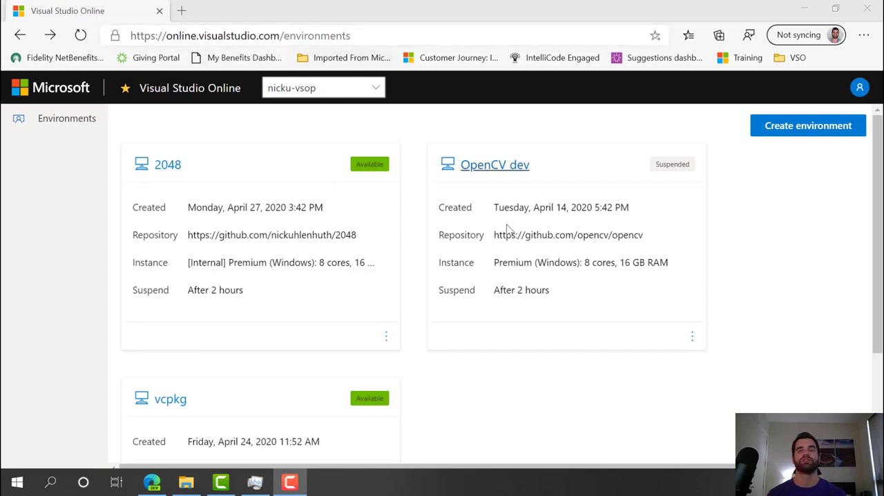
{"action": "mouse_move", "coordinate": [269, 356]}
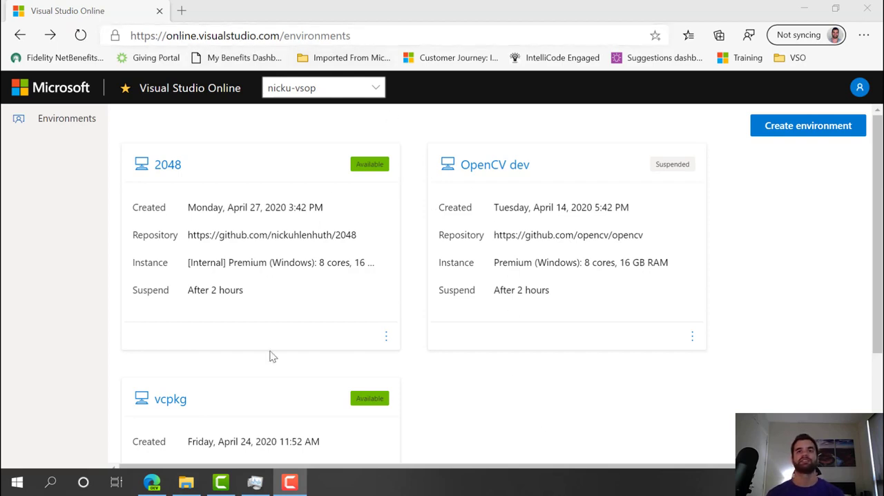
{"action": "mouse_move", "coordinate": [365, 416]}
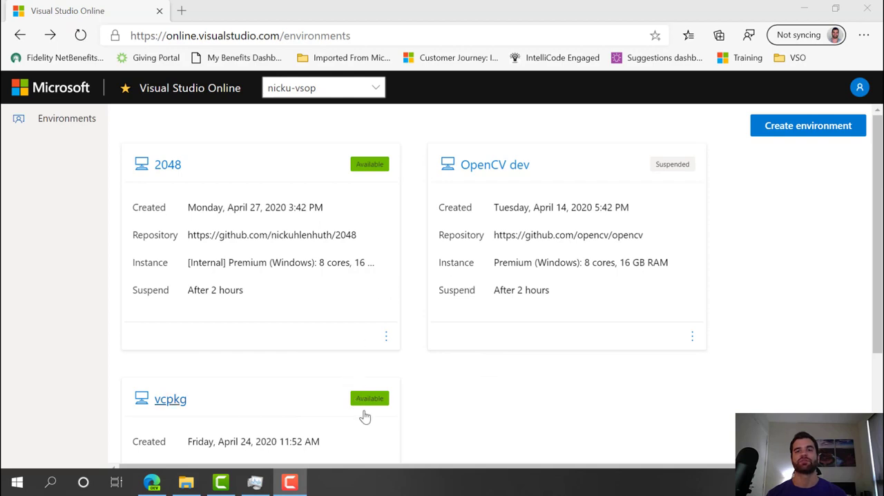
{"action": "mouse_move", "coordinate": [497, 414]}
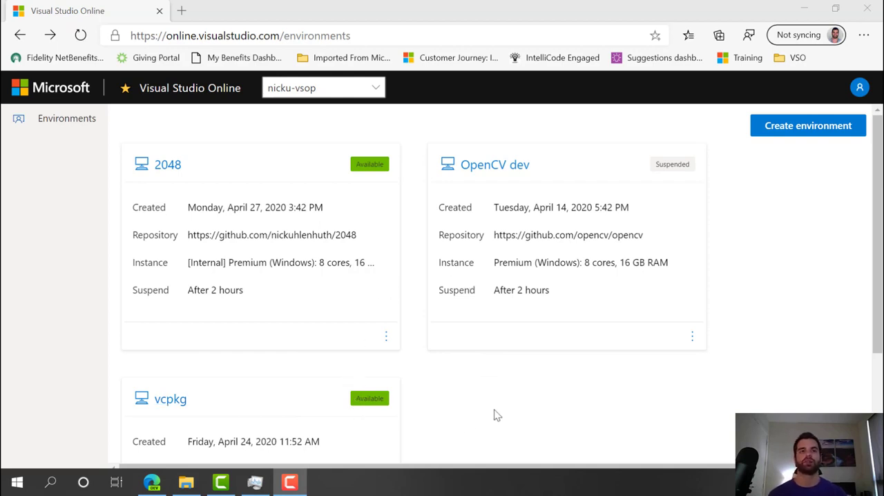
{"action": "scroll", "scroll_direction": "down", "scroll_amount": 3}
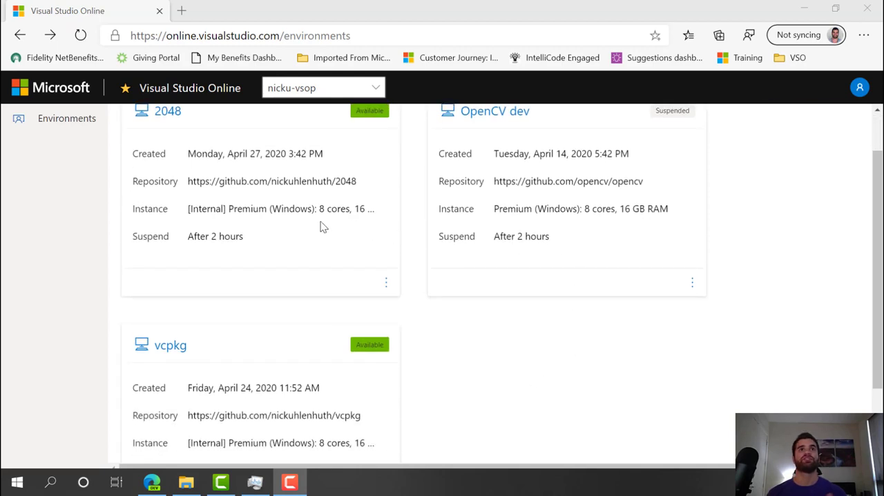
{"action": "scroll", "scroll_direction": "up", "scroll_amount": 3}
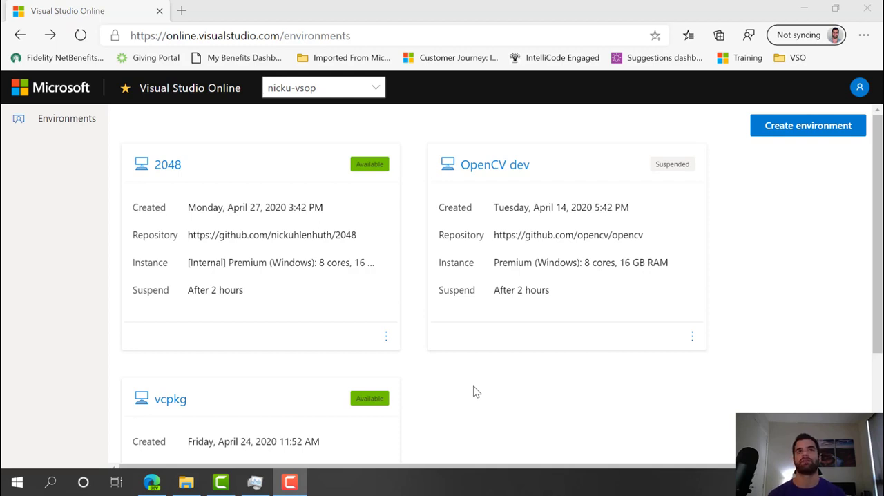
{"action": "mouse_move", "coordinate": [290, 354]}
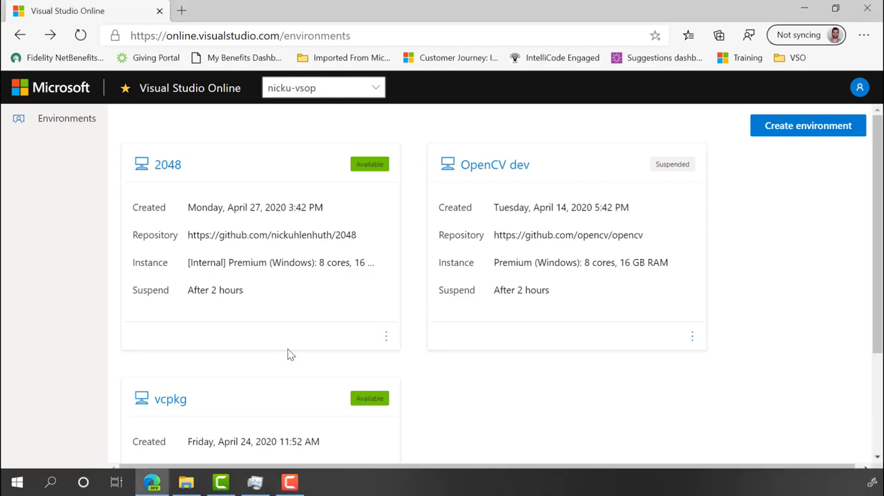
{"action": "mouse_move", "coordinate": [329, 277]}
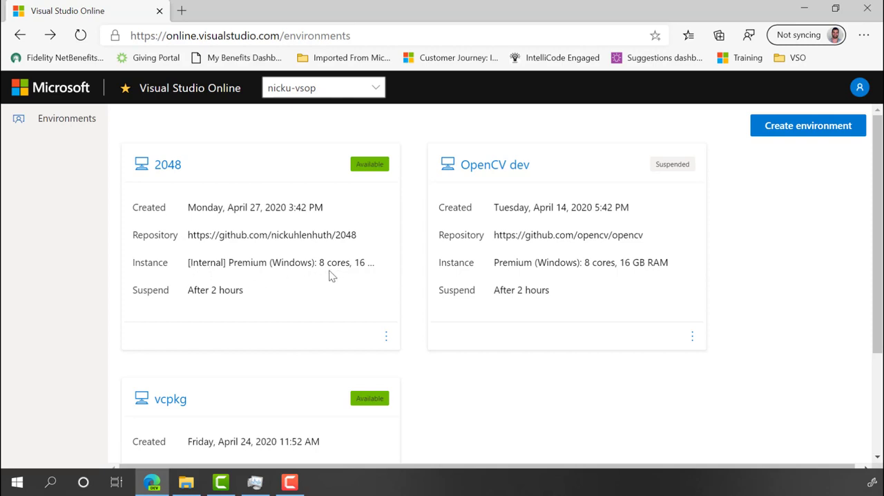
{"action": "mouse_move", "coordinate": [212, 314]}
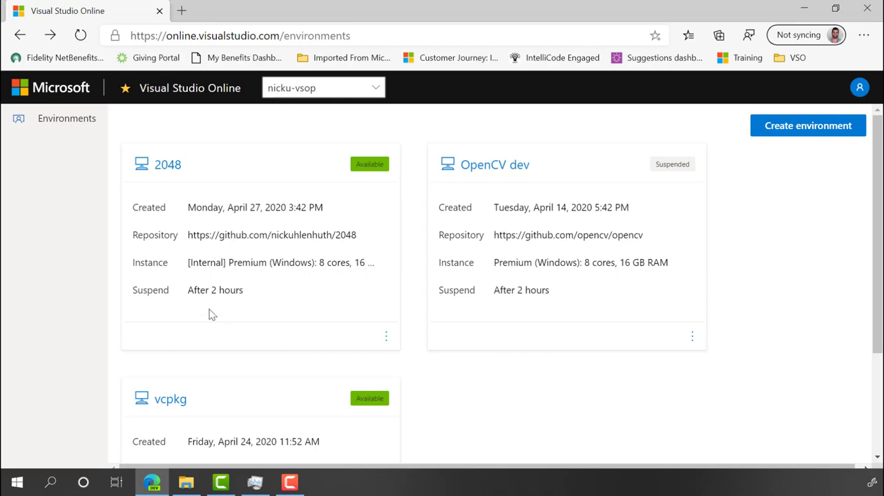
{"action": "mouse_move", "coordinate": [386, 338]}
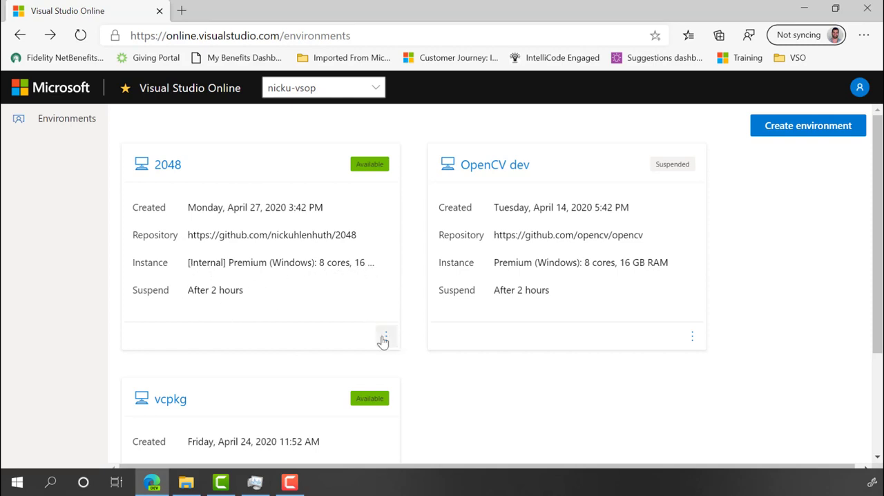
{"action": "left_click", "coordinate": [385, 337]}
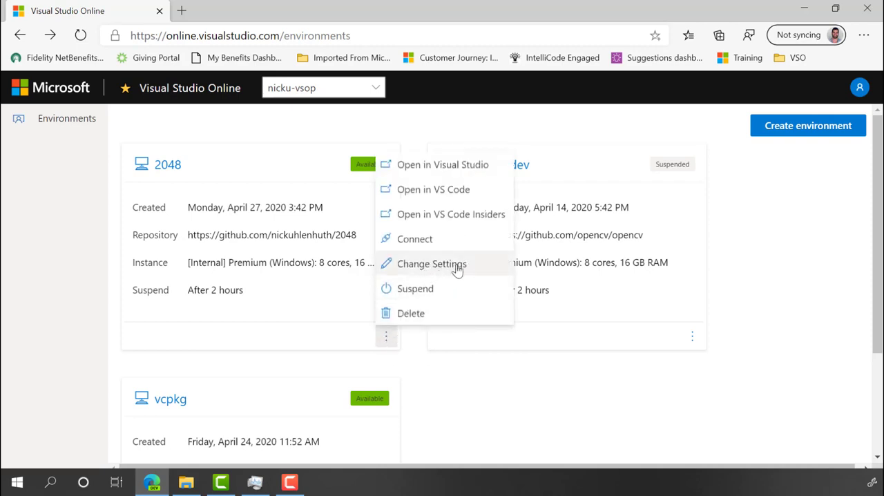
{"action": "left_click", "coordinate": [471, 383]}
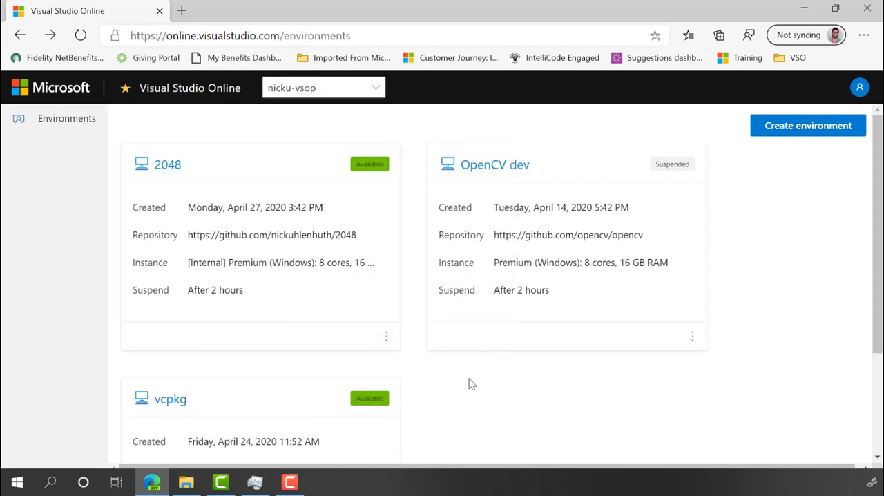
{"action": "scroll", "scroll_direction": "down", "scroll_amount": 3}
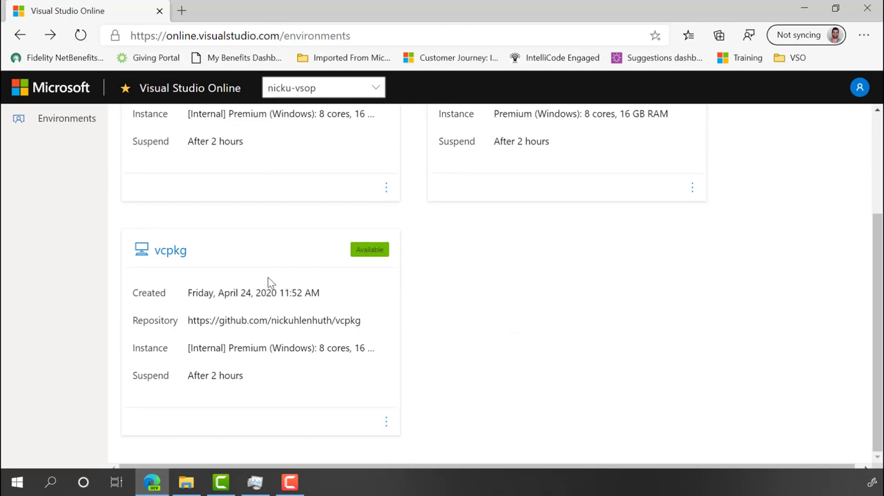
- Open the vcpkg environment in the browser editor and load its toolsrc and src workspace tree
{"action": "left_click", "coordinate": [170, 250]}
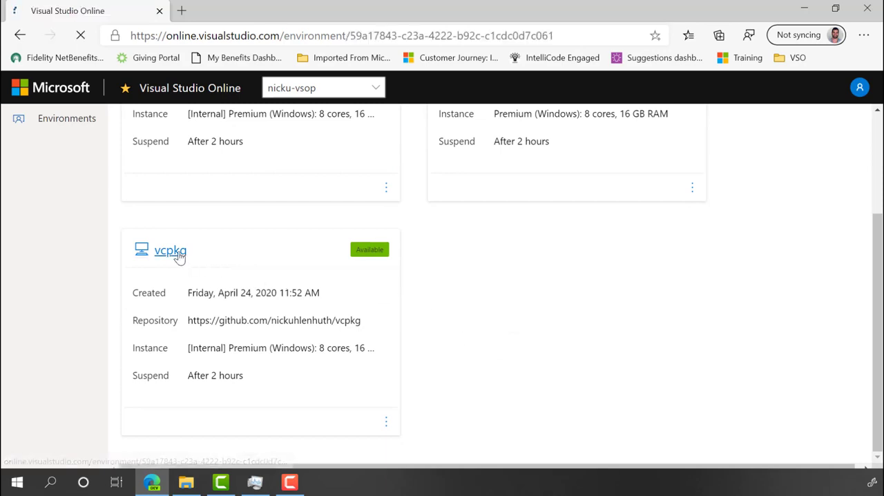
{"action": "left_click", "coordinate": [170, 250]}
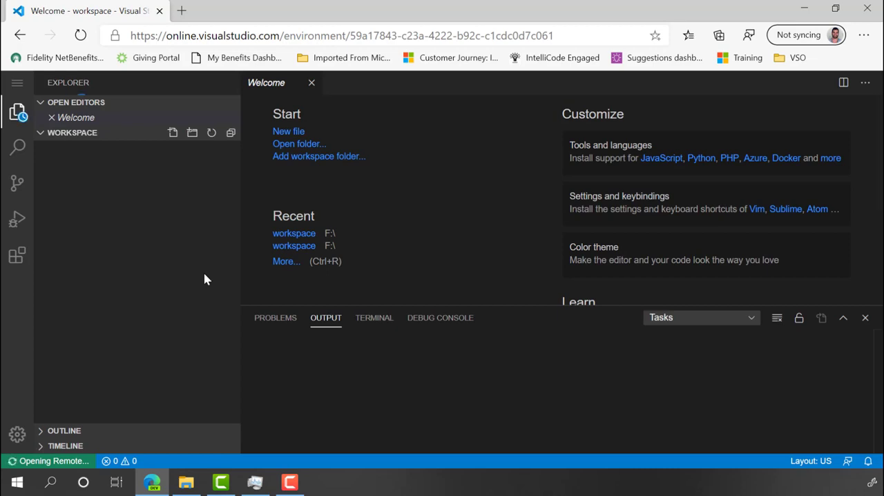
{"action": "mouse_move", "coordinate": [174, 162]}
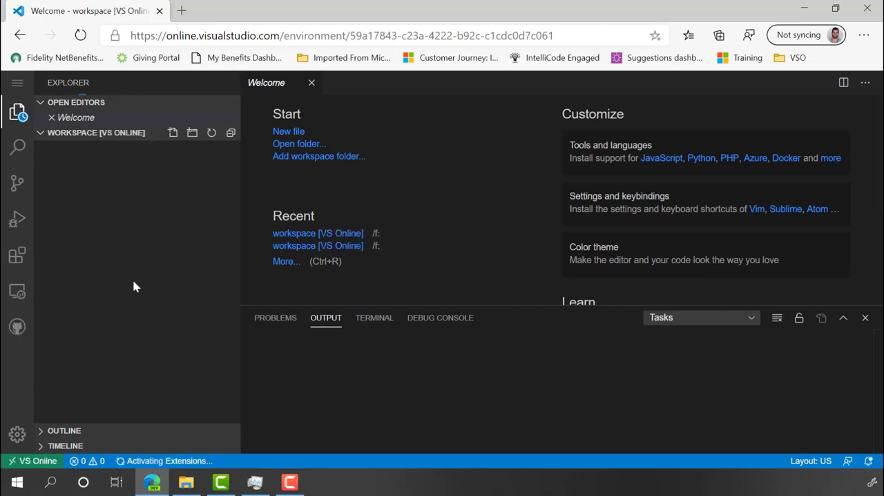
{"action": "left_click", "coordinate": [96, 132]}
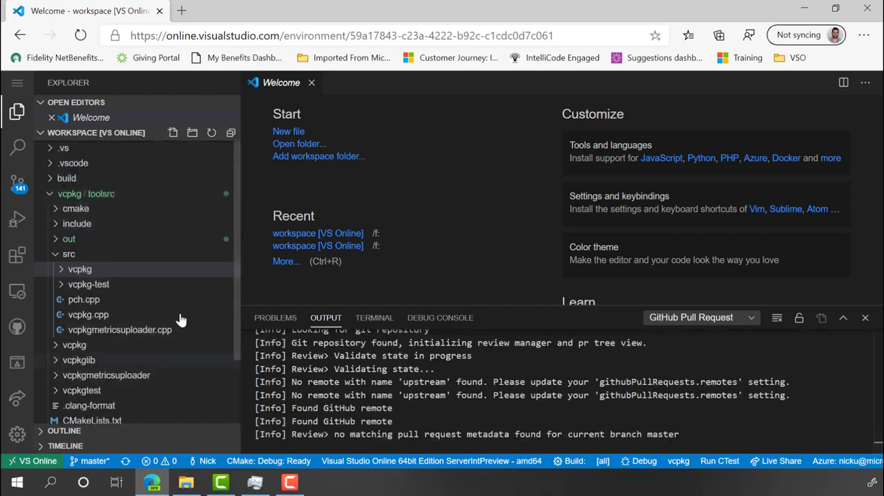
- Open vcpkg.cpp from src and go to the find_if definition in util.h
{"action": "left_click", "coordinate": [87, 314]}
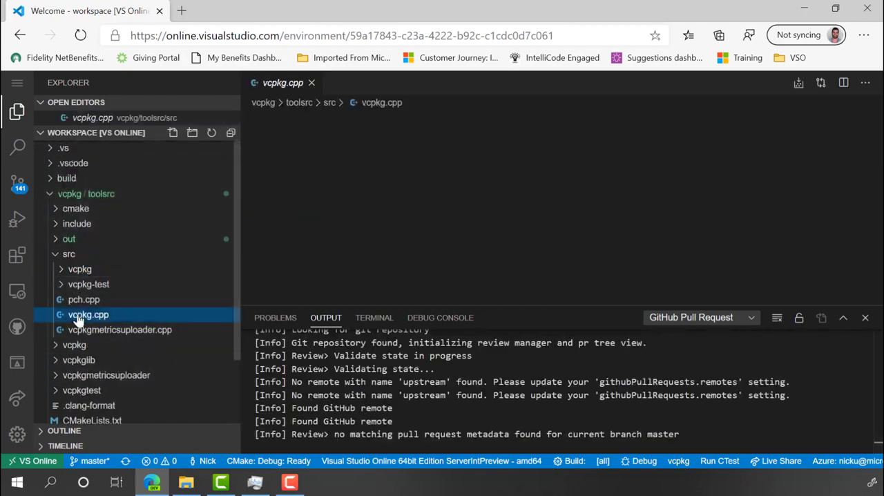
{"action": "left_click", "coordinate": [88, 314]}
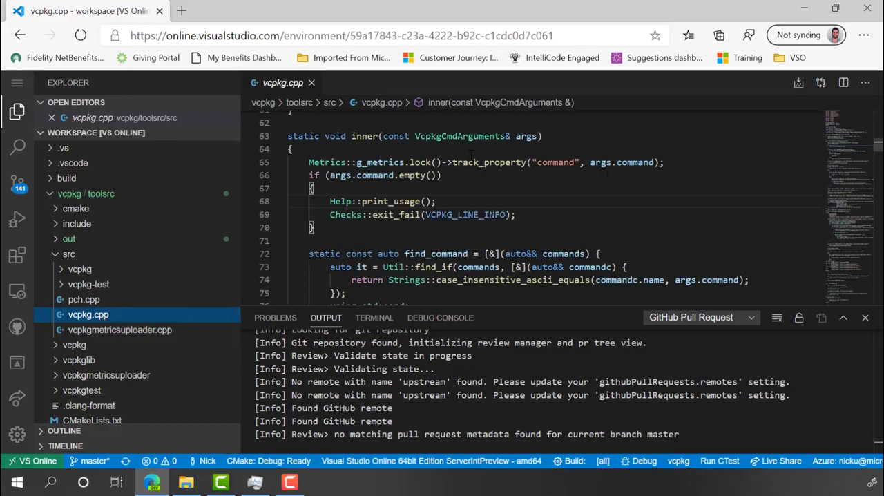
{"action": "scroll", "scroll_direction": "down", "scroll_amount": 3}
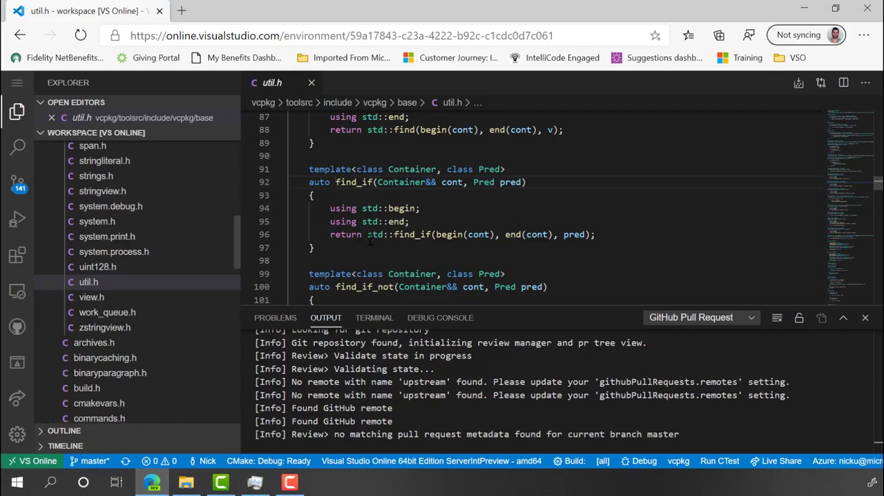
{"action": "mouse_move", "coordinate": [515, 228]}
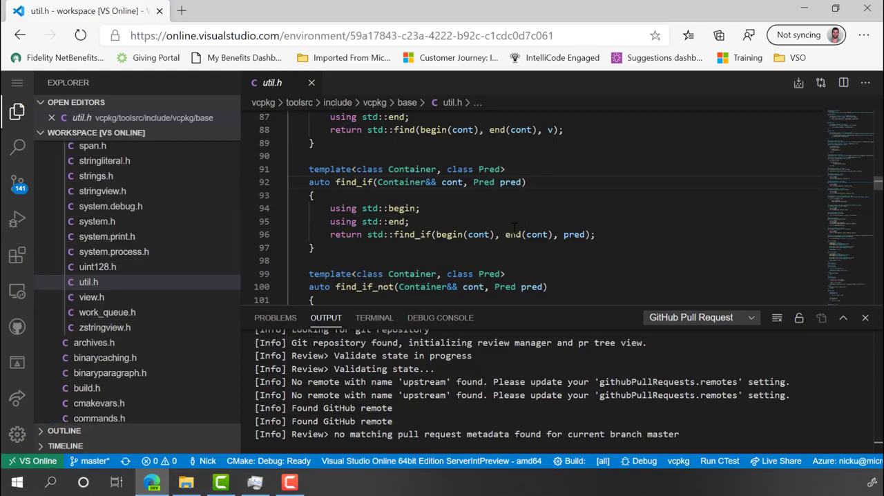
{"action": "mouse_move", "coordinate": [510, 234]}
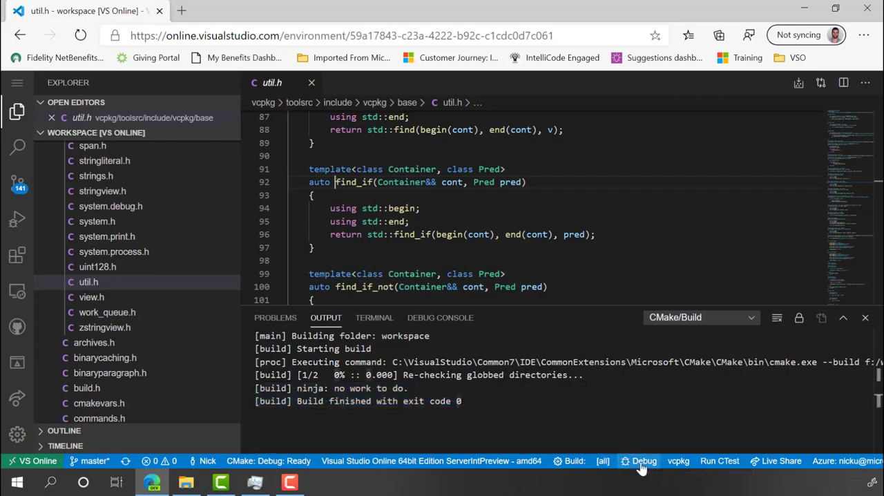
- Debug vcpkg so it builds with exit code 0 and prints its command help in the Debug Console
{"action": "left_click", "coordinate": [18, 219]}
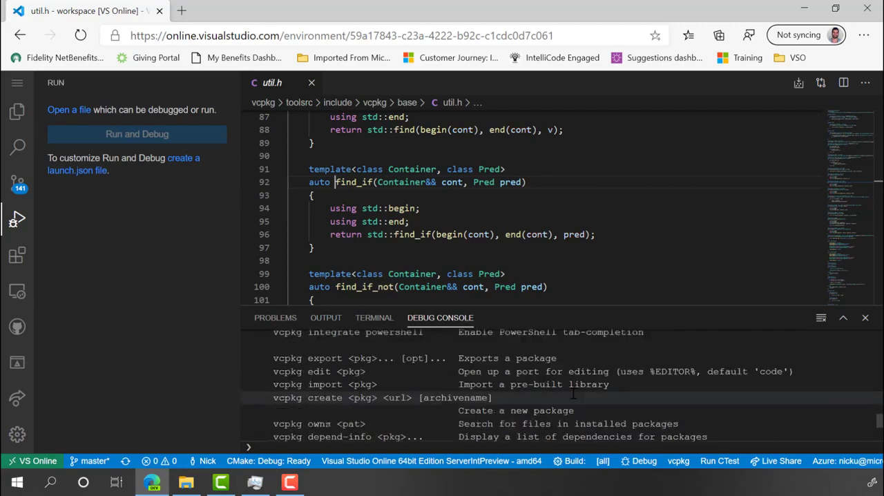
{"action": "scroll", "scroll_direction": "down", "scroll_amount": 3}
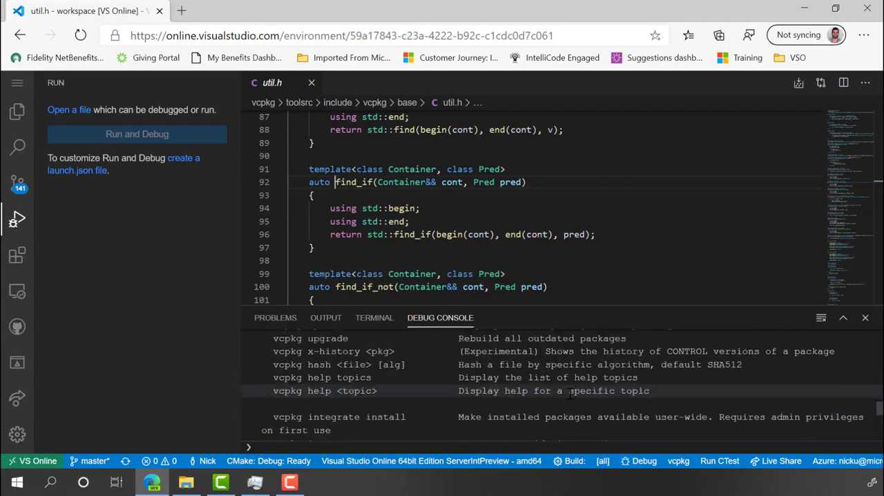
{"action": "scroll", "scroll_direction": "up", "scroll_amount": 3}
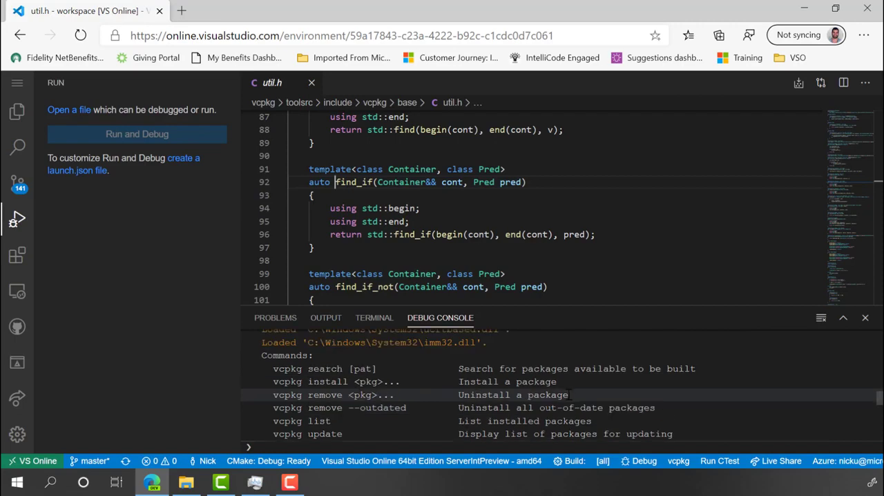
{"action": "scroll", "scroll_direction": "down", "scroll_amount": 3}
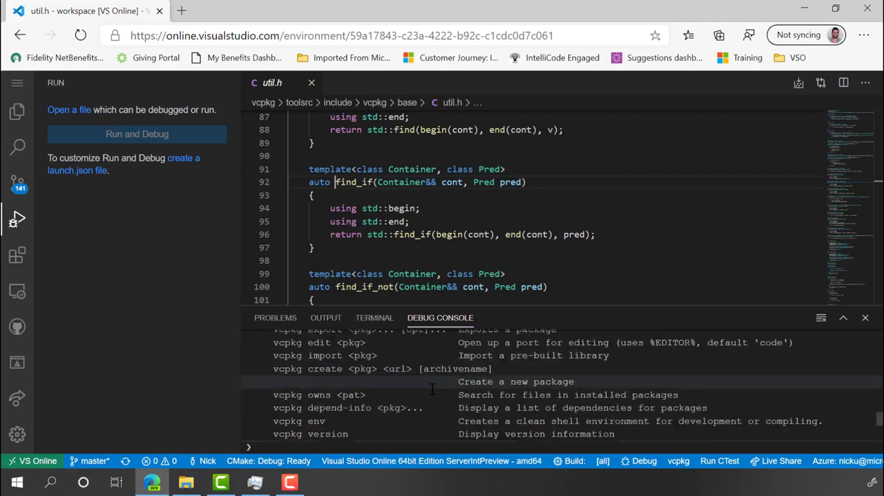
{"action": "mouse_move", "coordinate": [656, 260]}
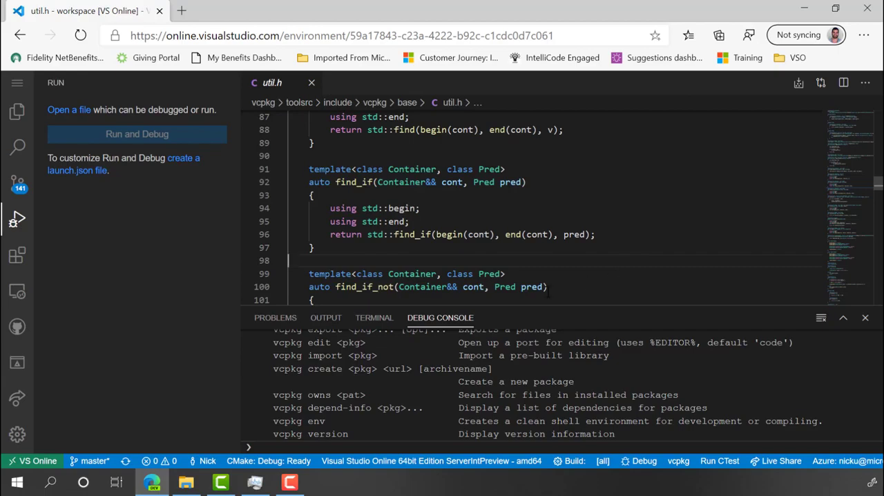
{"action": "mouse_move", "coordinate": [479, 234]}
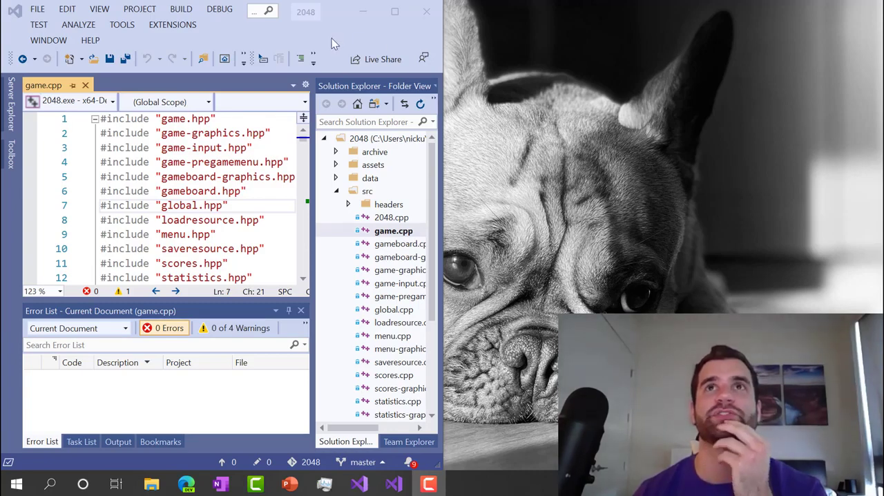
{"action": "mouse_move", "coordinate": [386, 75]}
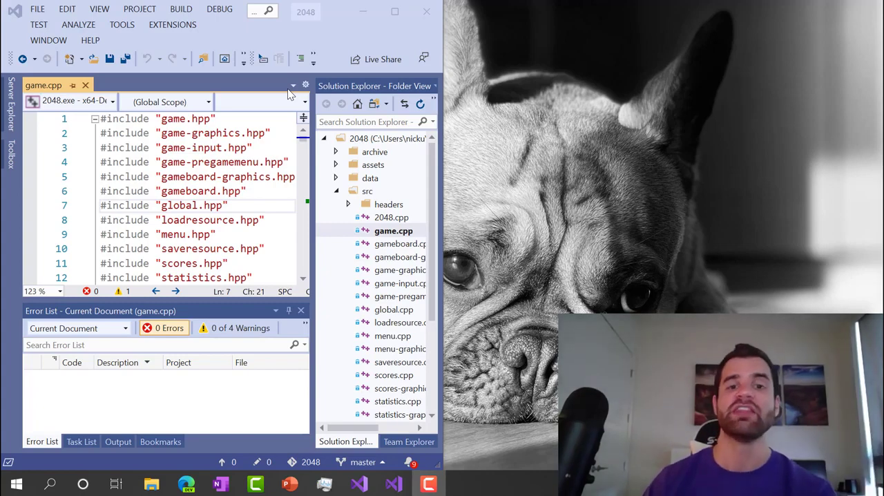
{"action": "mouse_move", "coordinate": [307, 96]}
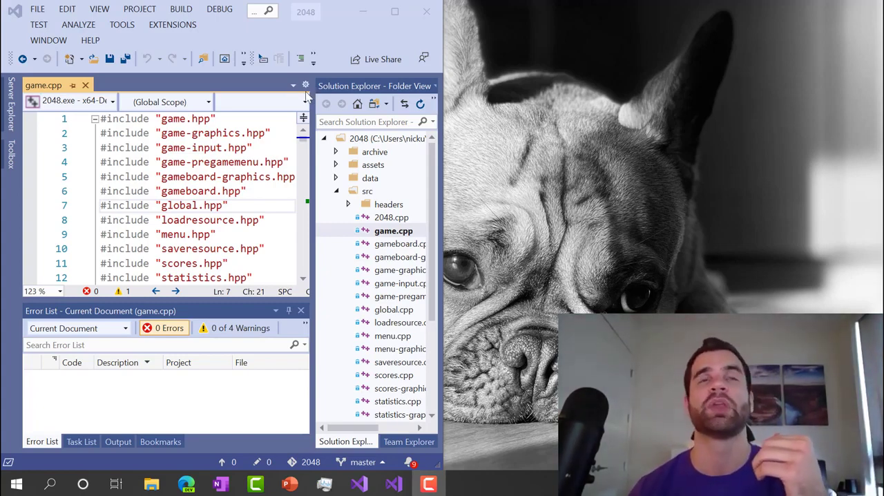
{"action": "mouse_move", "coordinate": [263, 89]}
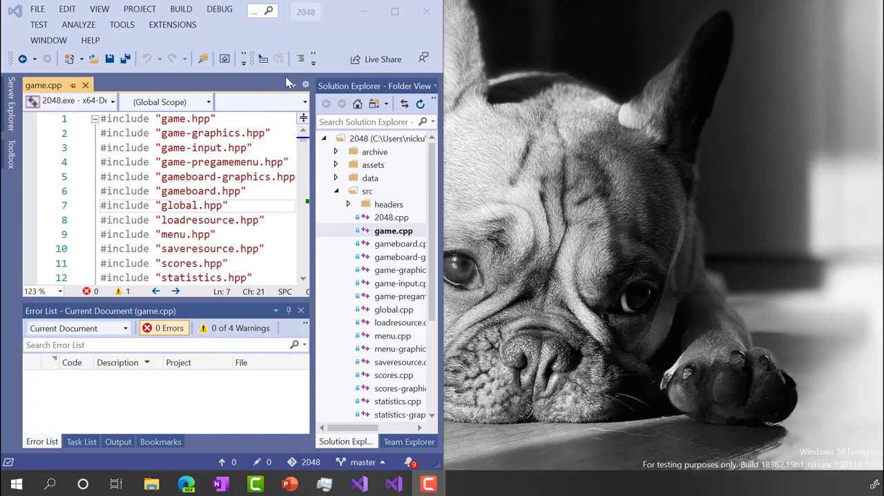
{"action": "mouse_move", "coordinate": [152, 143]}
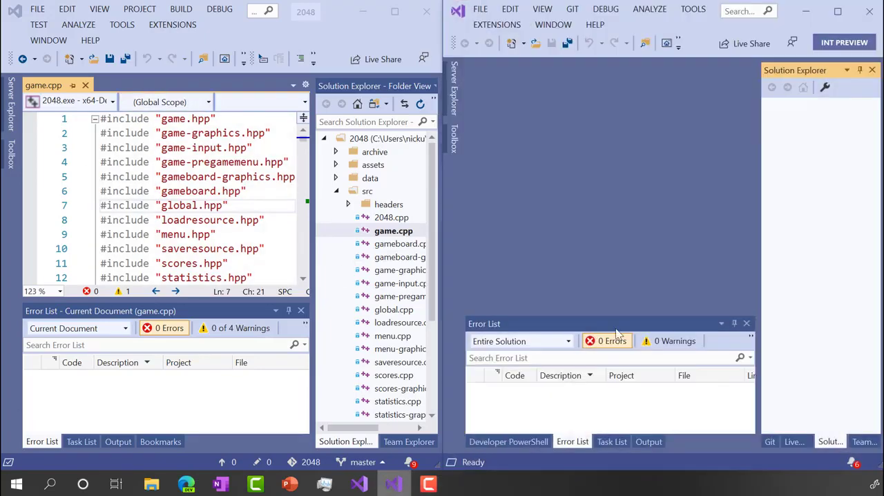
{"action": "mouse_move", "coordinate": [379, 86]}
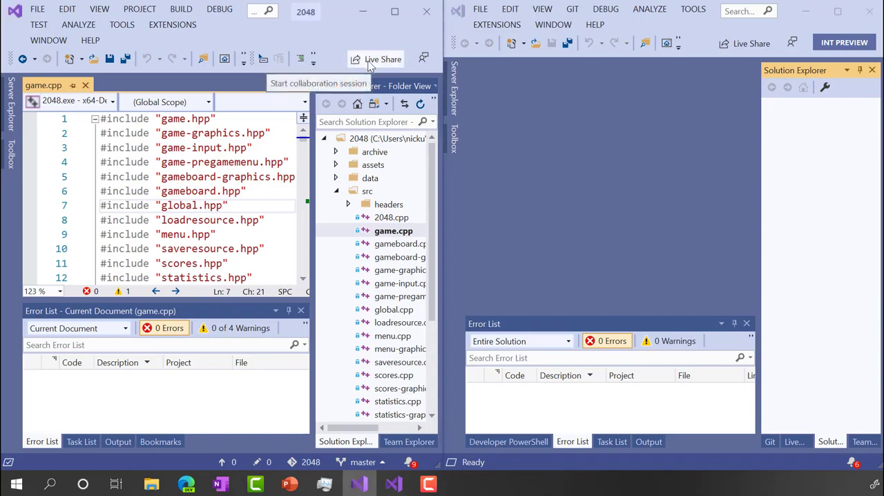
- Start a Live Share session sharing the 2048 project from the host
{"action": "left_click", "coordinate": [376, 59]}
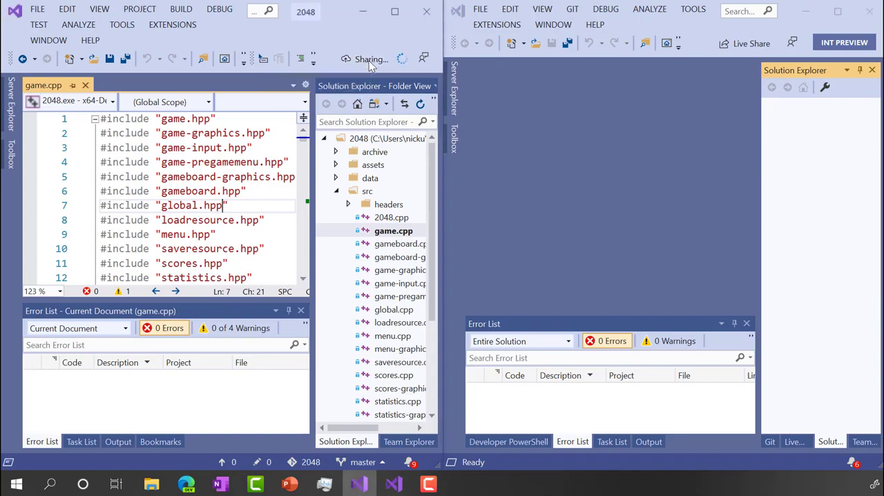
{"action": "left_click", "coordinate": [371, 59]}
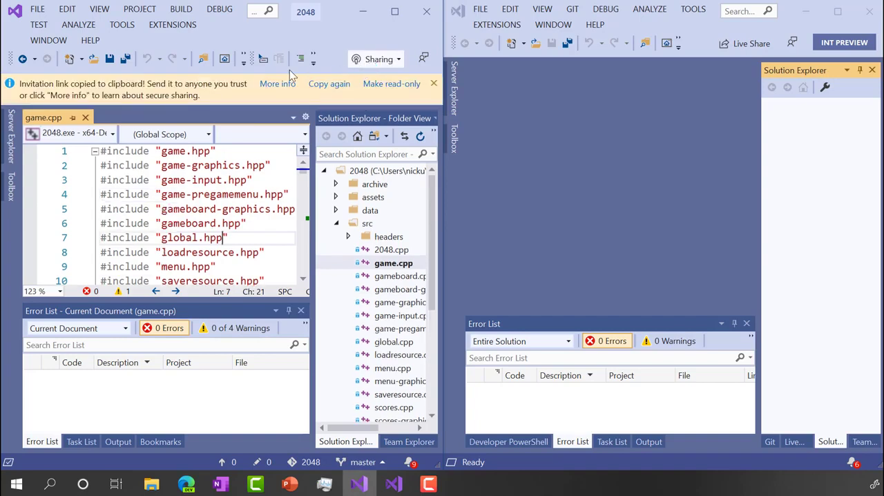
{"action": "mouse_move", "coordinate": [210, 99]}
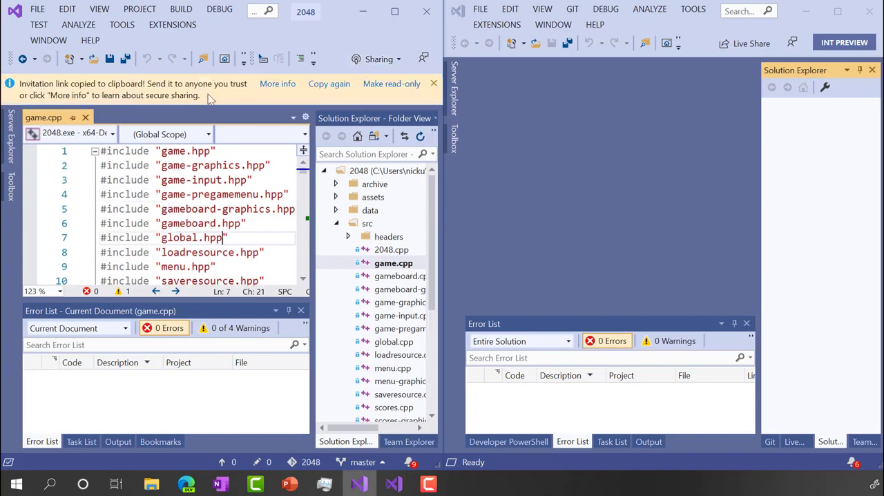
- Join the Live Share session from the second instance using the pasted invitation link
{"action": "left_click", "coordinate": [433, 83]}
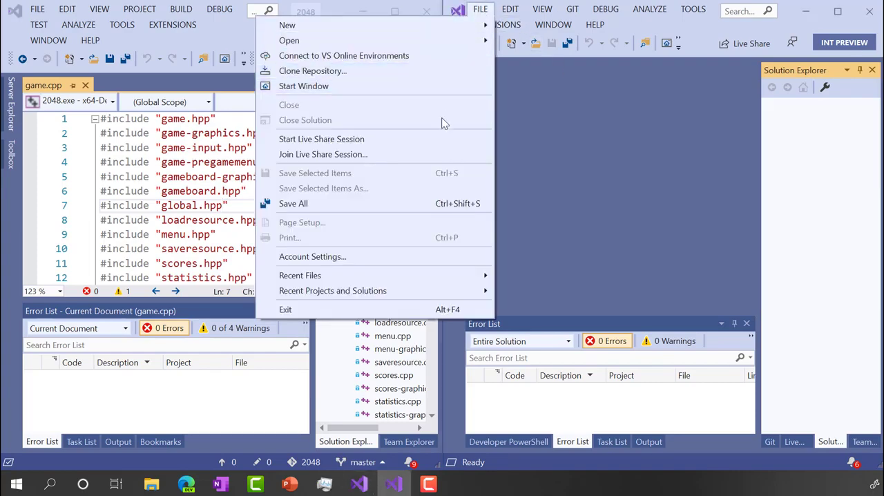
{"action": "left_click", "coordinate": [324, 154]}
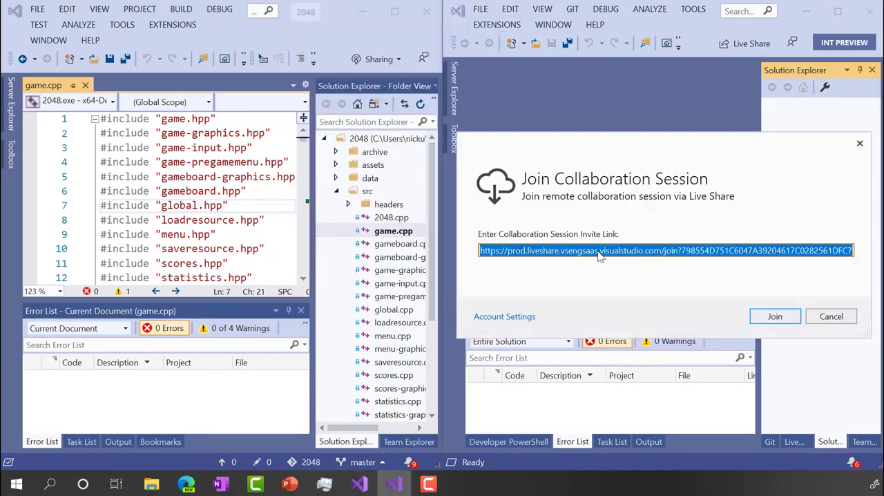
{"action": "mouse_move", "coordinate": [775, 316]}
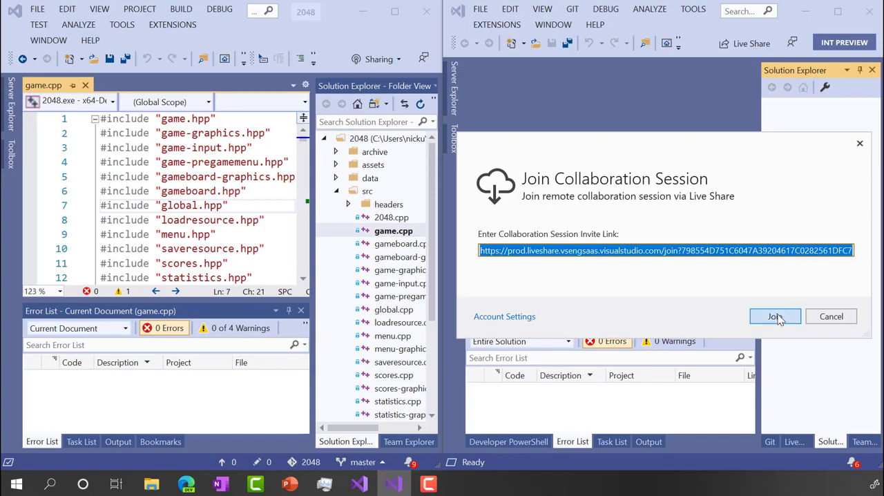
{"action": "left_click", "coordinate": [774, 316]}
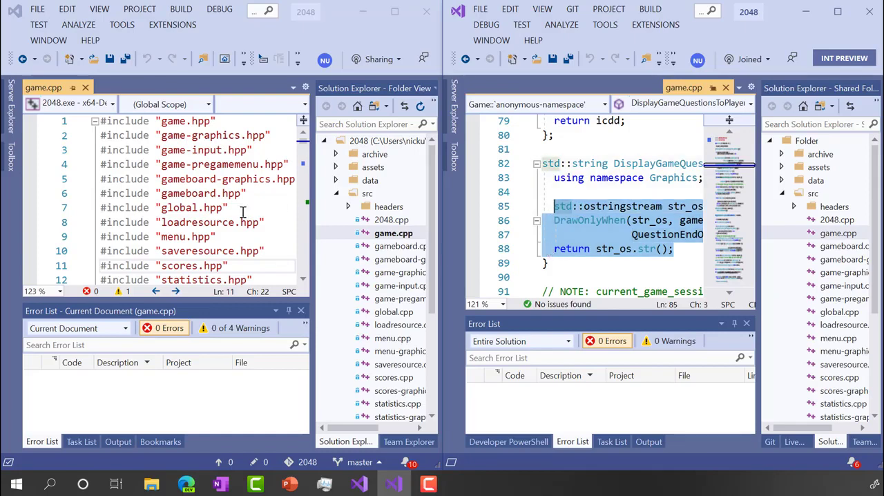
- Follow the guest's avatar to their highlighted string-building lines near line 85 of game.cpp
{"action": "left_click", "coordinate": [176, 207]}
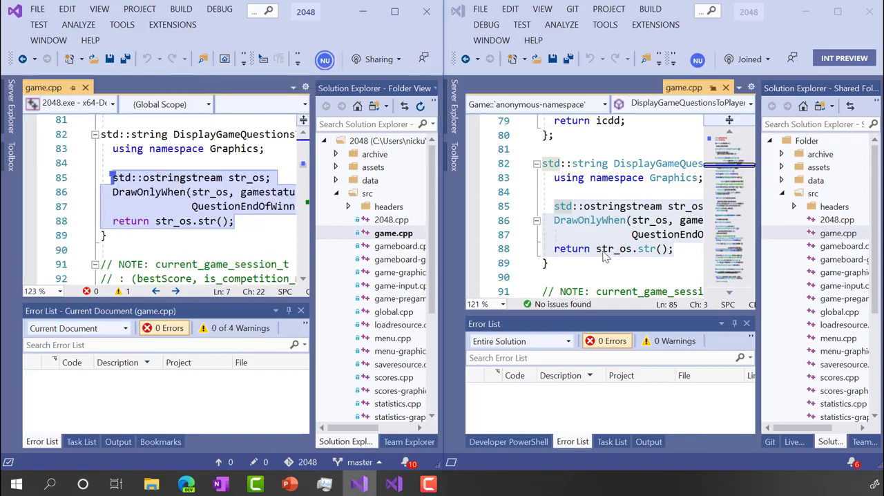
{"action": "scroll", "scroll_direction": "down", "scroll_amount": 3}
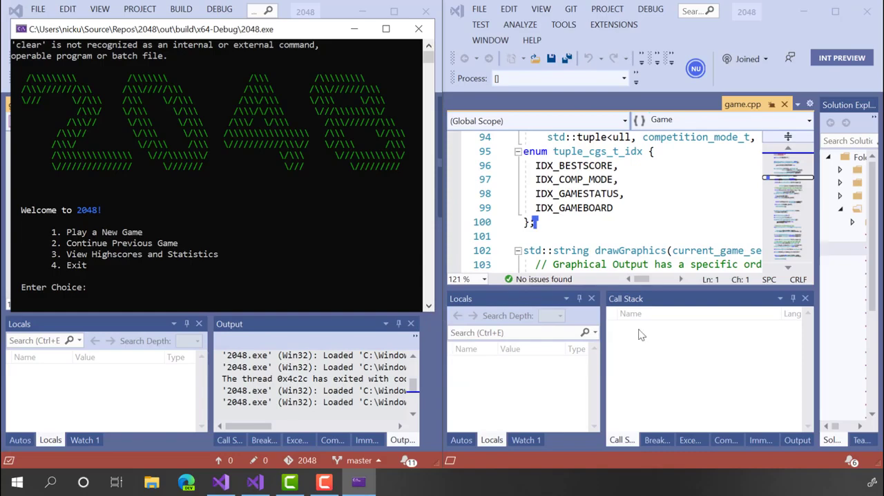
{"action": "mouse_move", "coordinate": [611, 105]}
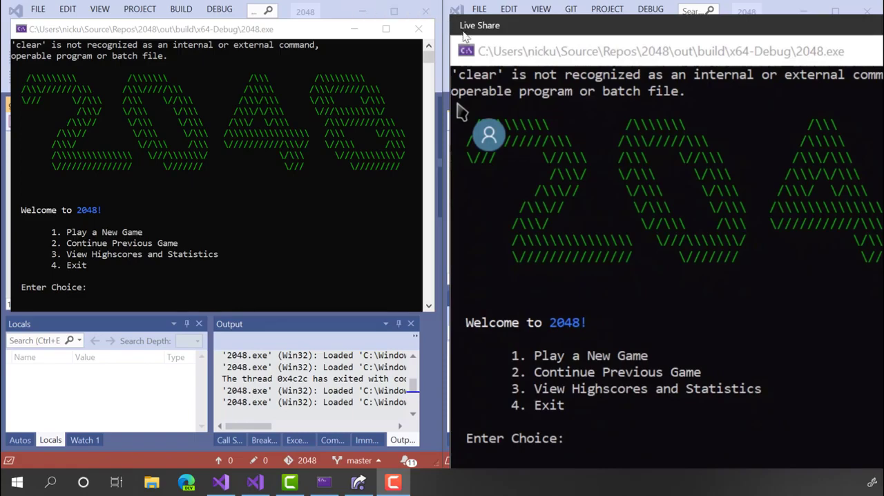
{"action": "mouse_move", "coordinate": [511, 27]}
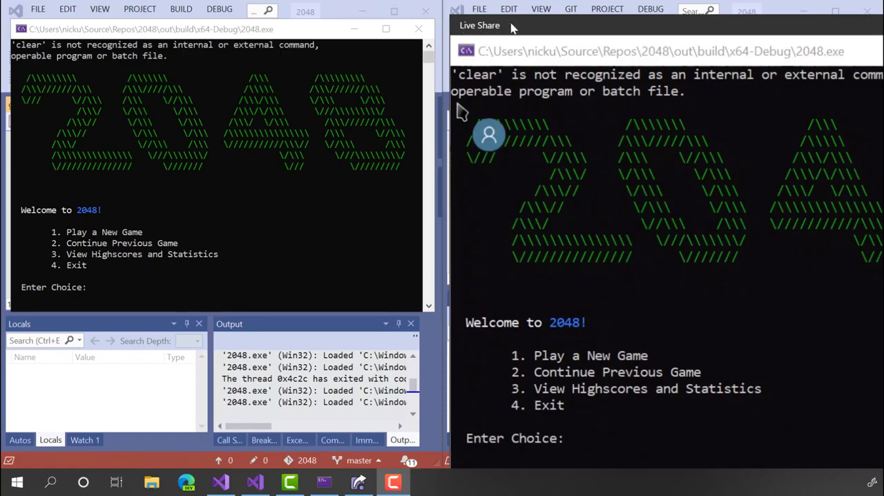
{"action": "mouse_move", "coordinate": [522, 26]}
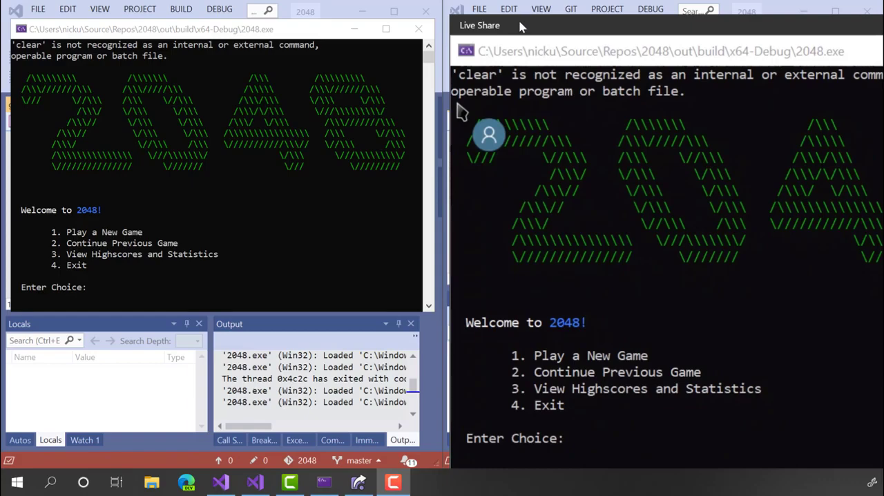
{"action": "mouse_move", "coordinate": [479, 9]}
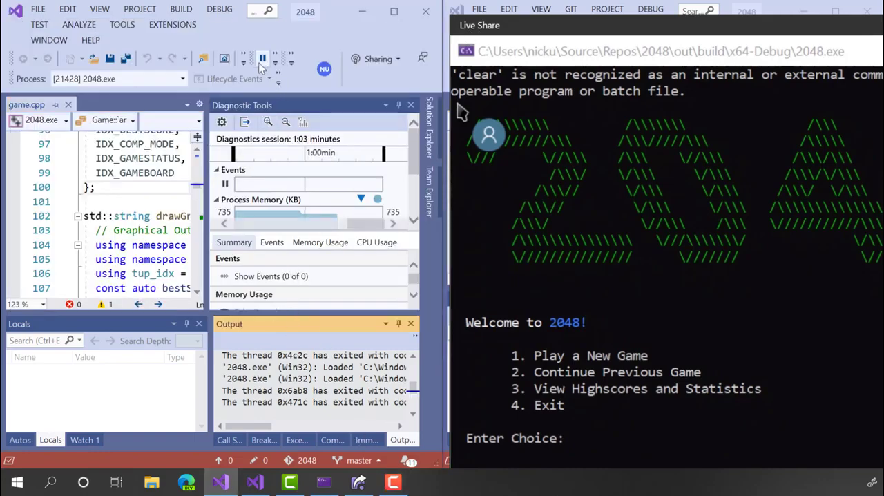
- Stop the running 2048 game after the guest viewed its shared console
{"action": "left_click", "coordinate": [275, 58]}
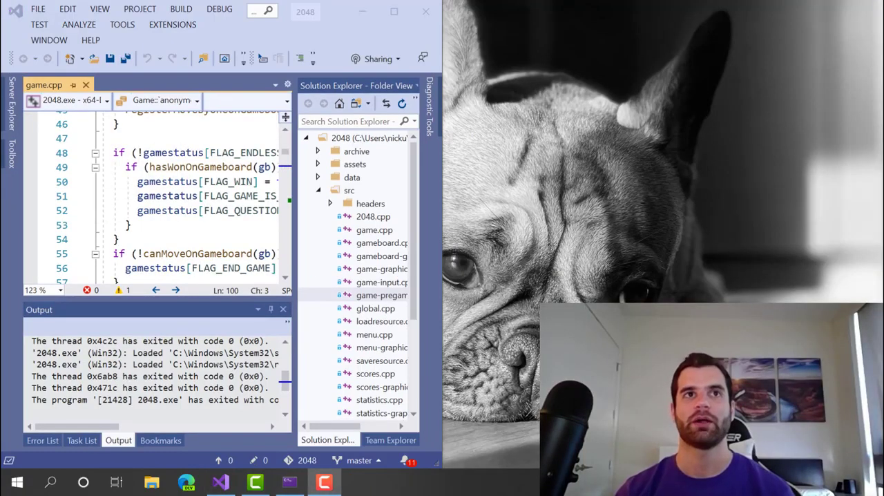
{"action": "mouse_move", "coordinate": [511, 229]}
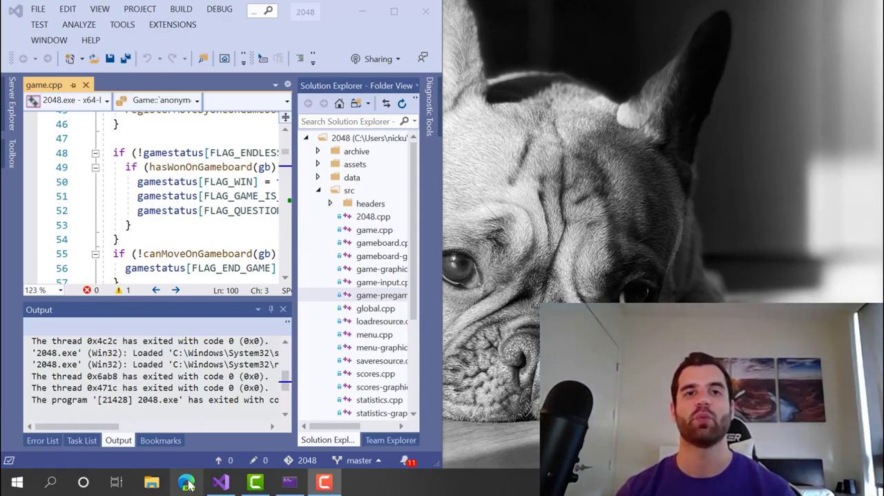
- Join the Live Share session from the Edge browser instead of launching the desktop app
{"action": "left_click", "coordinate": [185, 481]}
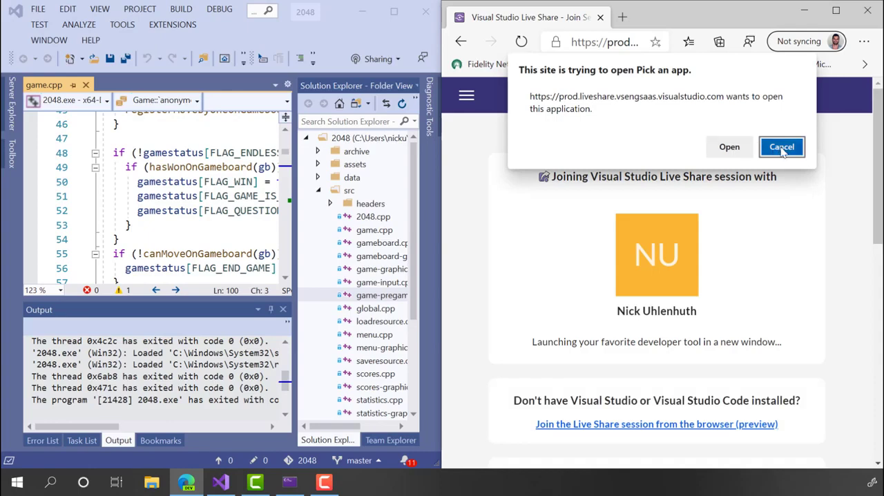
{"action": "left_click", "coordinate": [781, 146]}
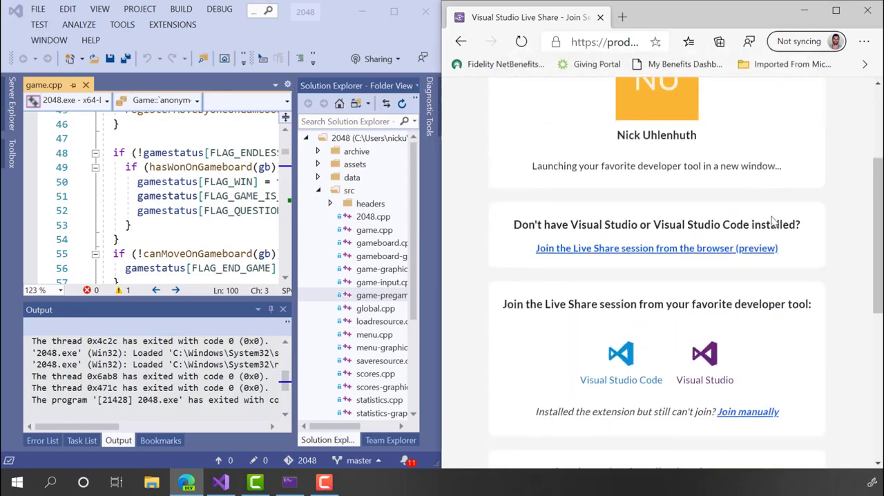
{"action": "mouse_move", "coordinate": [704, 379]}
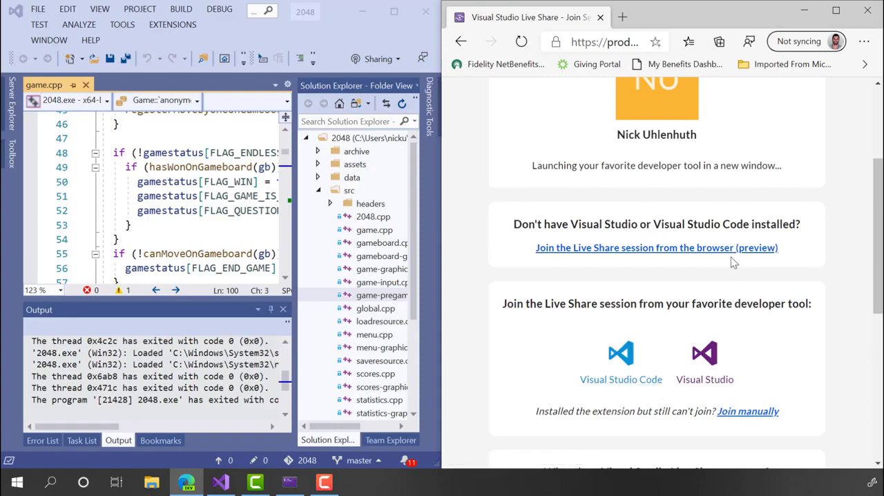
{"action": "left_click", "coordinate": [656, 247]}
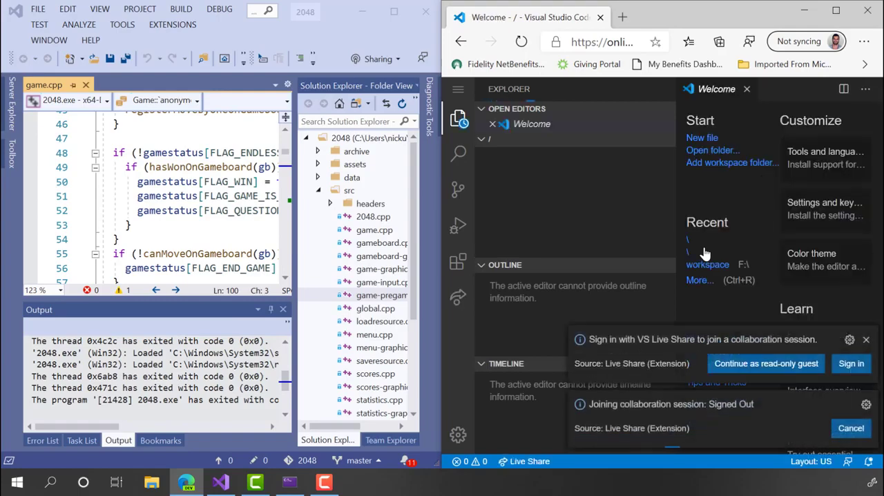
{"action": "mouse_move", "coordinate": [777, 304]}
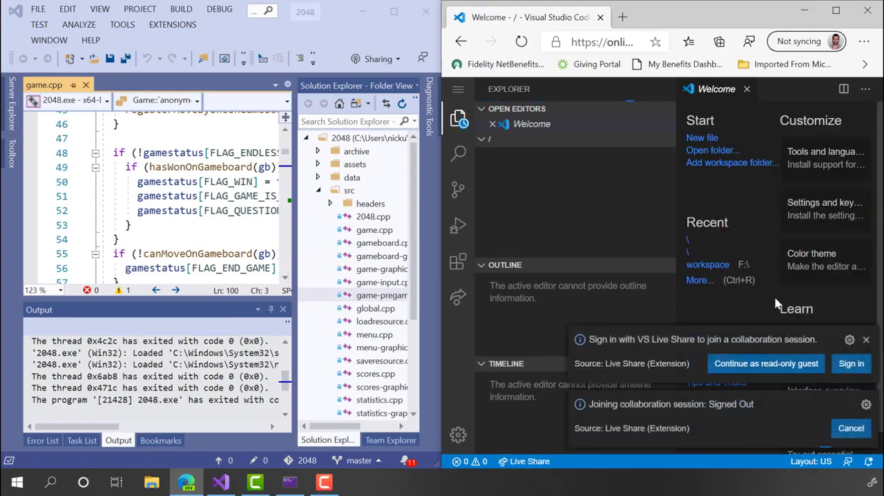
{"action": "mouse_move", "coordinate": [797, 321]}
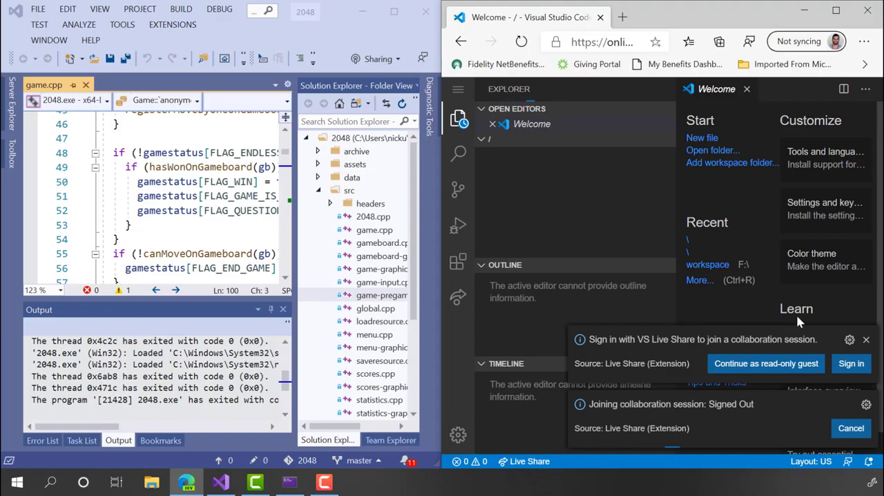
{"action": "mouse_move", "coordinate": [851, 363]}
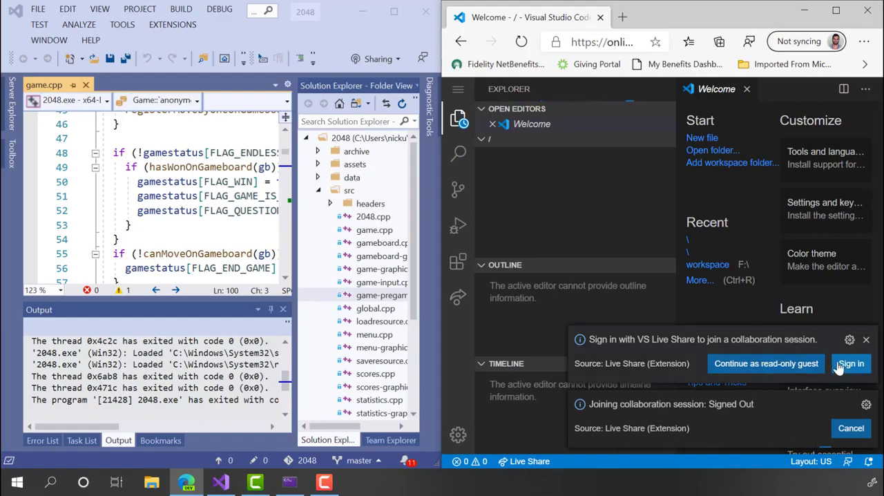
- Sign in and authorize Live Share with the GitHub account to start joining
{"action": "left_click", "coordinate": [850, 363]}
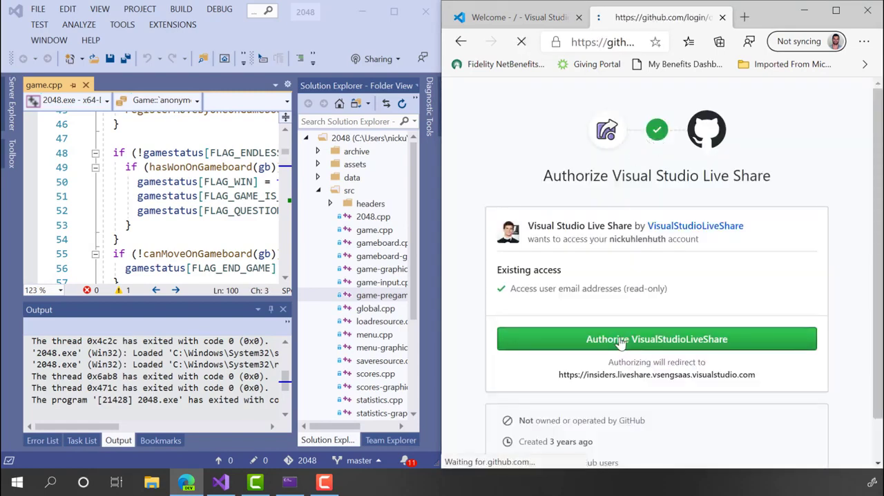
{"action": "left_click", "coordinate": [656, 338]}
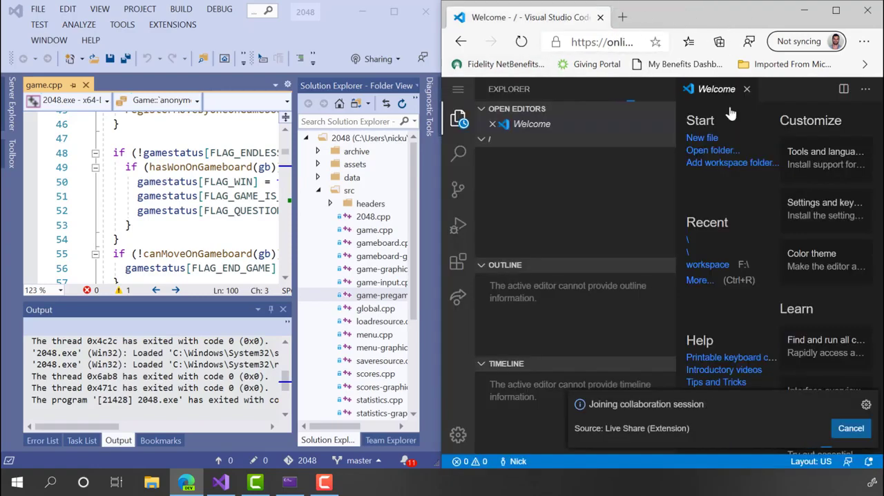
- Expand the shared 2048 workspace and its src folder to reach 2048.cpp
{"action": "left_click", "coordinate": [374, 232]}
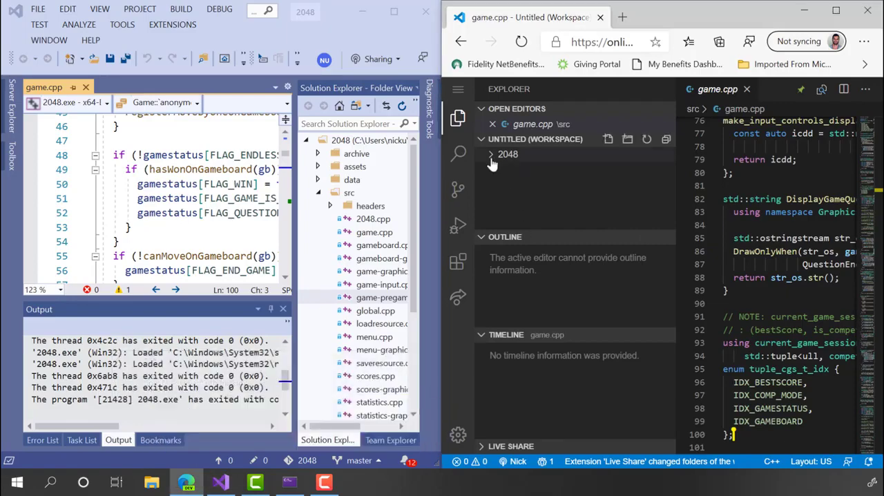
{"action": "left_click", "coordinate": [507, 154]}
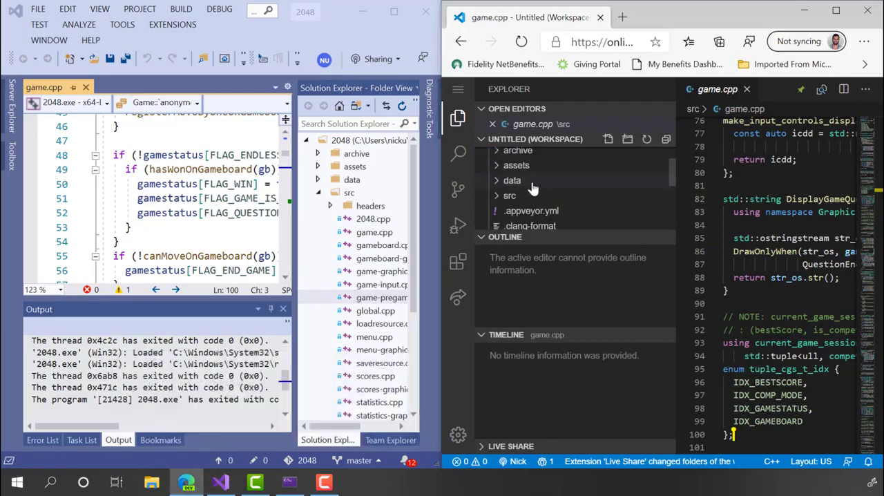
{"action": "left_click", "coordinate": [509, 196]}
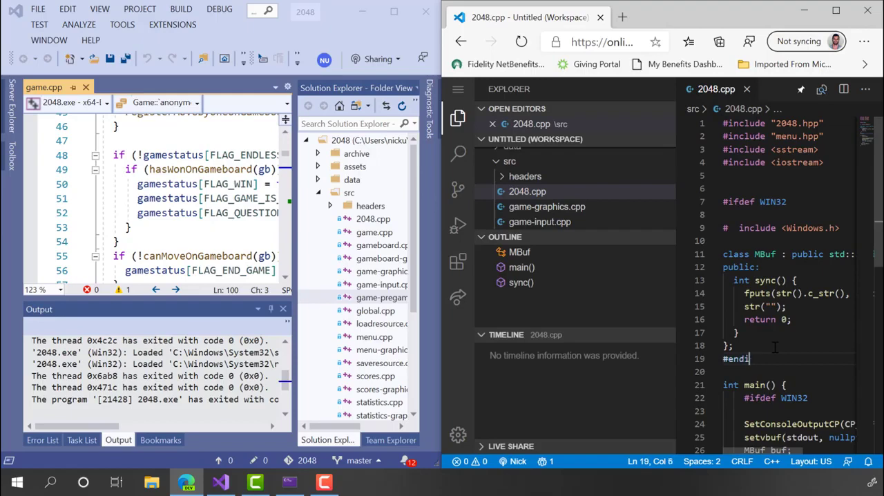
{"action": "key", "text": "Backspace"}
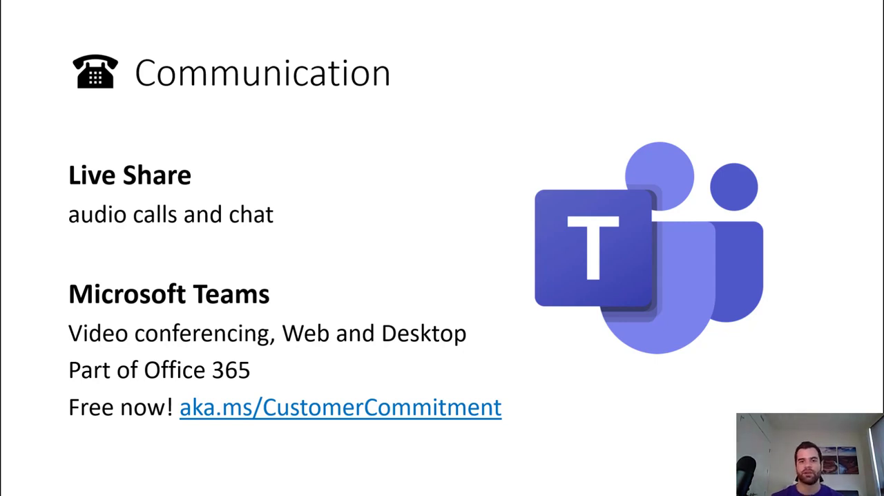
- Advance to the Stay up-to-date slide with preview, blog, Build and Twitter links
{"action": "key", "text": "Right"}
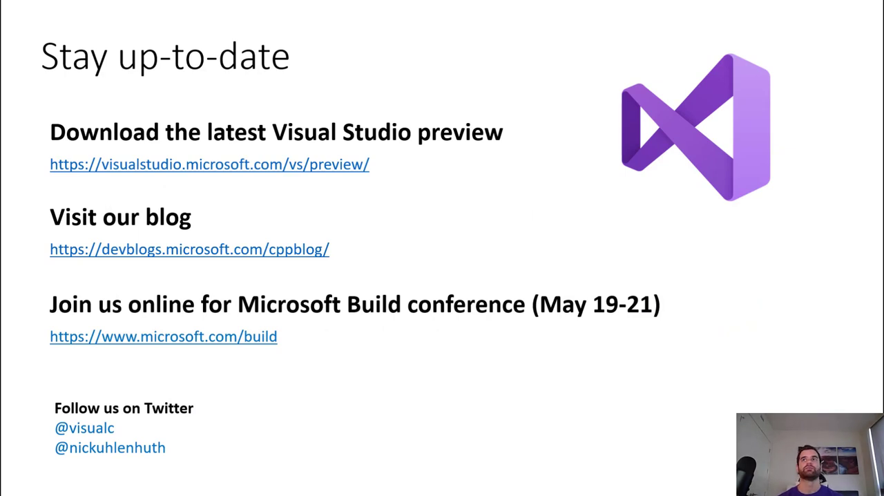